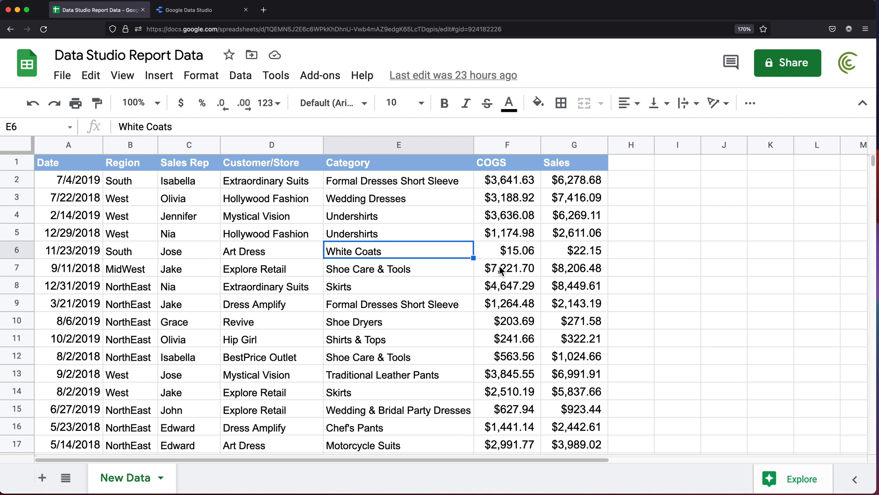
Review the sales data by selecting Category, date, COGS and Sales Rep cells
{"action": "left_click", "coordinate": [398, 303]}
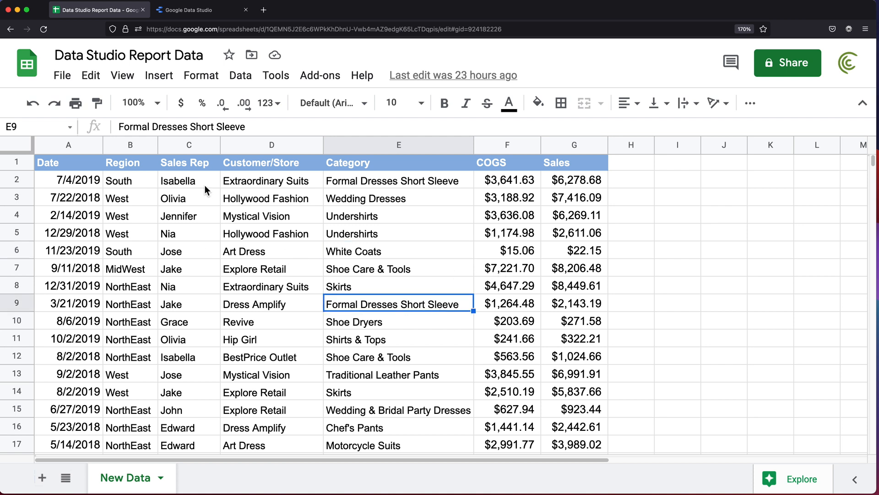
{"action": "mouse_move", "coordinate": [389, 231]}
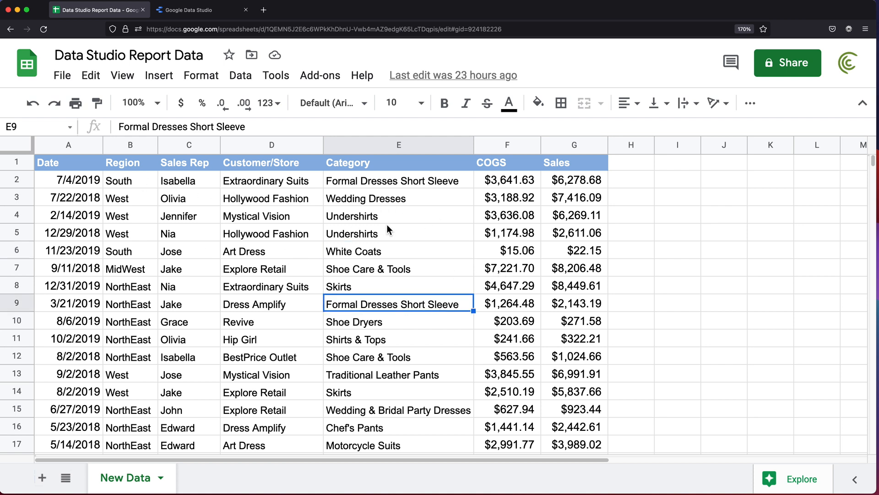
{"action": "mouse_move", "coordinate": [389, 283]}
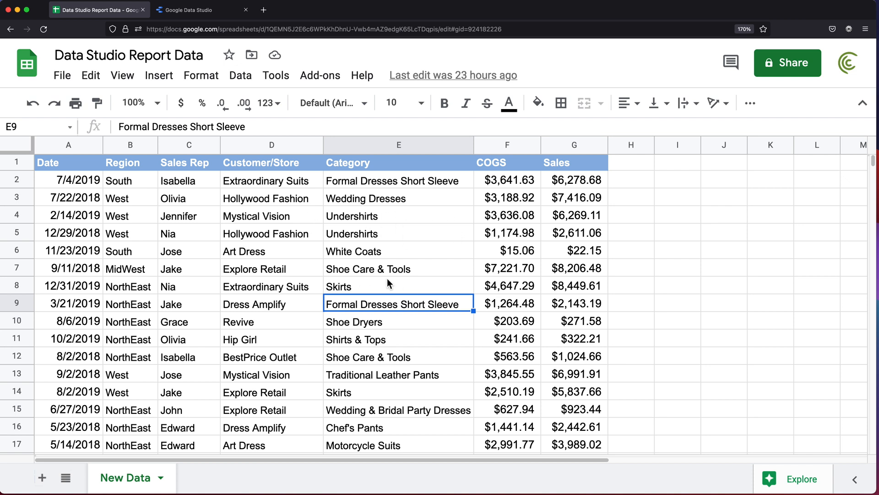
{"action": "mouse_move", "coordinate": [197, 190]}
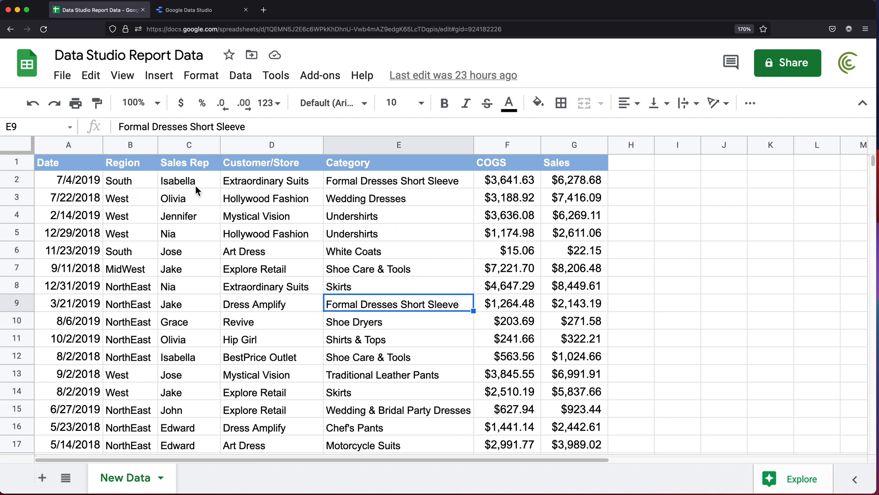
{"action": "left_click", "coordinate": [68, 180]}
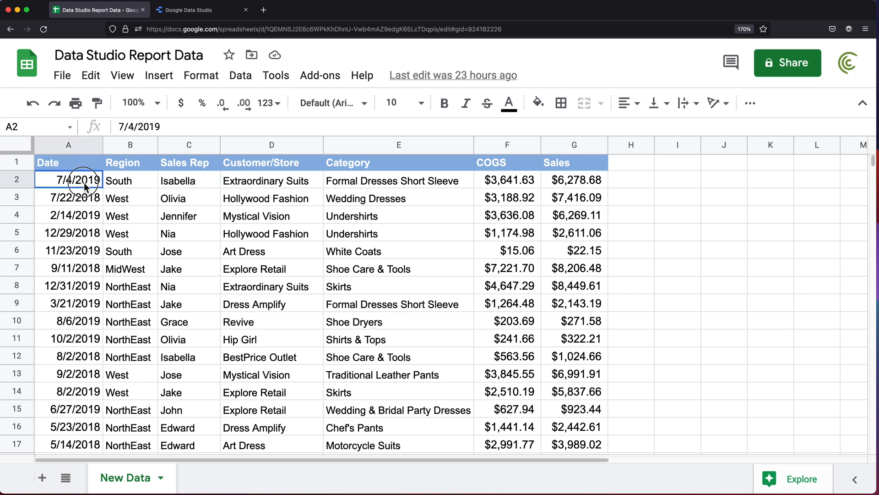
{"action": "left_click_drag", "start_coordinate": [68, 180], "coordinate": [572, 374]}
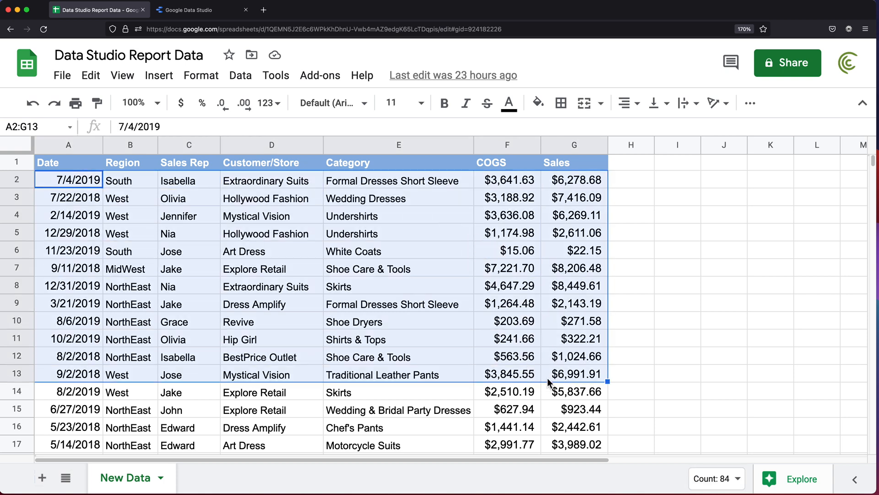
{"action": "left_click", "coordinate": [507, 321]}
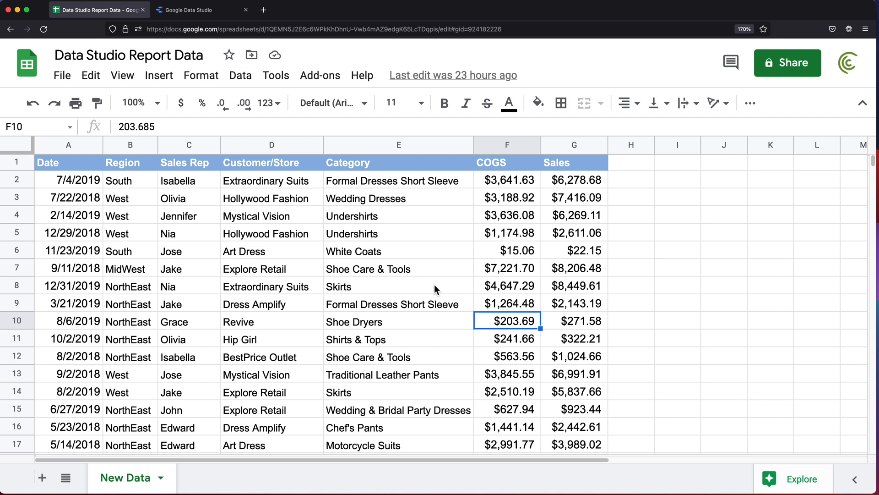
{"action": "left_click", "coordinate": [189, 180]}
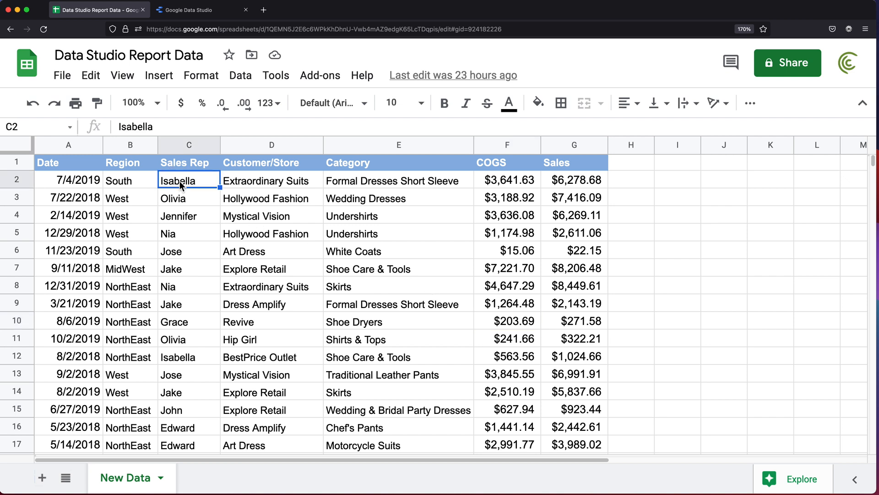
{"action": "mouse_move", "coordinate": [229, 193]}
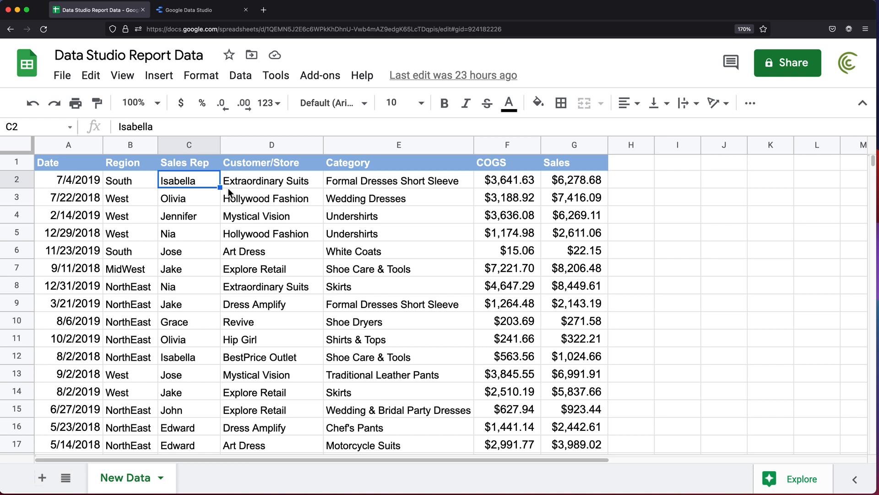
{"action": "mouse_move", "coordinate": [219, 203]}
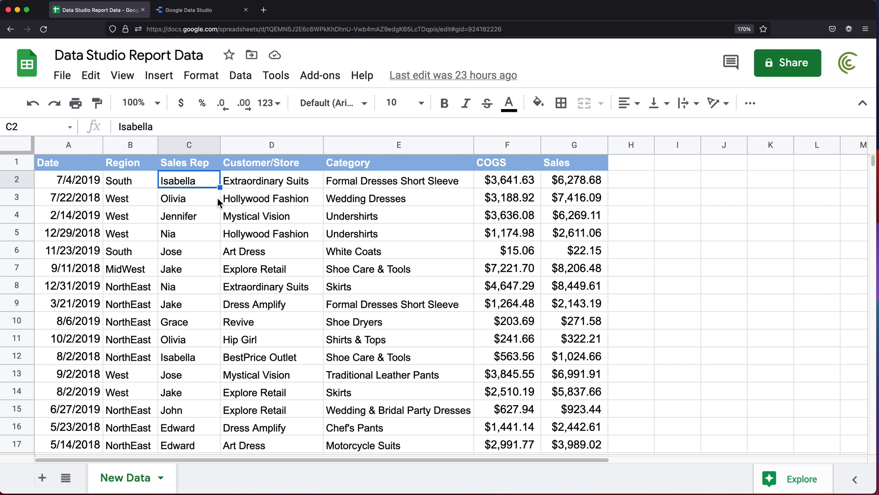
{"action": "mouse_move", "coordinate": [234, 211]}
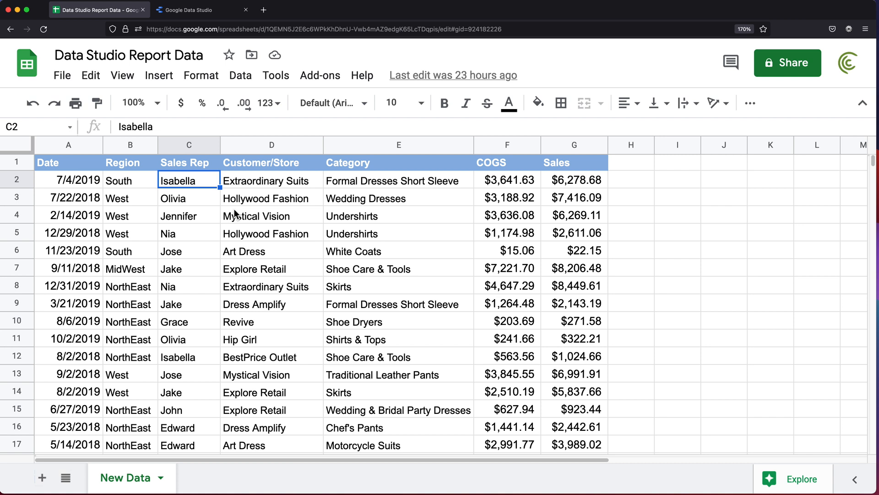
{"action": "mouse_move", "coordinate": [231, 226]}
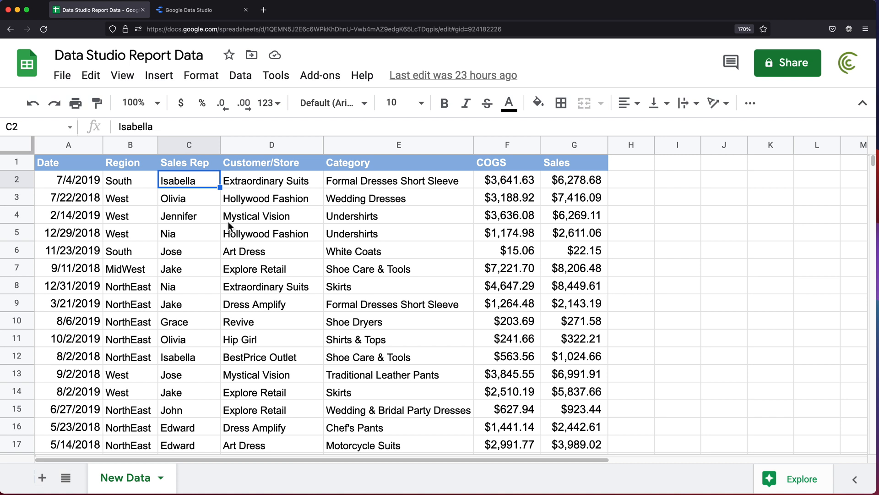
In column C, replace every whole-cell 'Olivia' with 'This Guy' via Find and replace
{"action": "left_click", "coordinate": [188, 145]}
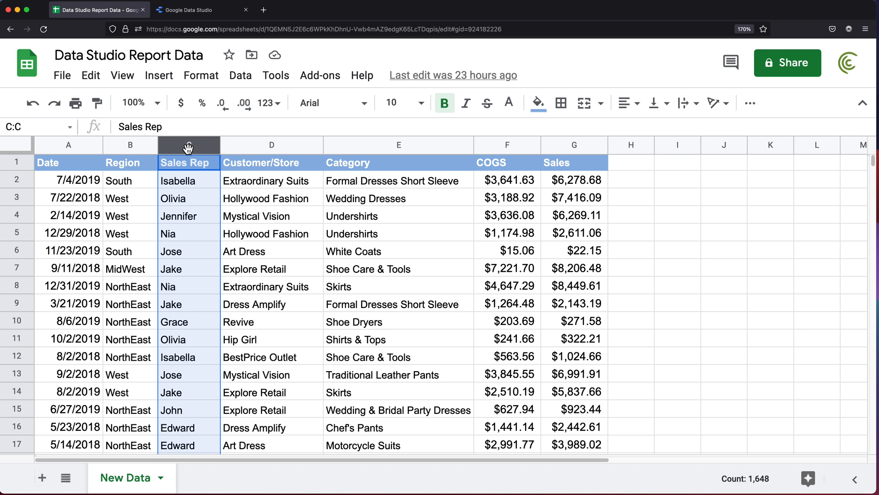
{"action": "left_click", "coordinate": [91, 75]}
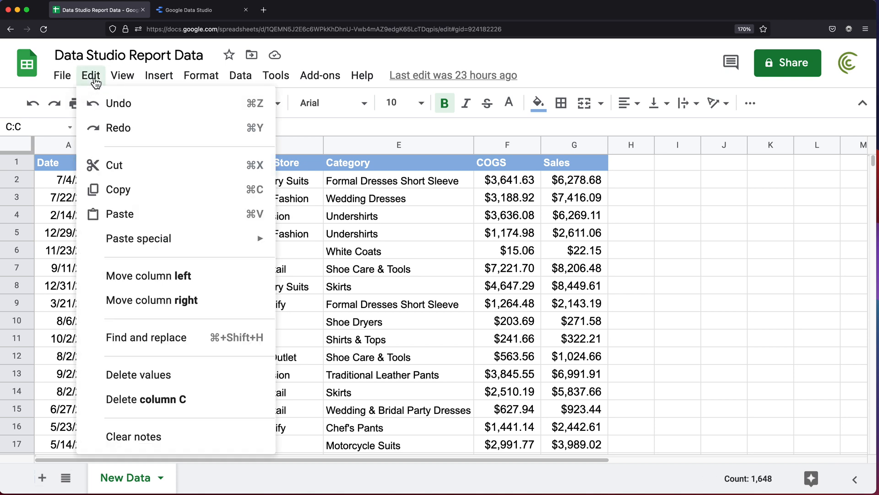
{"action": "left_click", "coordinate": [147, 337]}
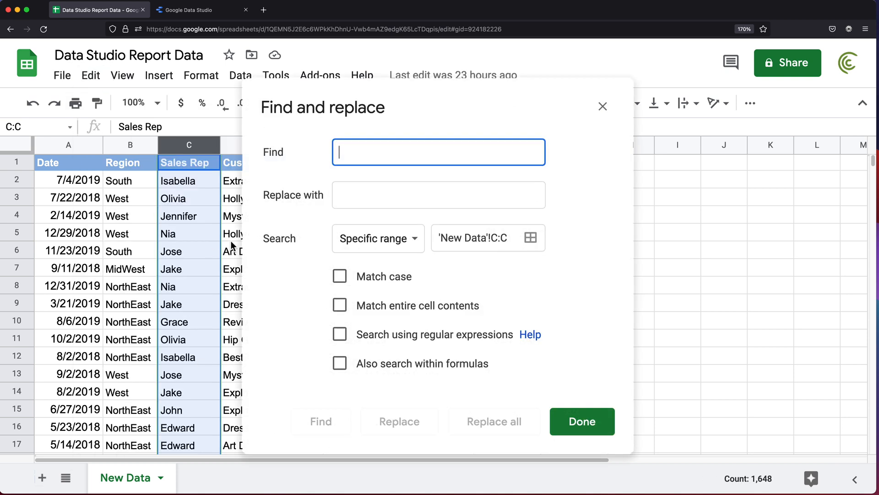
{"action": "mouse_move", "coordinate": [444, 175]}
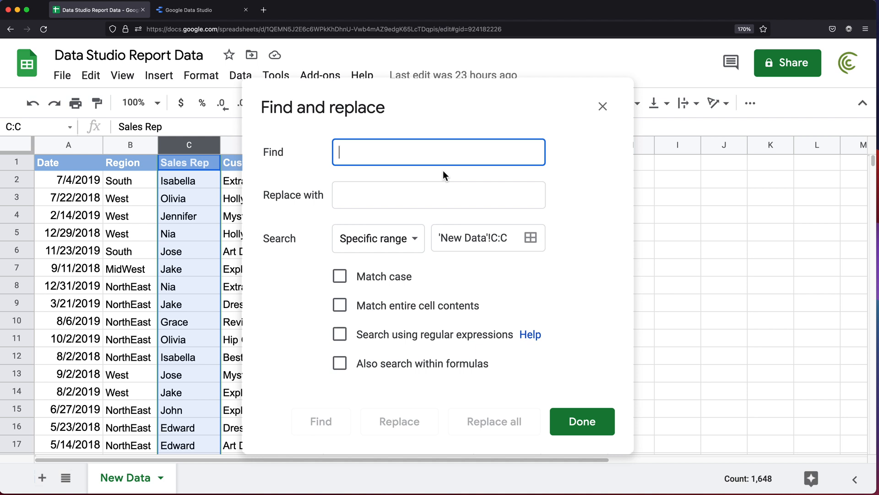
{"action": "type", "text": "Olivia"}
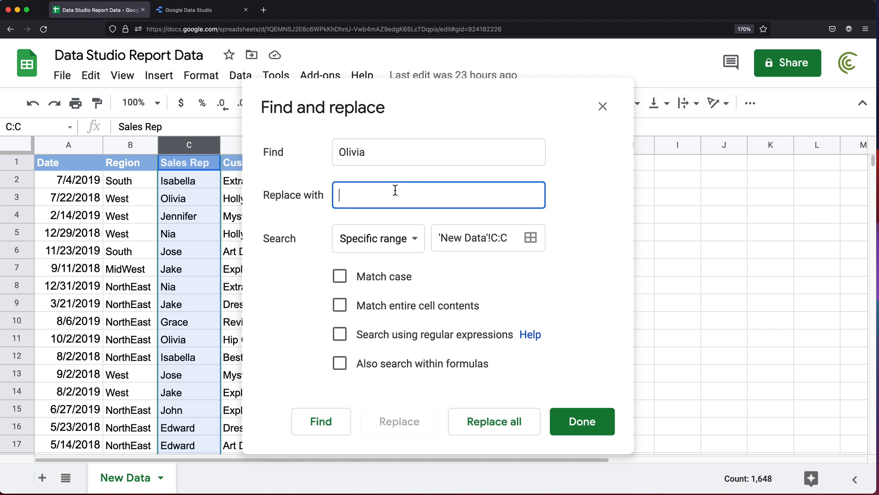
{"action": "type", "text": "This G"}
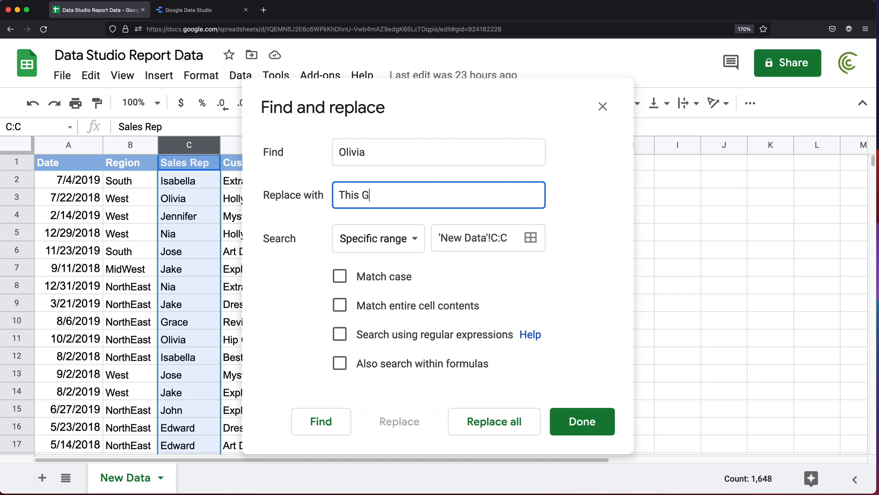
{"action": "type", "text": "uy"}
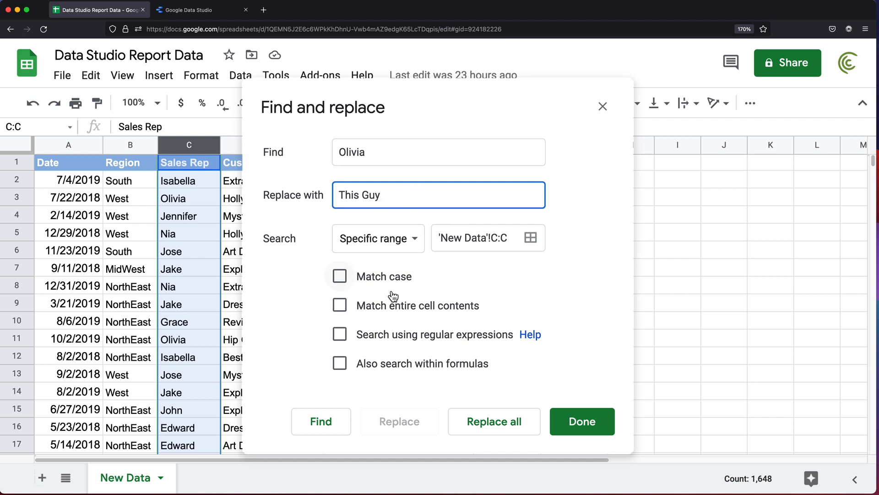
{"action": "left_click", "coordinate": [340, 305]}
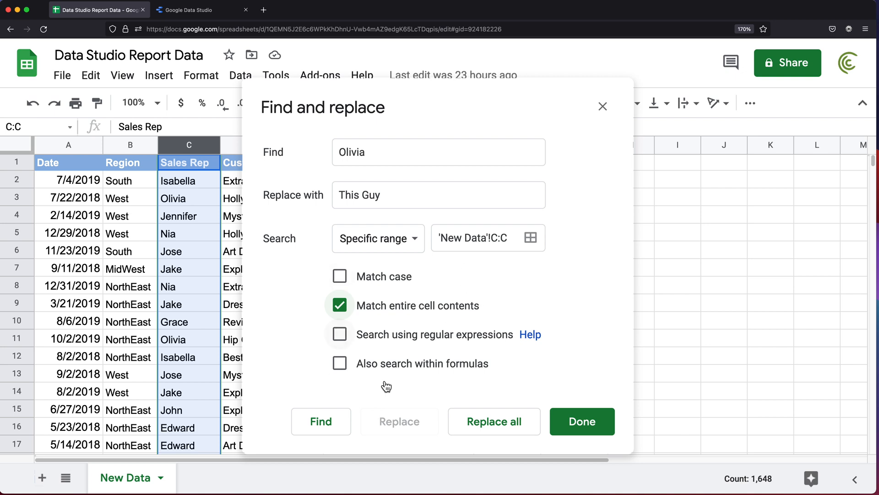
{"action": "left_click", "coordinate": [494, 421]}
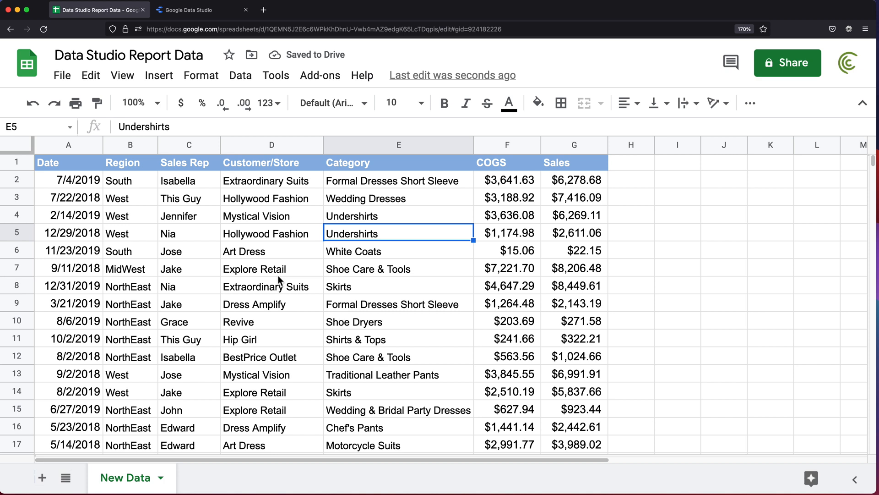
{"action": "mouse_move", "coordinate": [41, 477]}
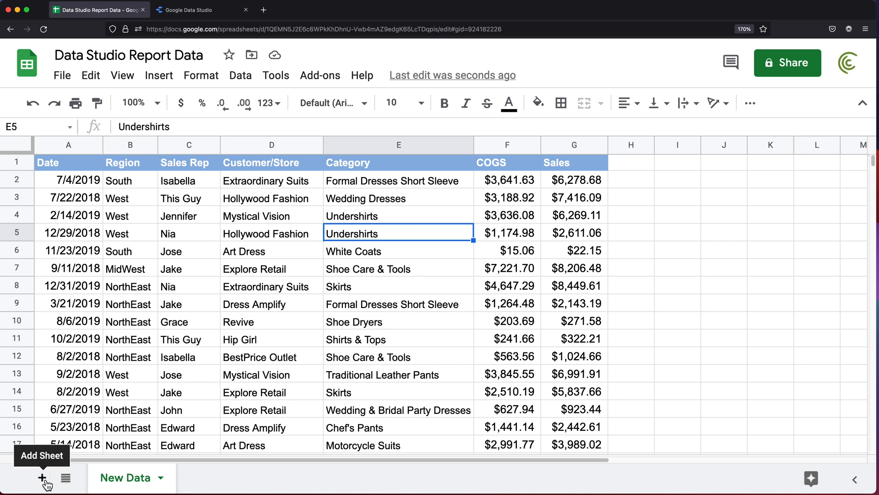
Add a 'Sales People' sheet and enter =UNIQUE('New Data'!C2:C) in A2
{"action": "left_click", "coordinate": [42, 477]}
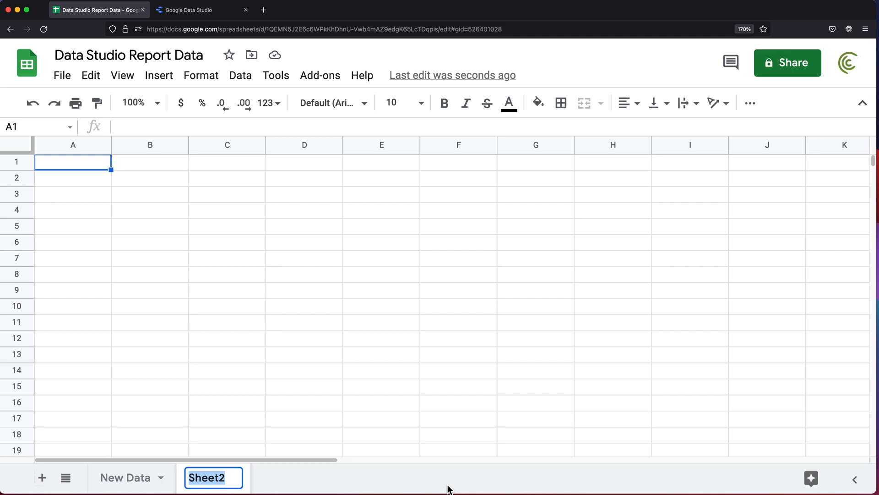
{"action": "type", "text": "Sales People"}
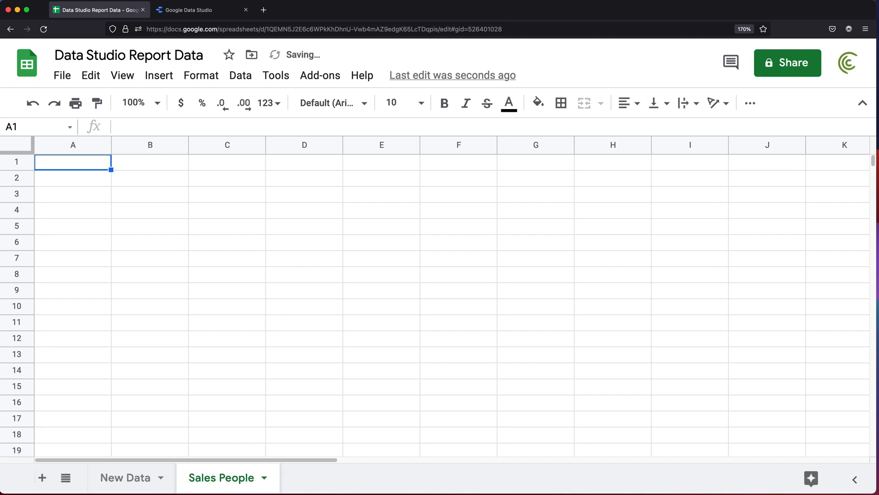
{"action": "left_click", "coordinate": [124, 477]}
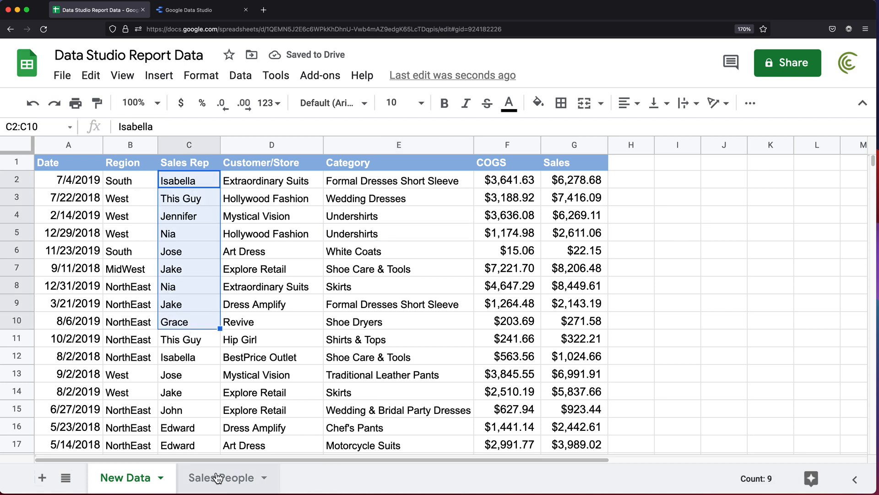
{"action": "left_click", "coordinate": [222, 477]}
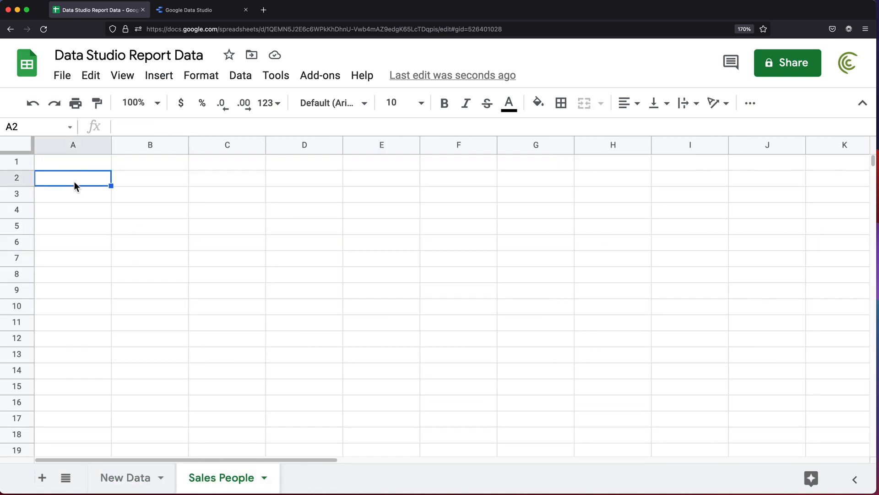
{"action": "type", "text": "=UNIQUE('New Data'!C2:C"}
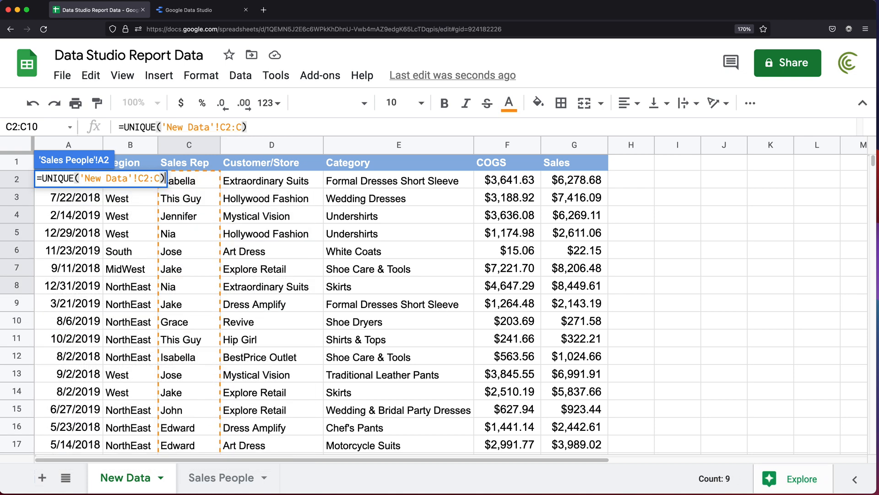
{"action": "left_click", "coordinate": [222, 477]}
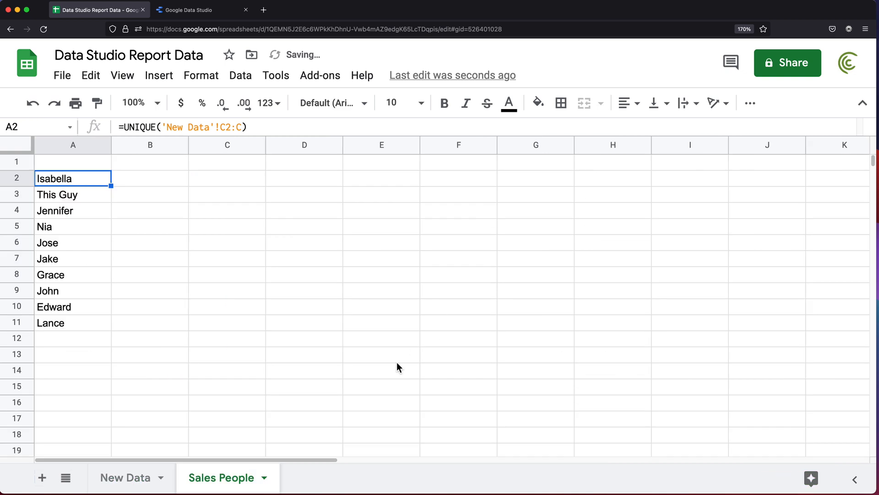
{"action": "left_click_drag", "start_coordinate": [73, 177], "coordinate": [73, 323]}
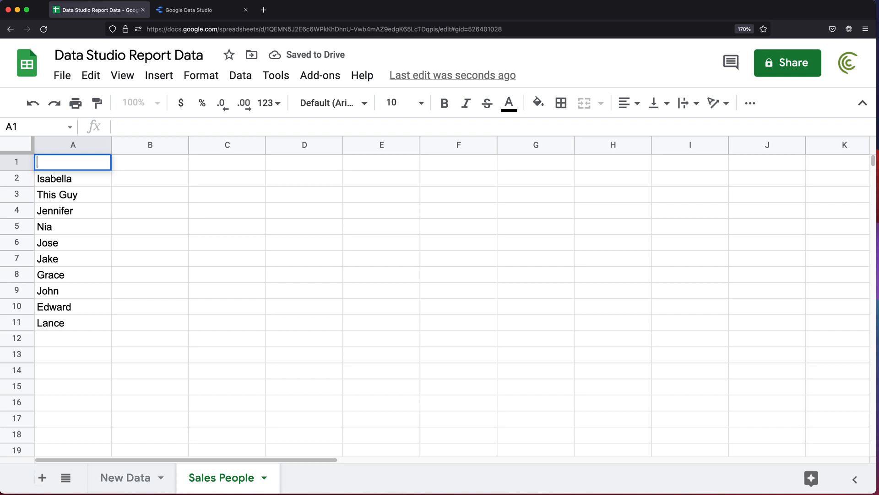
Enter the 'Sales Reps' and 'Email' headers in A1 and B1
{"action": "type", "text": "Sales Reps Name"}
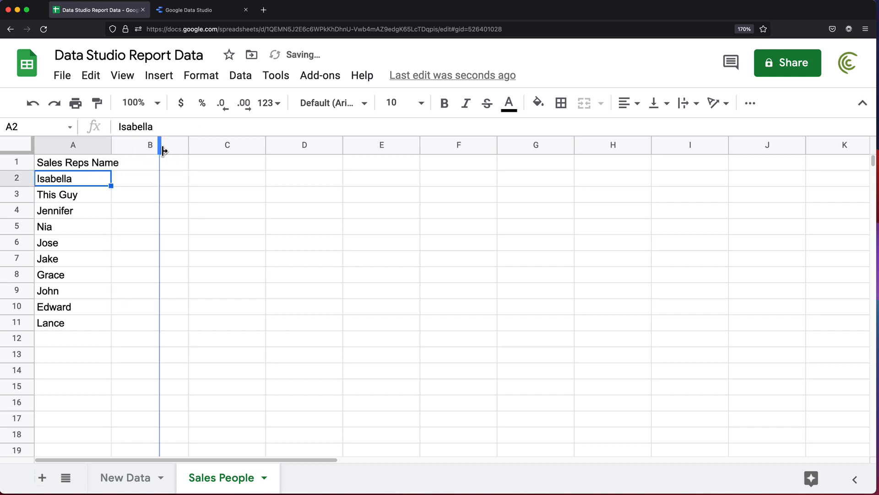
{"action": "left_click", "coordinate": [200, 162]}
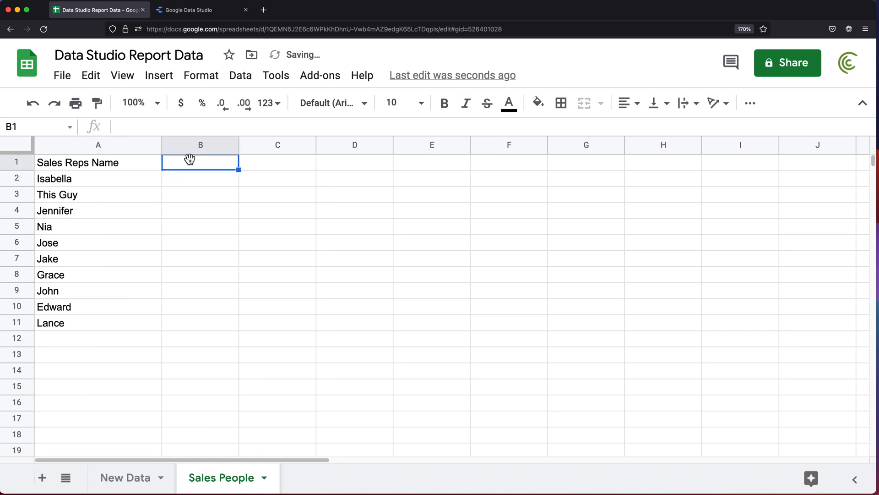
{"action": "type", "text": "Email"}
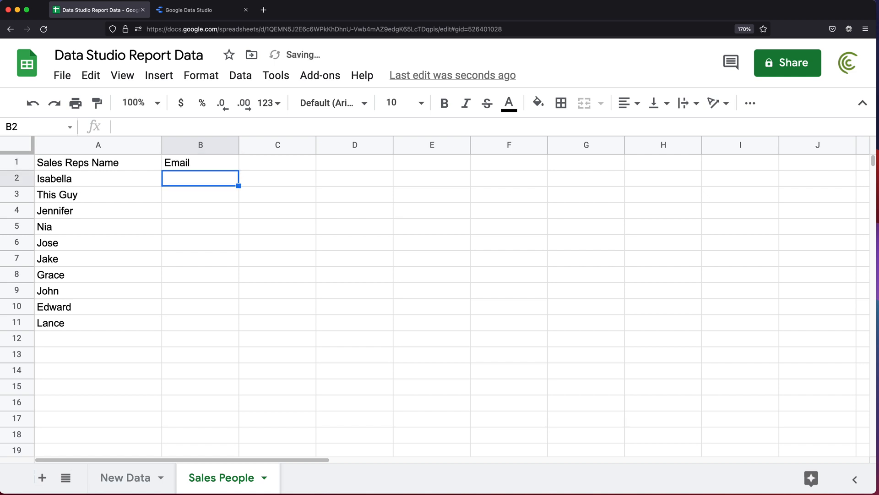
{"action": "left_click", "coordinate": [444, 102]}
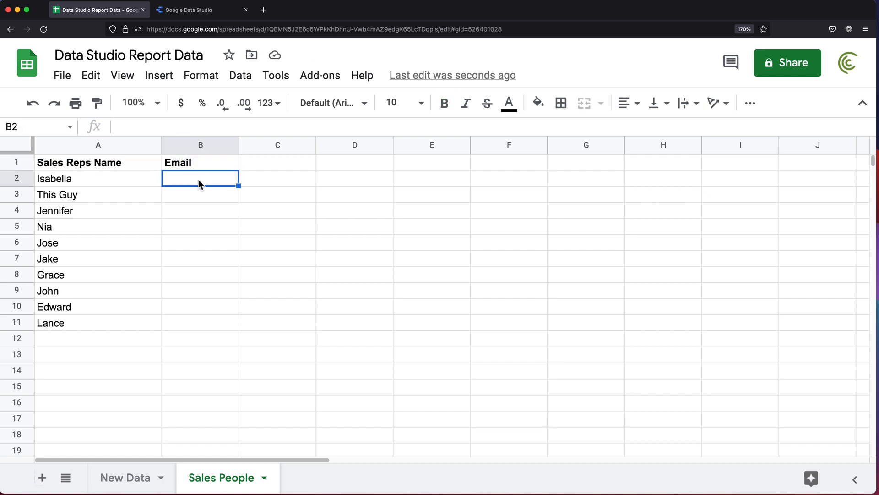
{"action": "type", "text": "=lowe"}
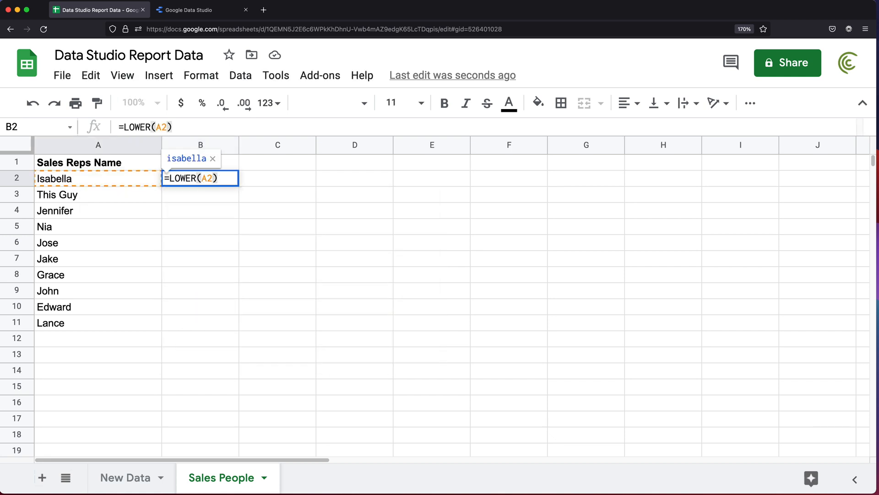
{"action": "type", "text": "&"}
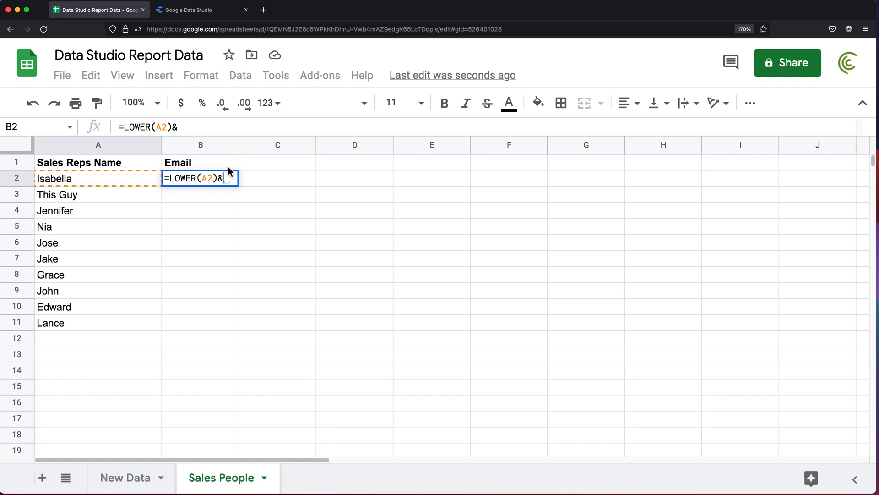
{"action": "type", "text": "\"@"}
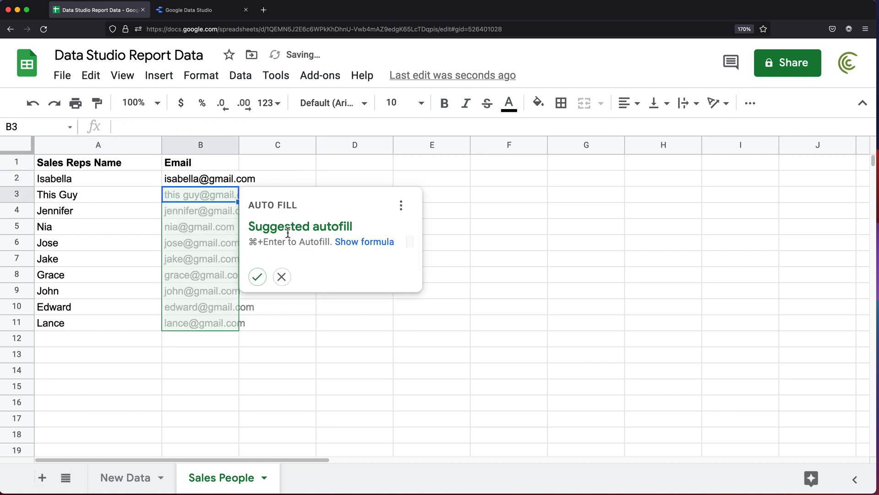
{"action": "left_click", "coordinate": [257, 276]}
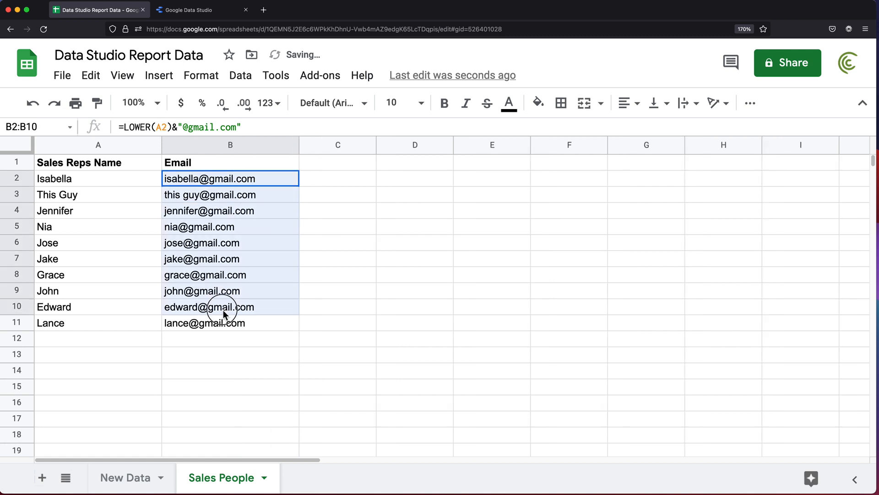
{"action": "right_click", "coordinate": [225, 307]}
{"action": "type", "text": "chicagoclasses"}
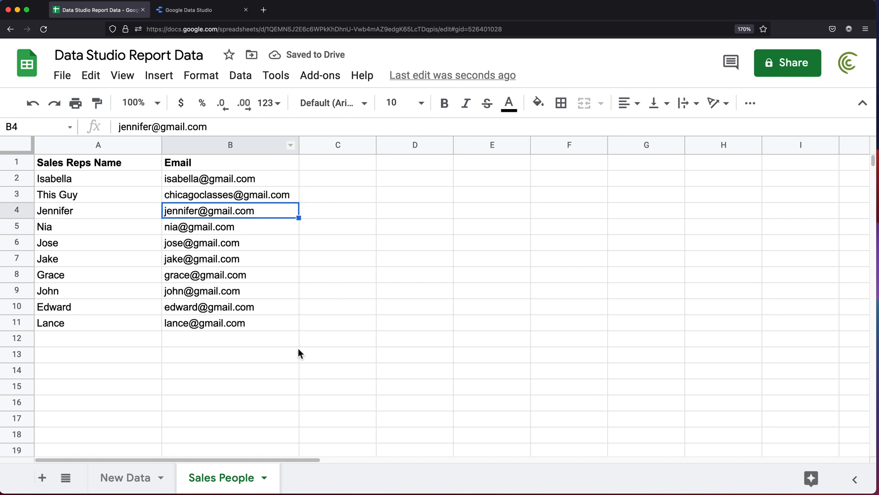
{"action": "mouse_move", "coordinate": [208, 183]}
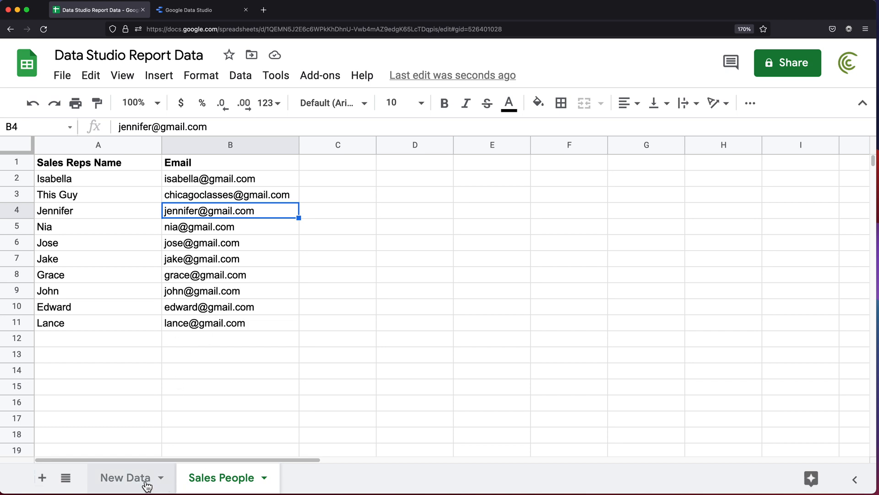
Put 'Email' in New Data H1 and build the ArrayFormula IF/VLOOKUP against 'Sales People'!$A:$B in H2
{"action": "left_click", "coordinate": [125, 477]}
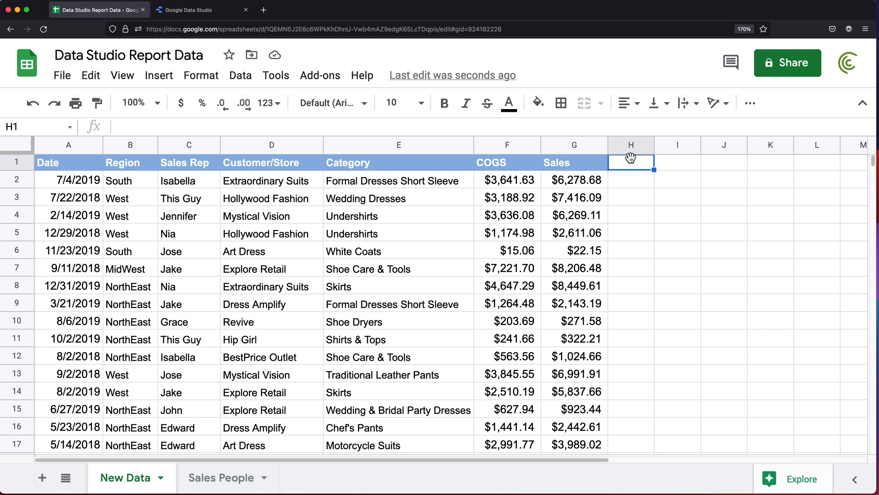
{"action": "type", "text": "Email"}
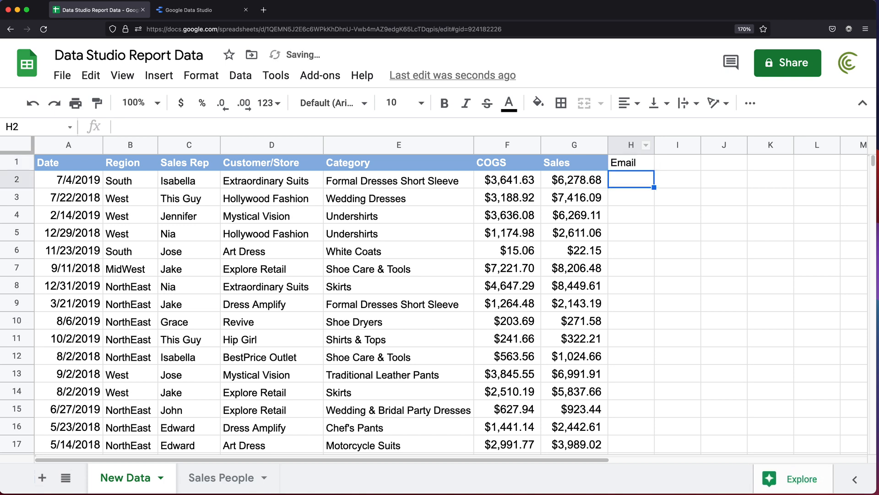
{"action": "type", "text": "=VLOOKUP("}
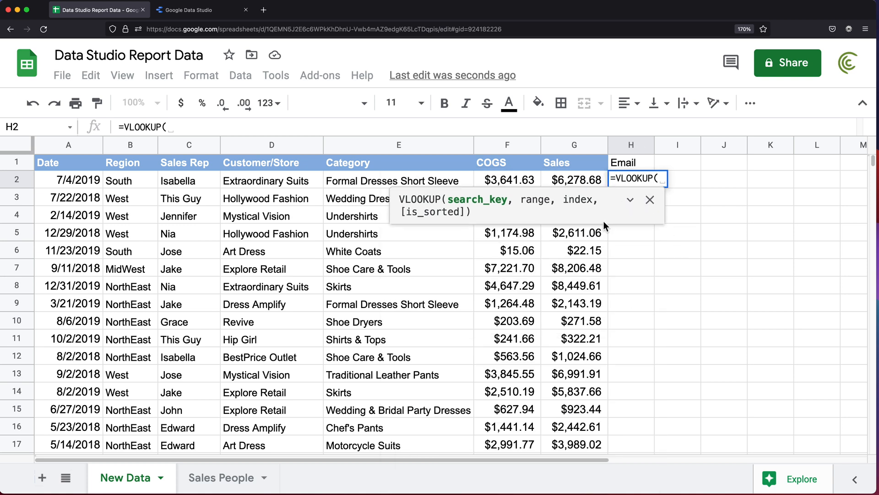
{"action": "mouse_move", "coordinate": [177, 192]}
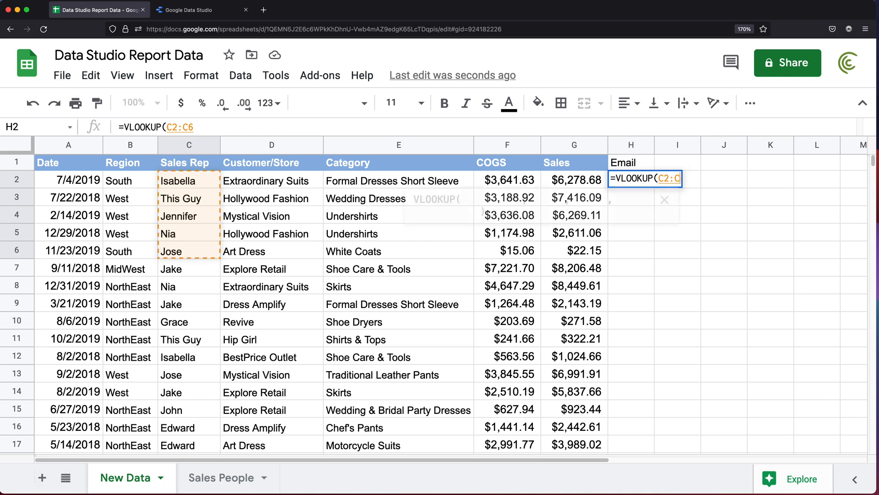
{"action": "type", "text": ","}
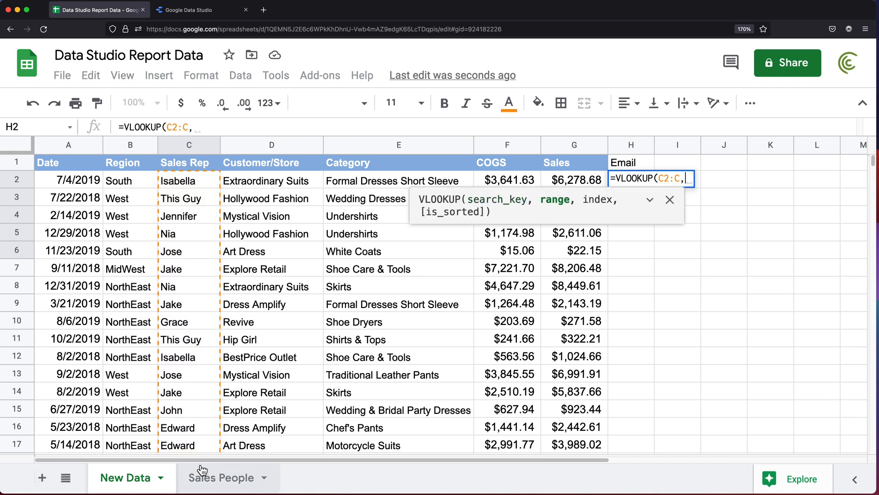
{"action": "left_click", "coordinate": [222, 477]}
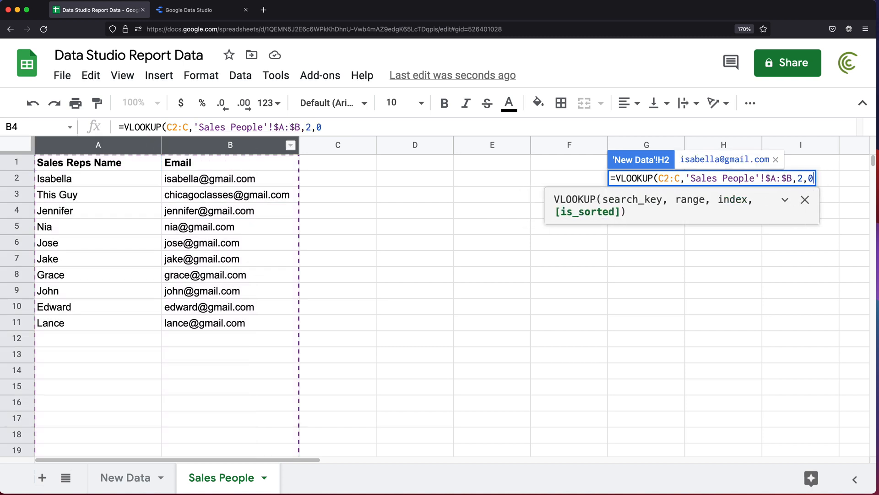
{"action": "type", "text": ")"}
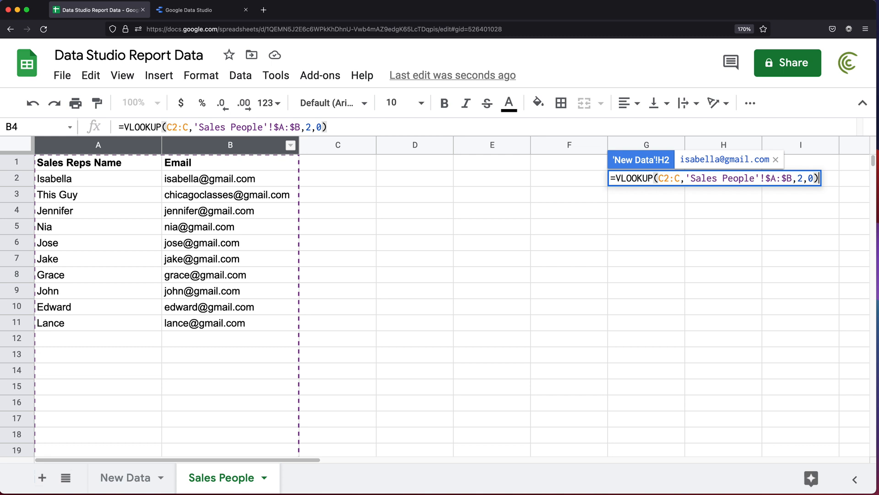
{"action": "left_click", "coordinate": [125, 477]}
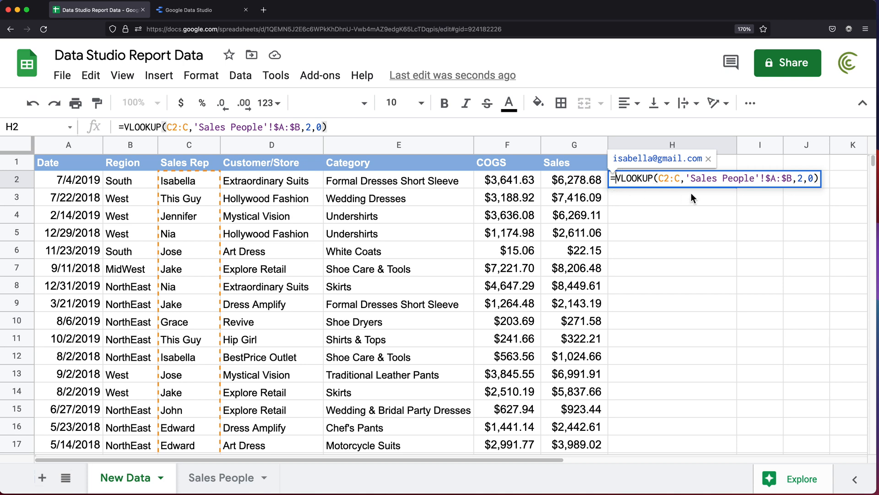
{"action": "type", "text": "IF( C2:C=\"\",\"\","}
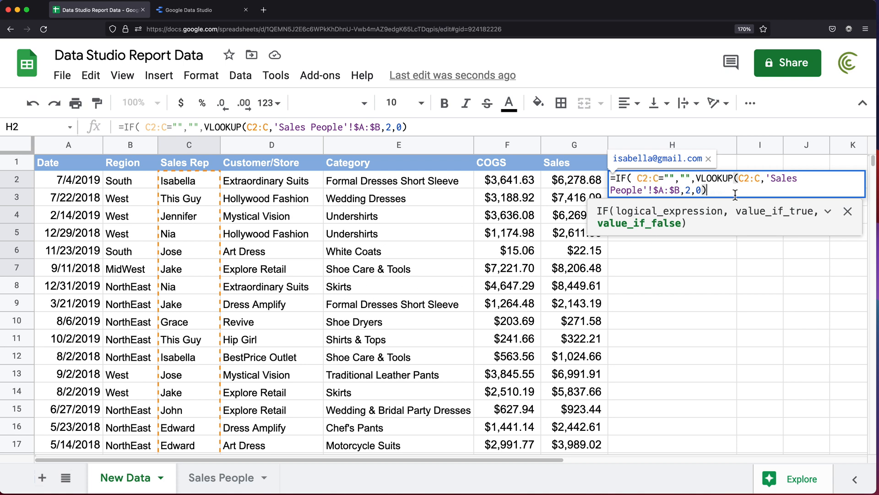
{"action": "type", "text": "))"}
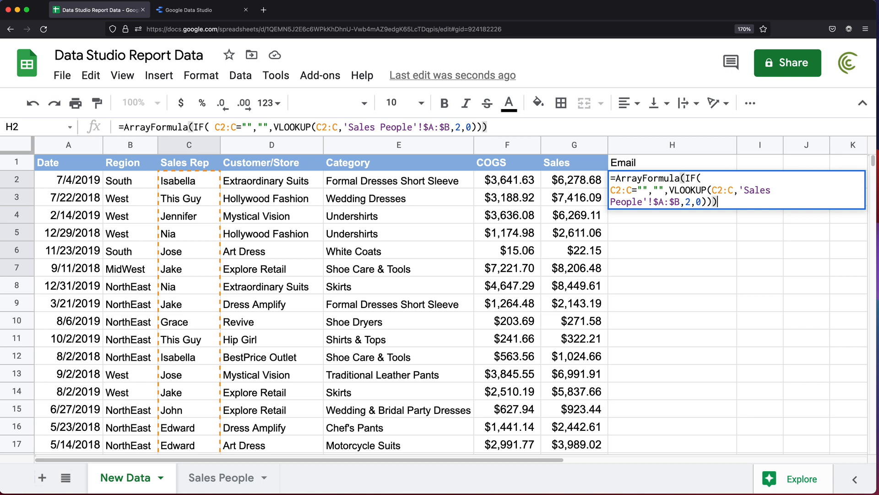
{"action": "left_click", "coordinate": [668, 197]}
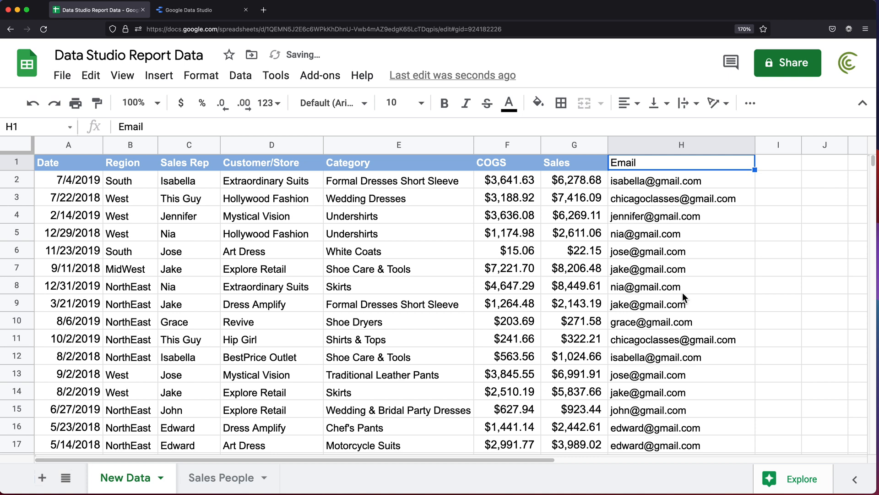
{"action": "mouse_move", "coordinate": [645, 200]}
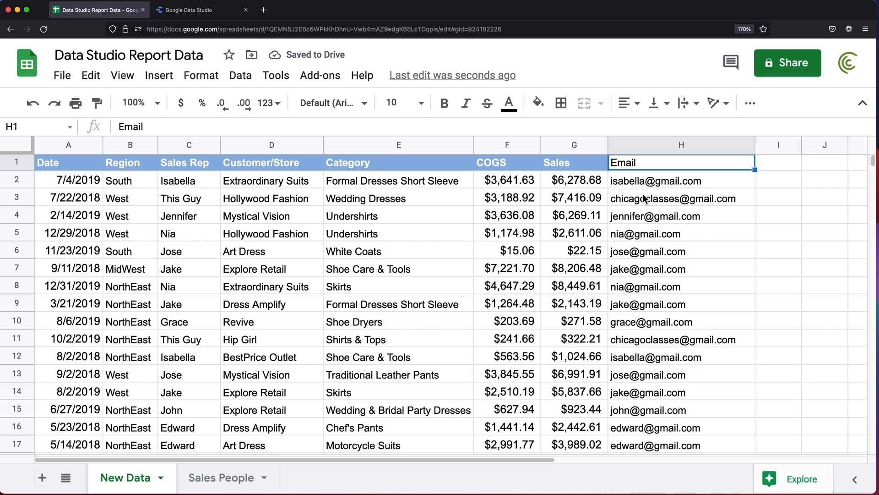
{"action": "mouse_move", "coordinate": [555, 207]}
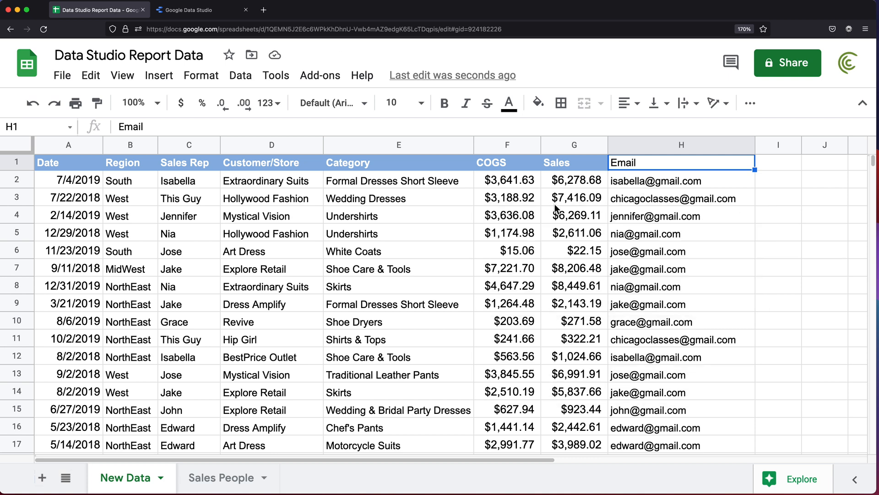
Deselect the Email header so column H shows each rep's looked-up email
{"action": "left_click", "coordinate": [272, 215]}
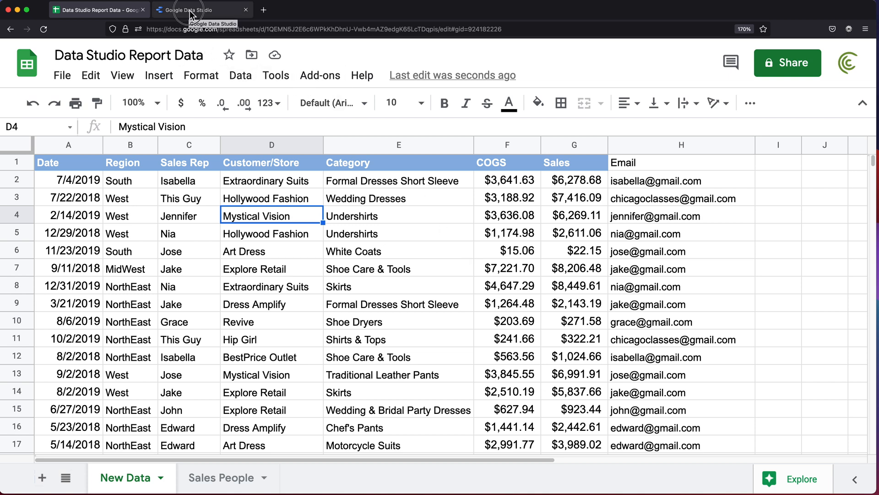
Go to the Data Studio home page and start a Blank Report
{"action": "left_click", "coordinate": [187, 10]}
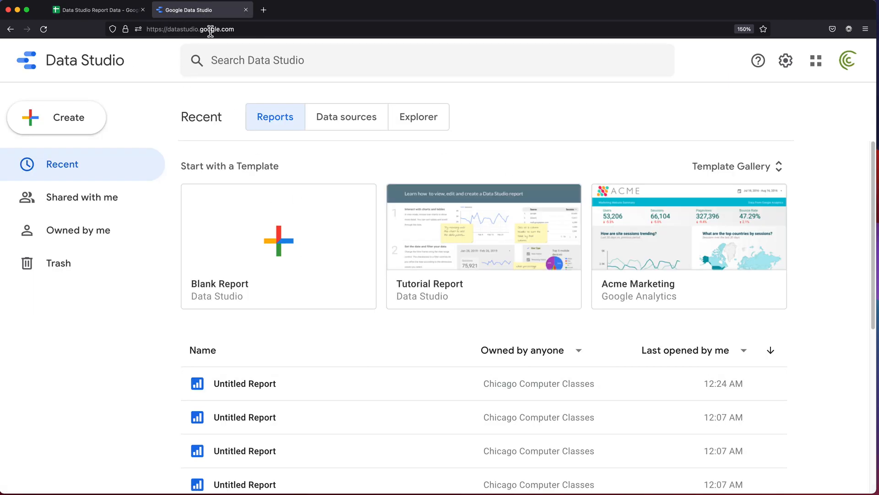
{"action": "mouse_move", "coordinate": [287, 30]}
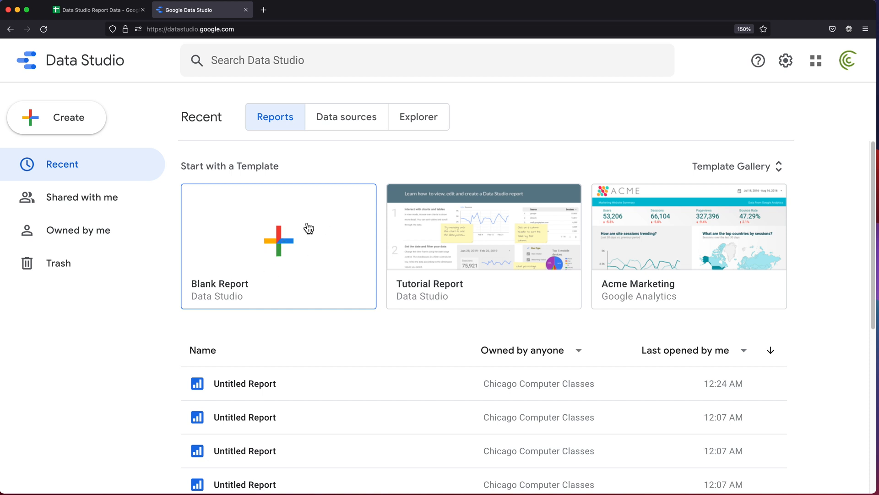
{"action": "left_click", "coordinate": [278, 245]}
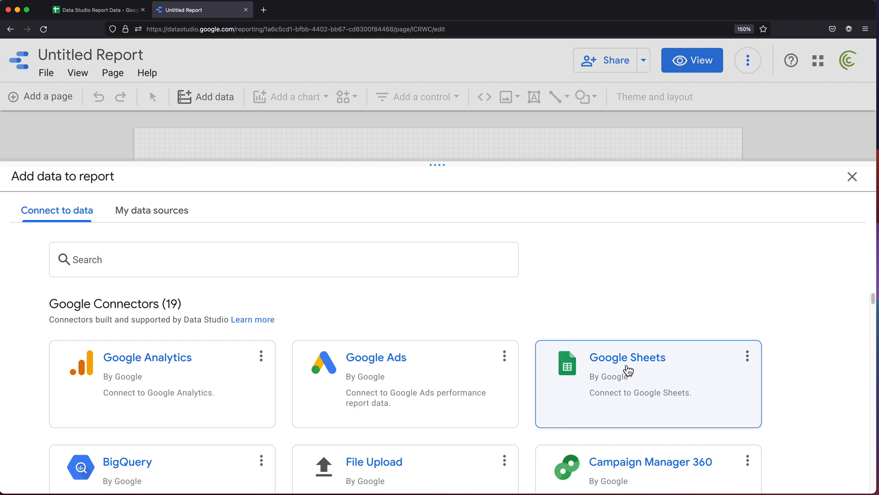
Add the New Data worksheet from 'Data Studio Report Data' through the Google Sheets connector
{"action": "left_click", "coordinate": [627, 357]}
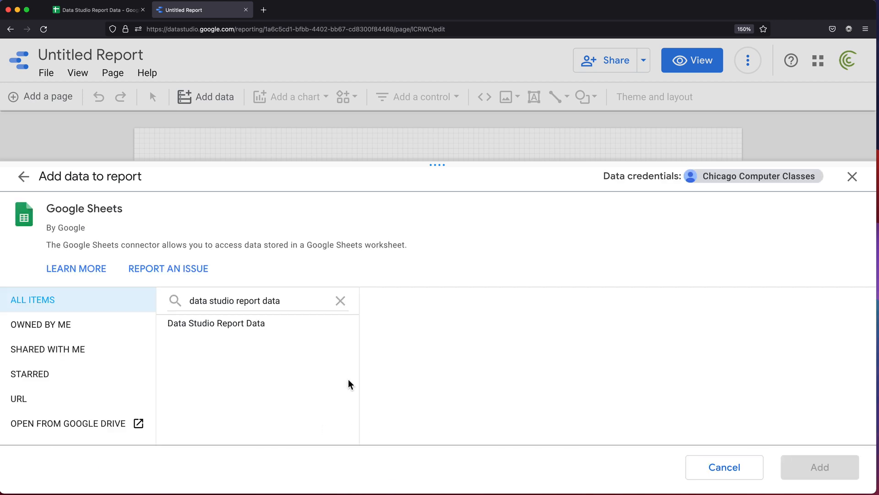
{"action": "mouse_move", "coordinate": [358, 388]}
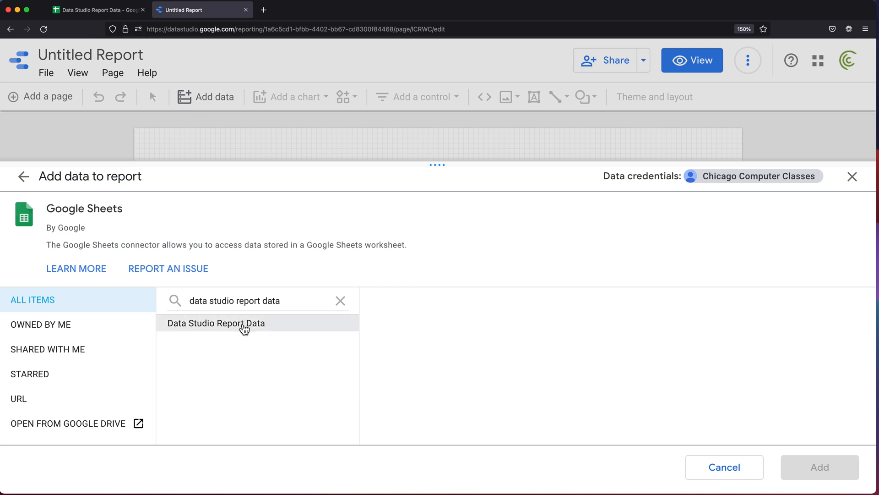
{"action": "left_click", "coordinate": [216, 322]}
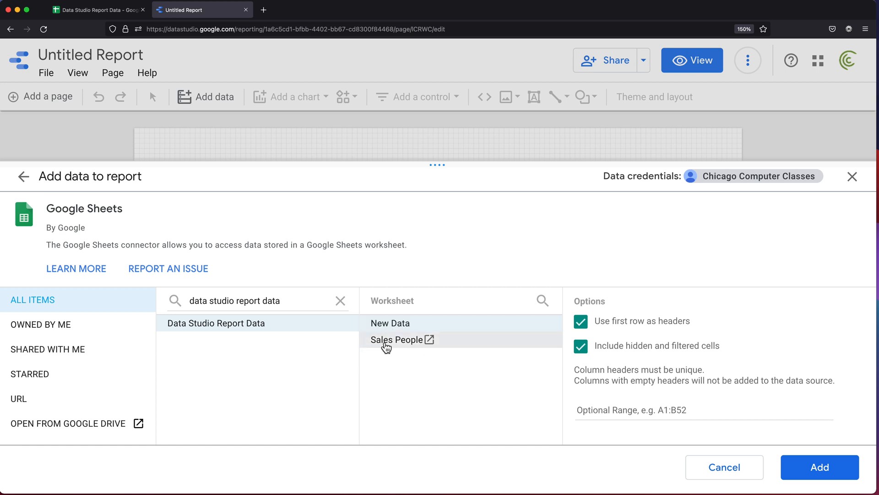
{"action": "mouse_move", "coordinate": [398, 349]}
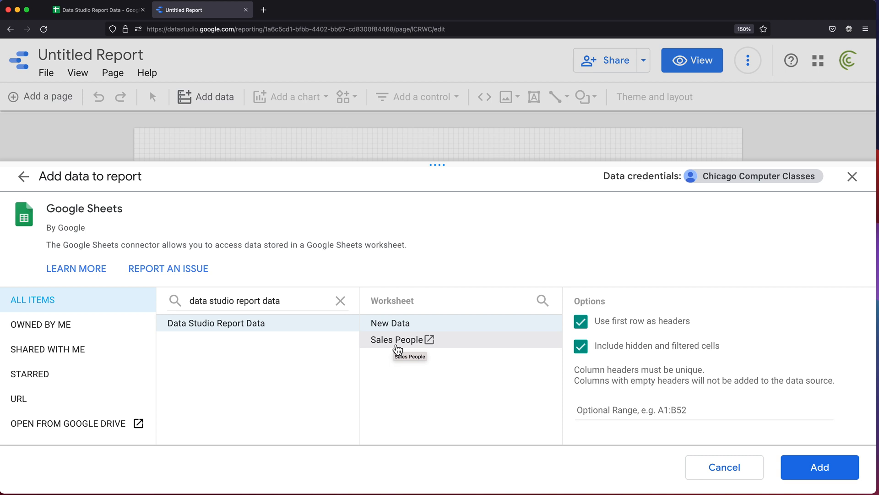
{"action": "mouse_move", "coordinate": [408, 350]}
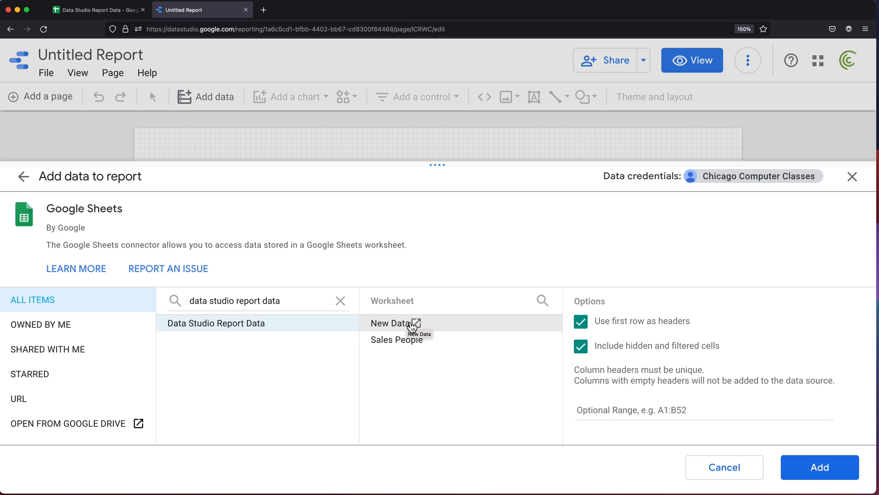
{"action": "mouse_move", "coordinate": [399, 328]}
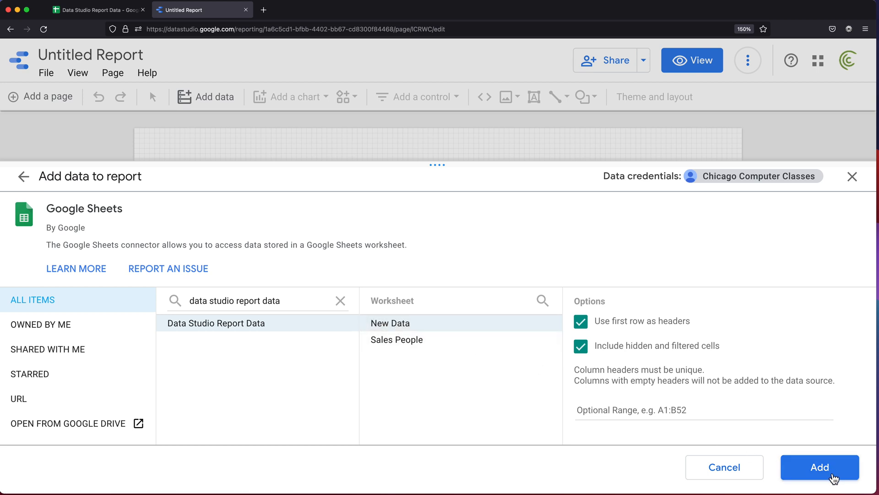
{"action": "left_click", "coordinate": [820, 467]}
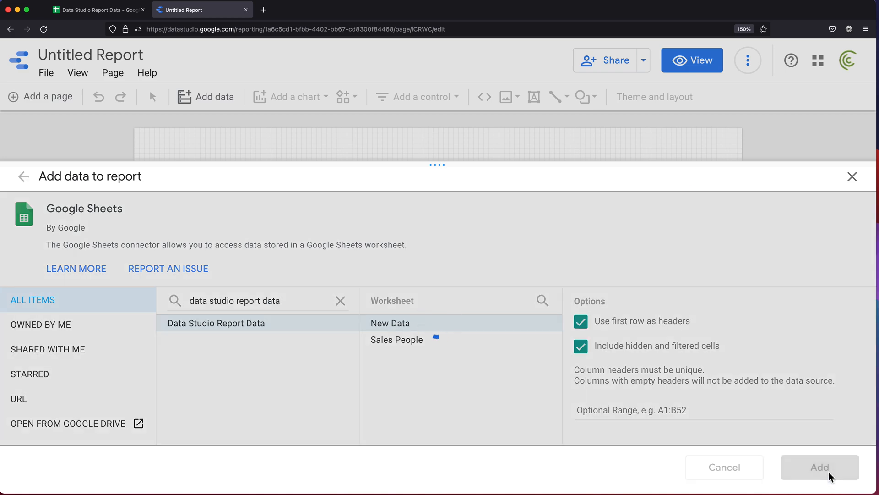
{"action": "left_click", "coordinate": [820, 467]}
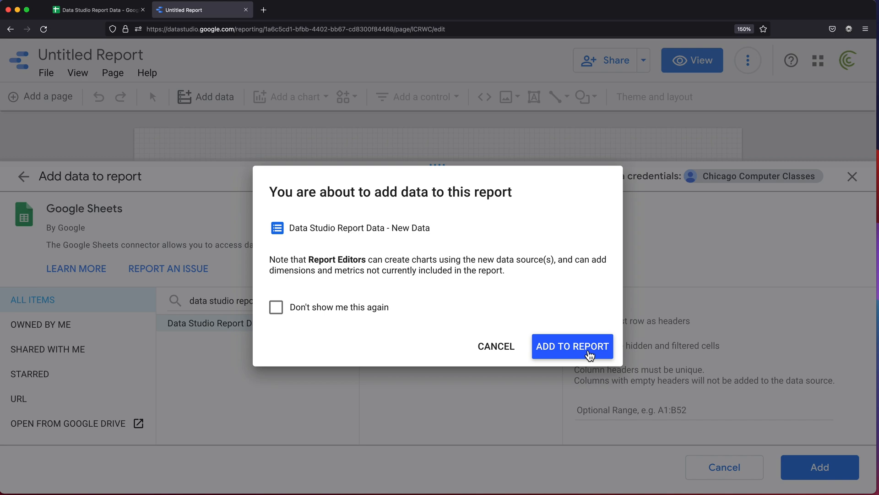
{"action": "left_click", "coordinate": [571, 345]}
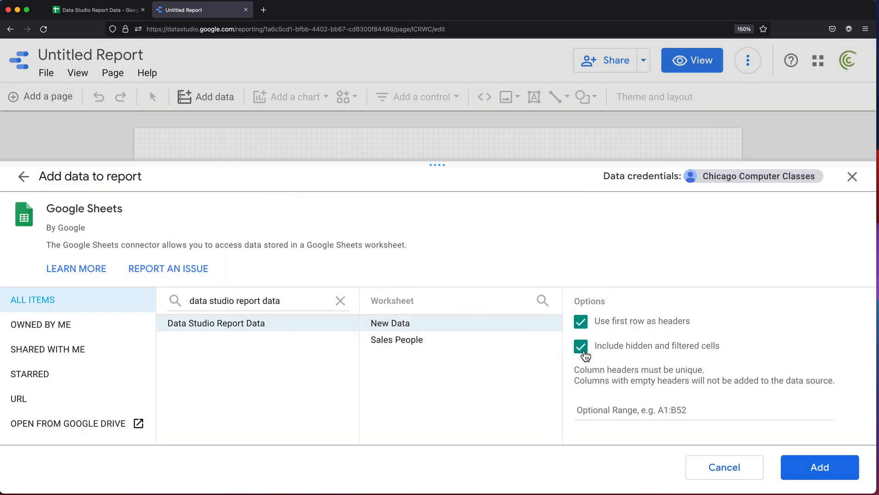
{"action": "left_click", "coordinate": [818, 467]}
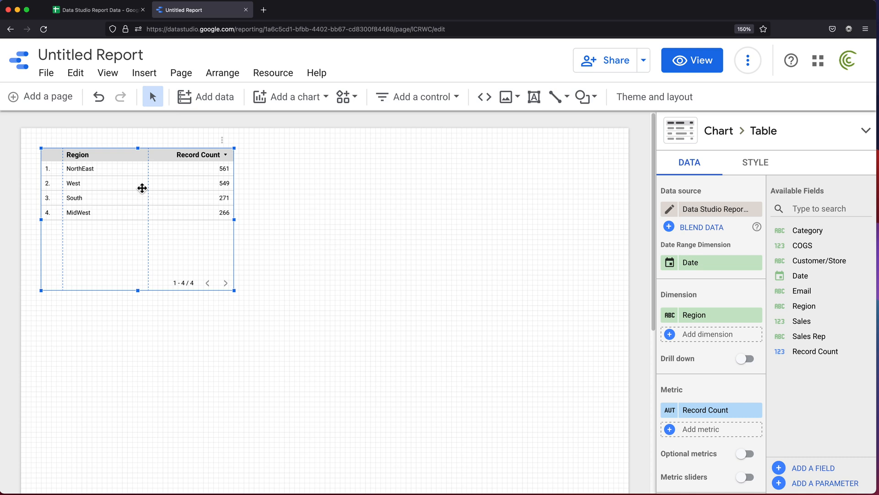
{"action": "mouse_move", "coordinate": [158, 174]}
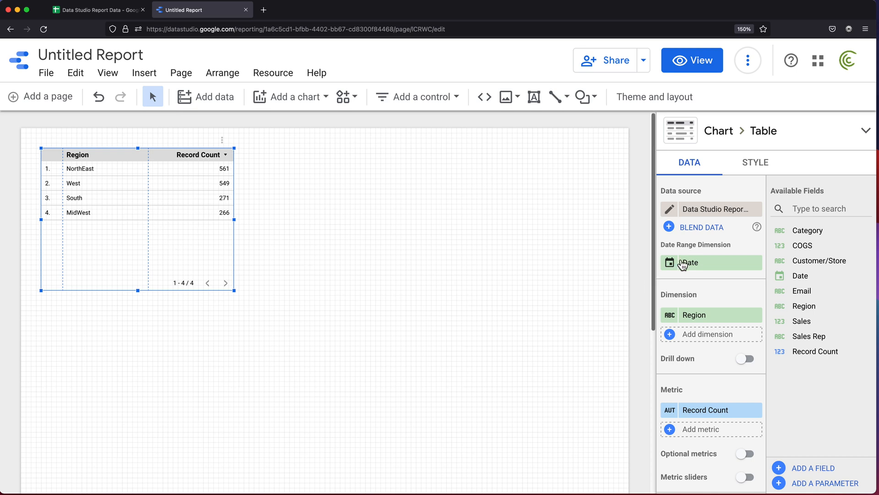
{"action": "mouse_move", "coordinate": [669, 209]}
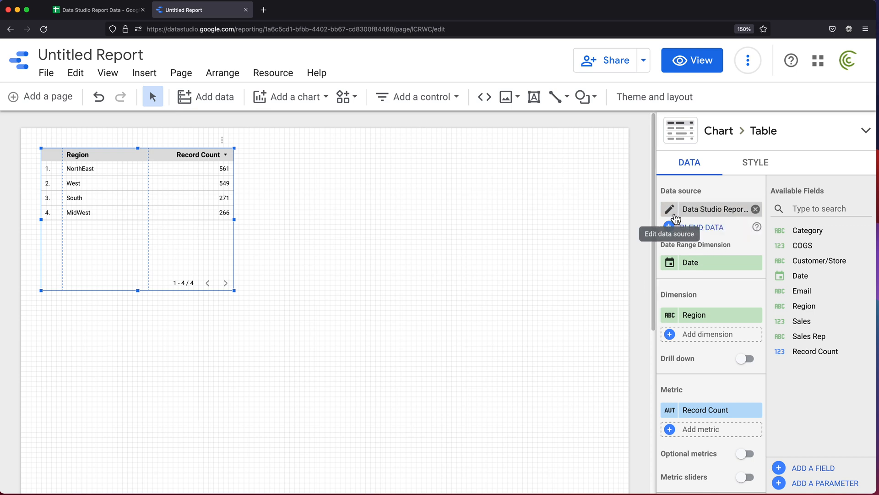
Turn on viewer-email filtering on the Email field in the data source and allow consent
{"action": "left_click", "coordinate": [669, 209]}
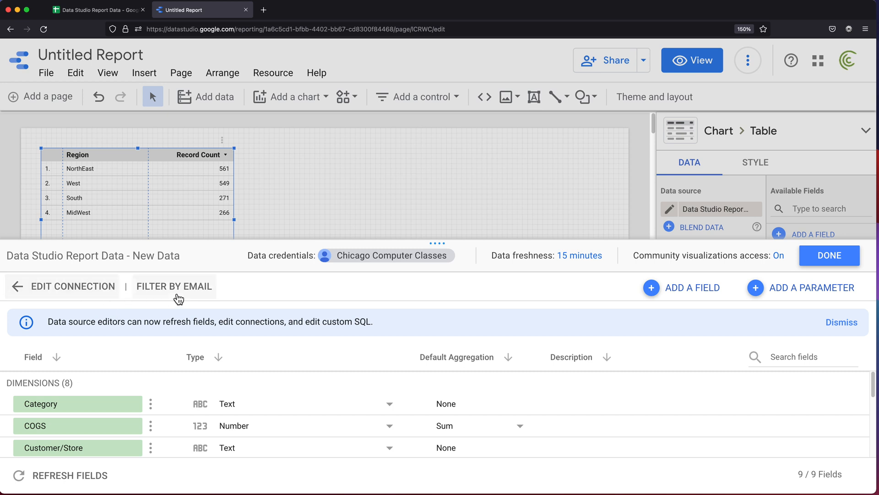
{"action": "mouse_move", "coordinate": [193, 294]}
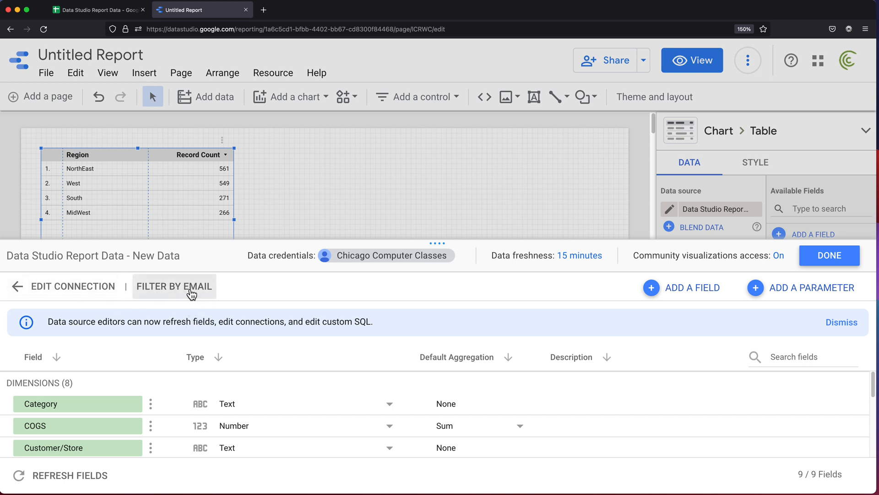
{"action": "left_click", "coordinate": [174, 286]}
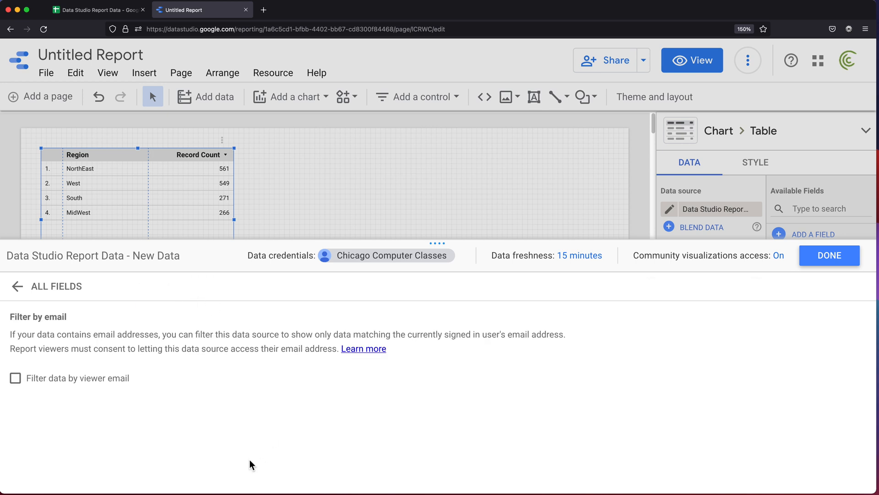
{"action": "mouse_move", "coordinate": [49, 387]}
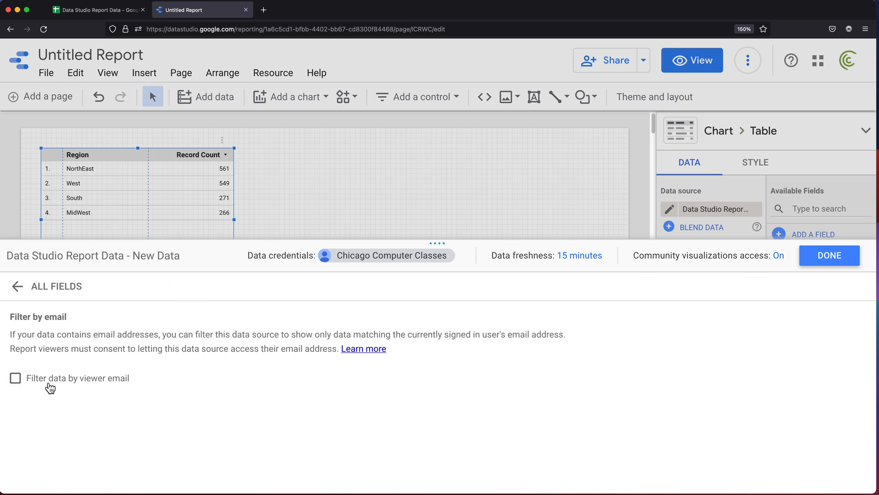
{"action": "mouse_move", "coordinate": [65, 387]}
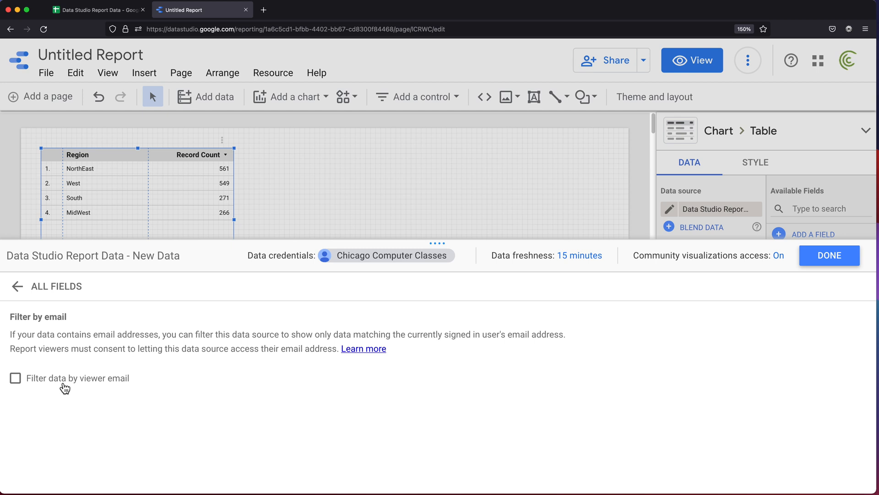
{"action": "left_click", "coordinate": [15, 377]}
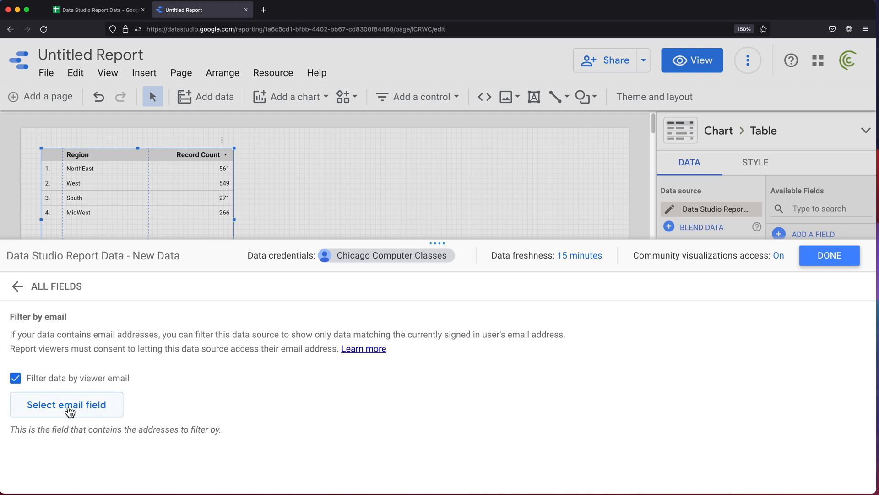
{"action": "mouse_move", "coordinate": [95, 412]}
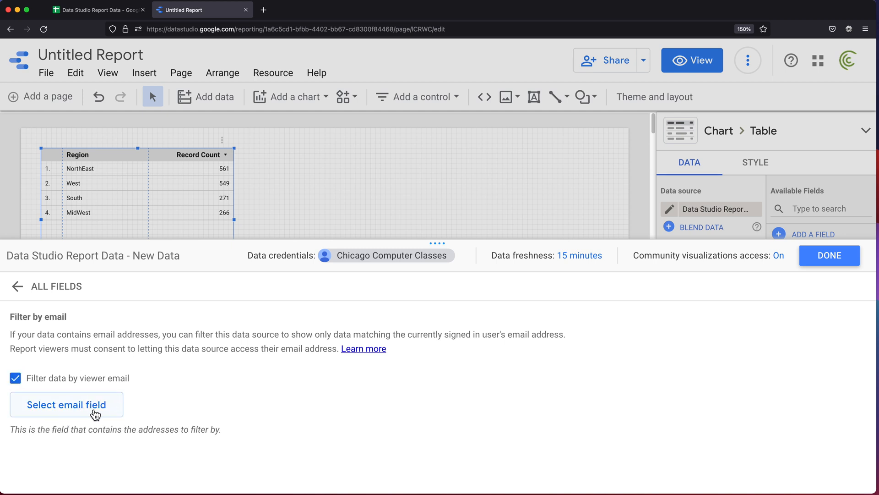
{"action": "left_click", "coordinate": [66, 405]}
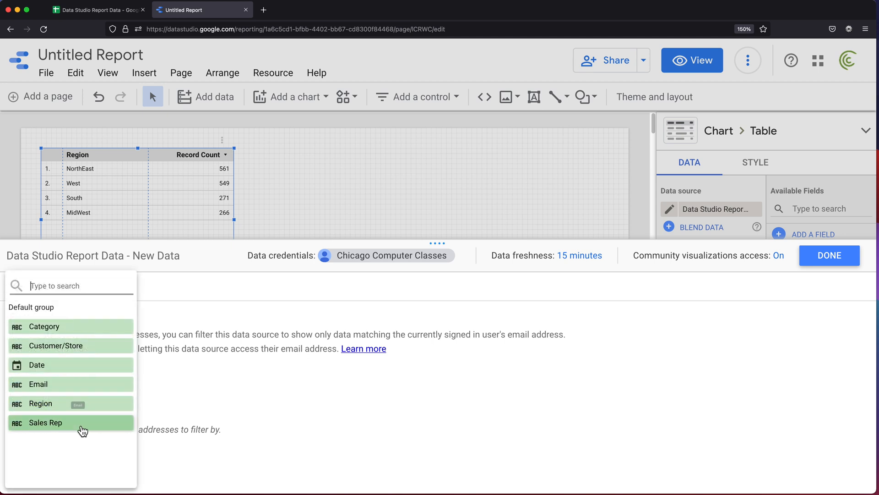
{"action": "left_click", "coordinate": [15, 377]}
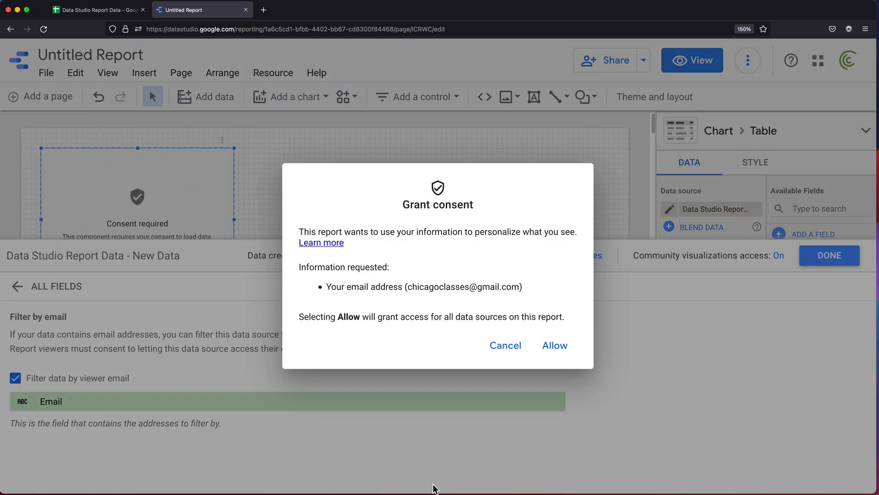
{"action": "mouse_move", "coordinate": [447, 287]}
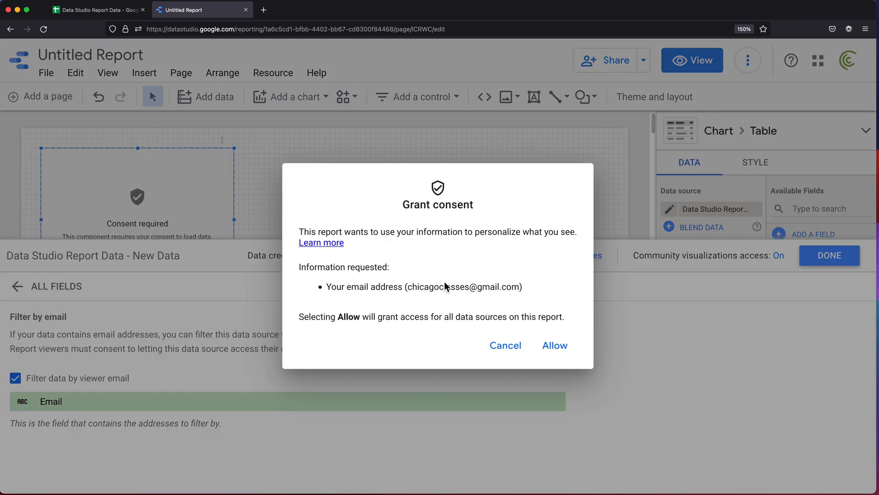
{"action": "mouse_move", "coordinate": [500, 310]}
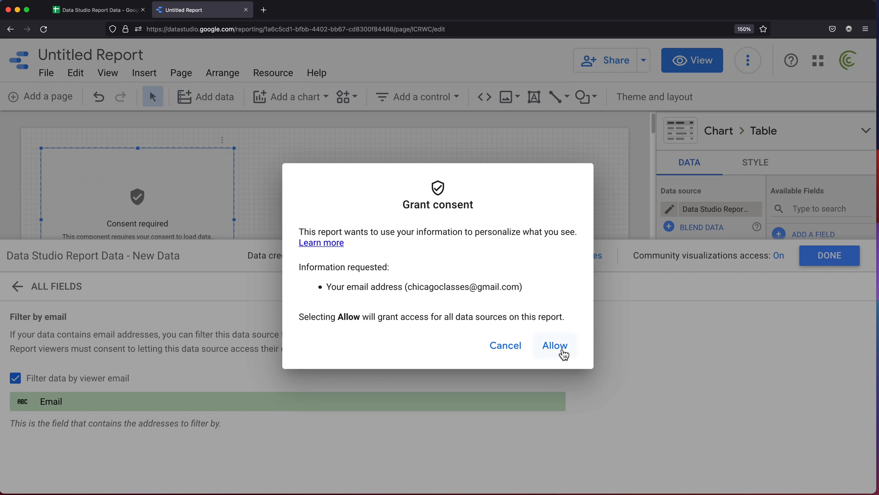
{"action": "left_click", "coordinate": [554, 344]}
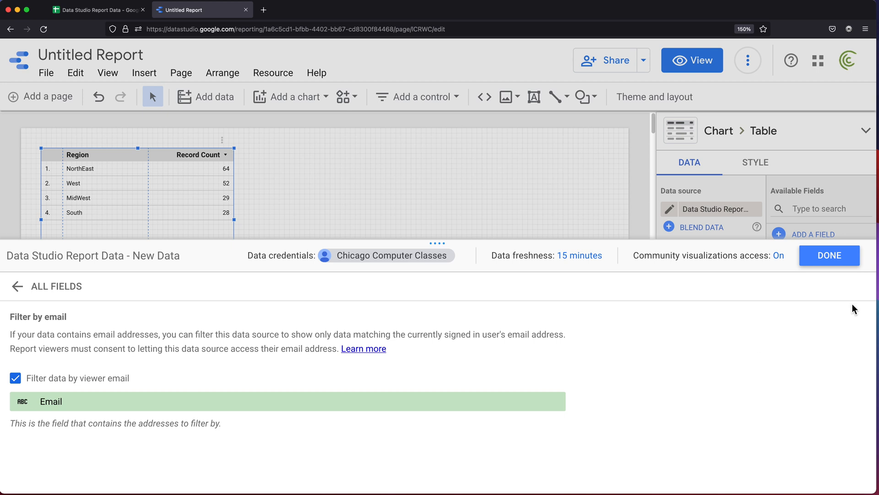
{"action": "left_click", "coordinate": [828, 255]}
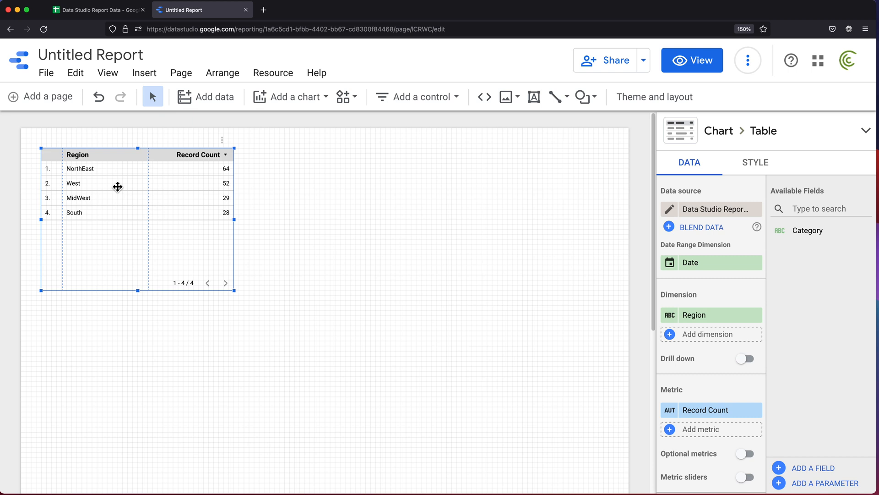
{"action": "mouse_move", "coordinate": [238, 296]}
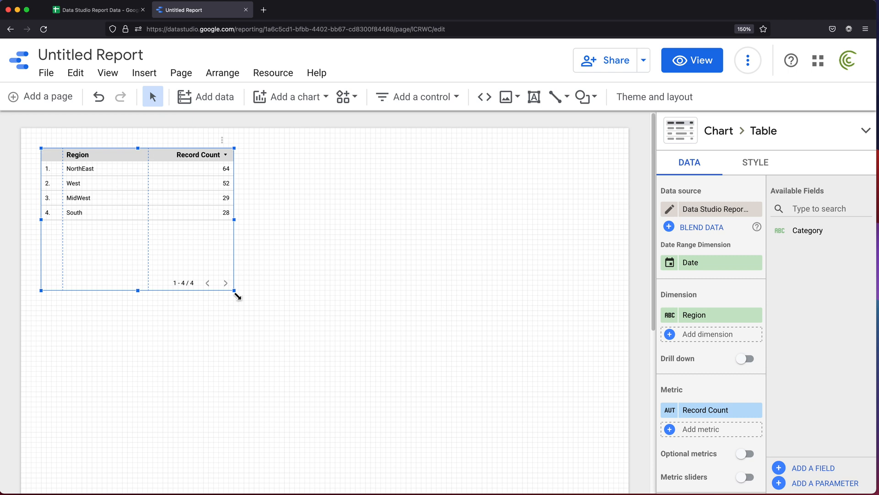
{"action": "mouse_move", "coordinate": [264, 248]}
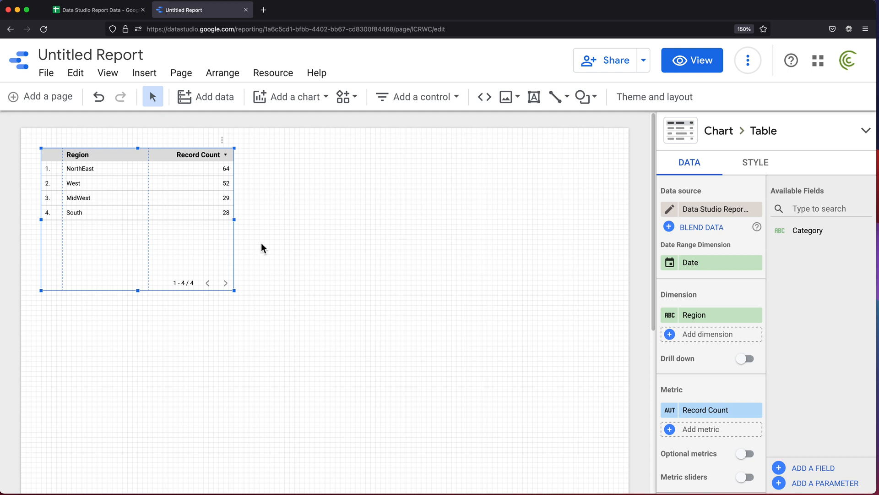
{"action": "mouse_move", "coordinate": [244, 298]}
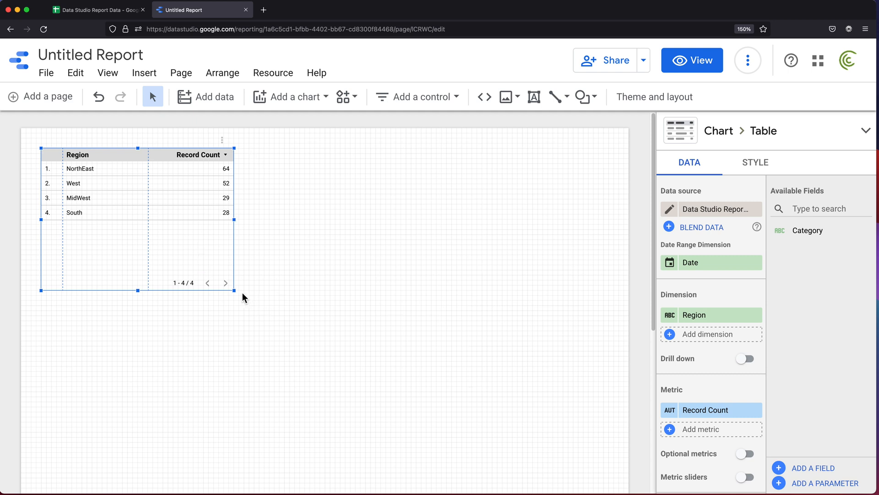
Drag the Region/Record Count table's resize handle to stretch it across the page
{"action": "left_click_drag", "start_coordinate": [234, 289], "coordinate": [582, 367]}
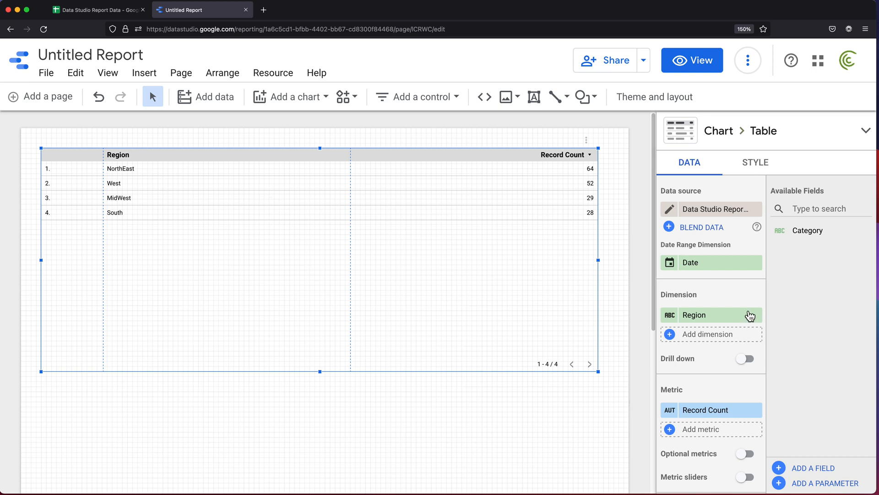
{"action": "mouse_move", "coordinate": [707, 276]}
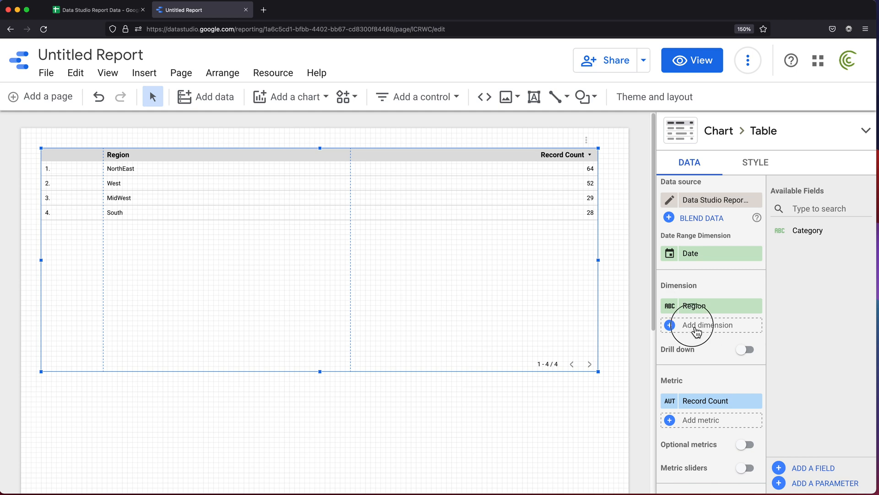
Add Date (above Region), Sales Rep, Customer/Store and Category as table dimensions
{"action": "left_click", "coordinate": [708, 325]}
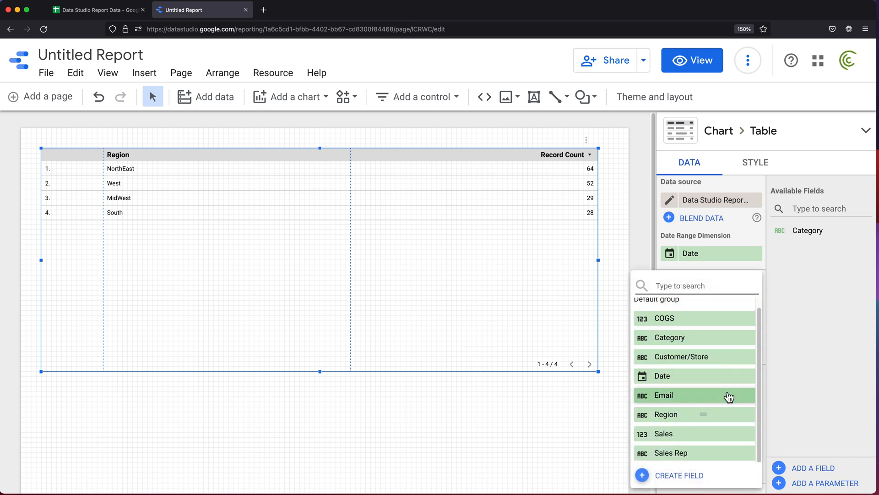
{"action": "mouse_move", "coordinate": [677, 375]}
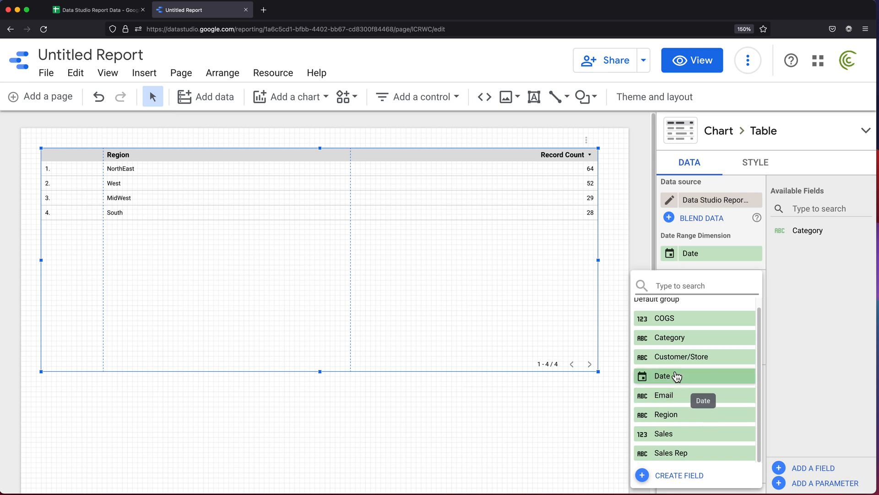
{"action": "left_click", "coordinate": [663, 376]}
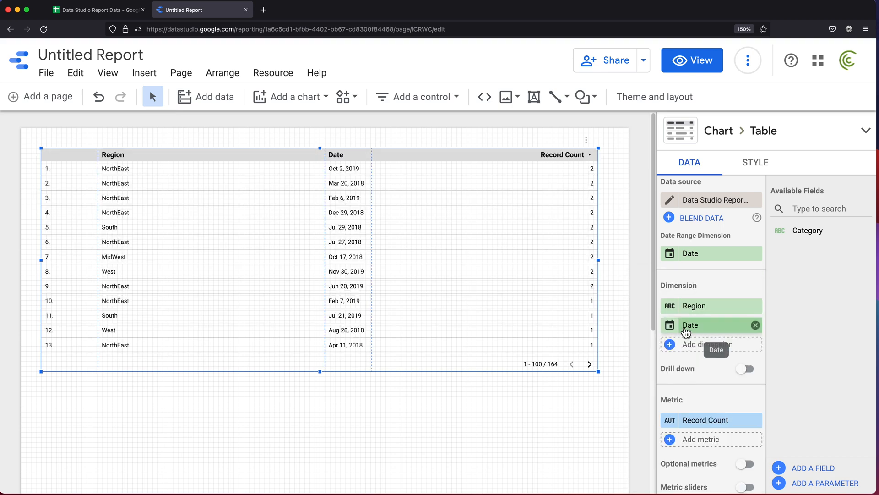
{"action": "left_click_drag", "start_coordinate": [691, 325], "coordinate": [692, 305]}
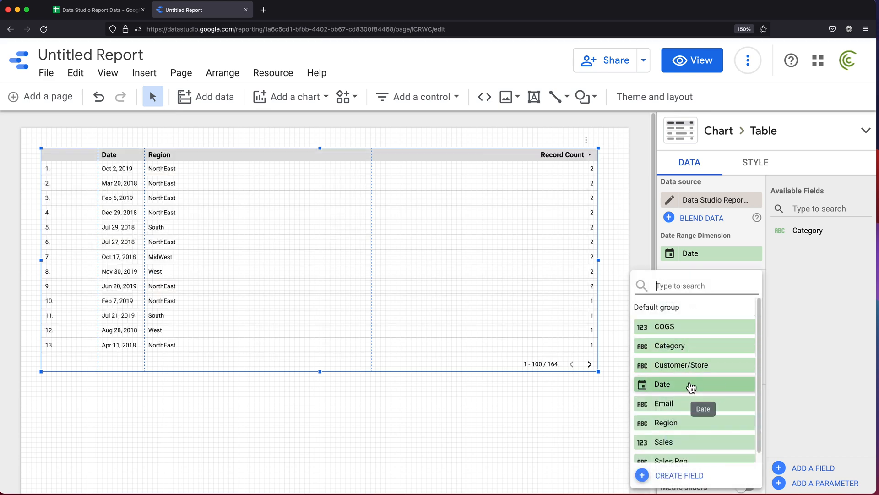
{"action": "mouse_move", "coordinate": [703, 423]}
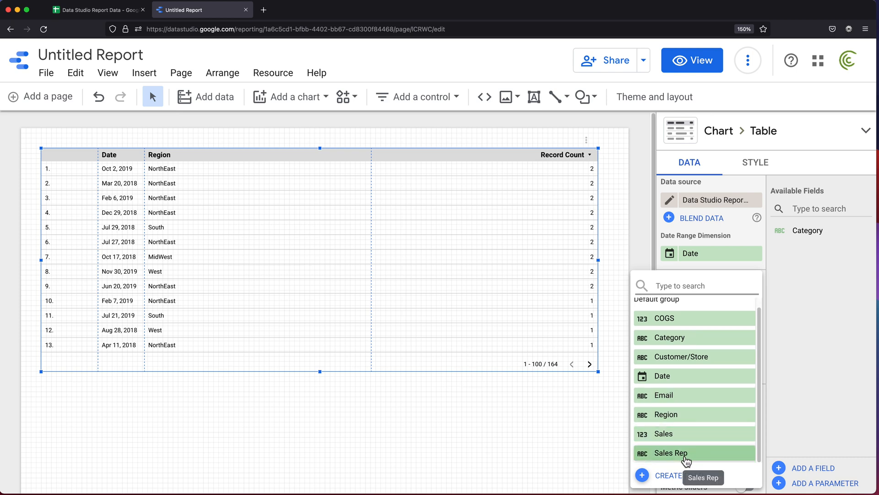
{"action": "left_click", "coordinate": [670, 453]}
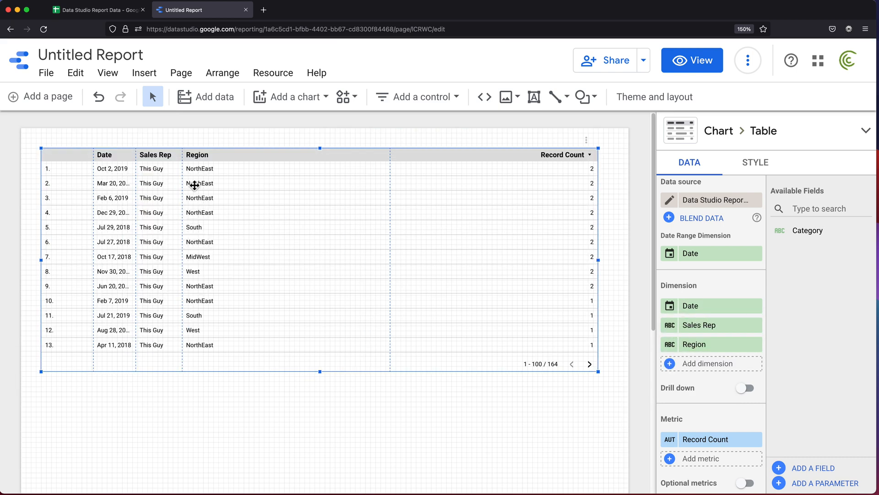
{"action": "mouse_move", "coordinate": [397, 183]}
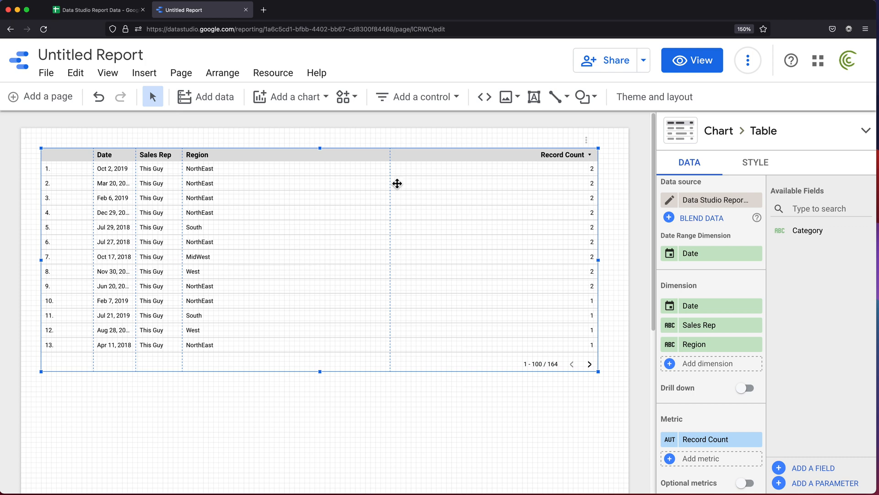
{"action": "mouse_move", "coordinate": [719, 370]}
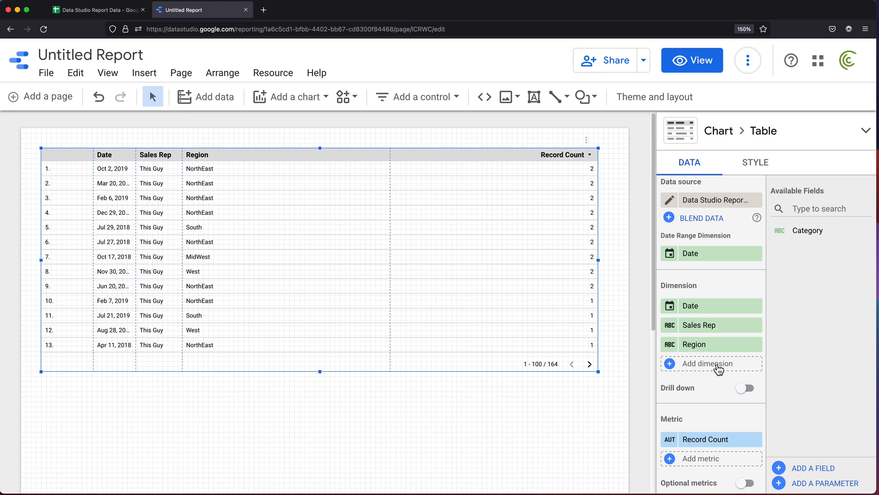
{"action": "left_click", "coordinate": [711, 363]}
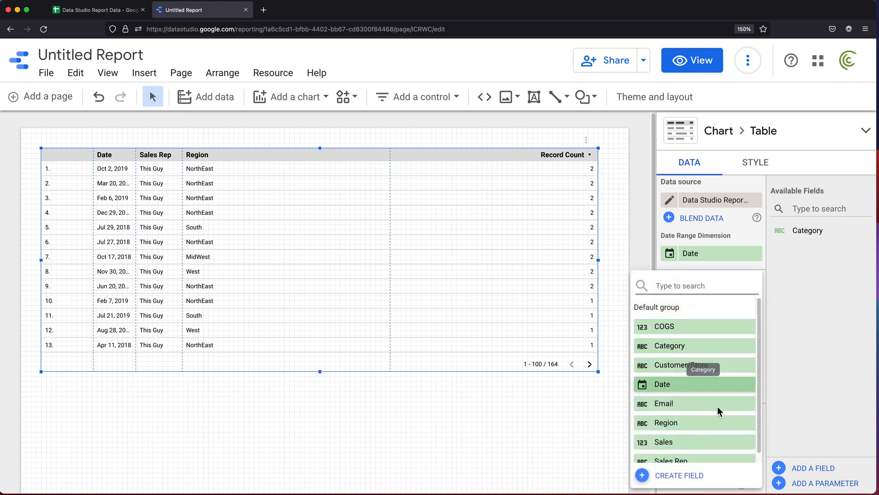
{"action": "left_click", "coordinate": [681, 365]}
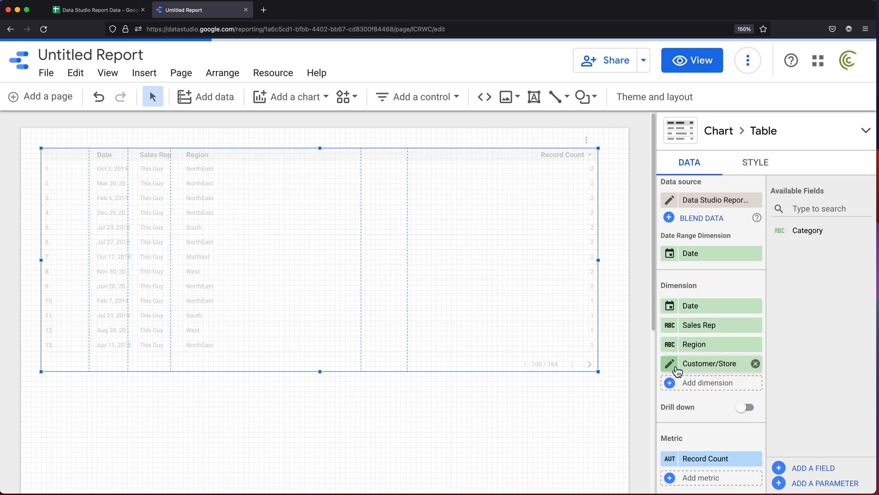
{"action": "left_click", "coordinate": [709, 383]}
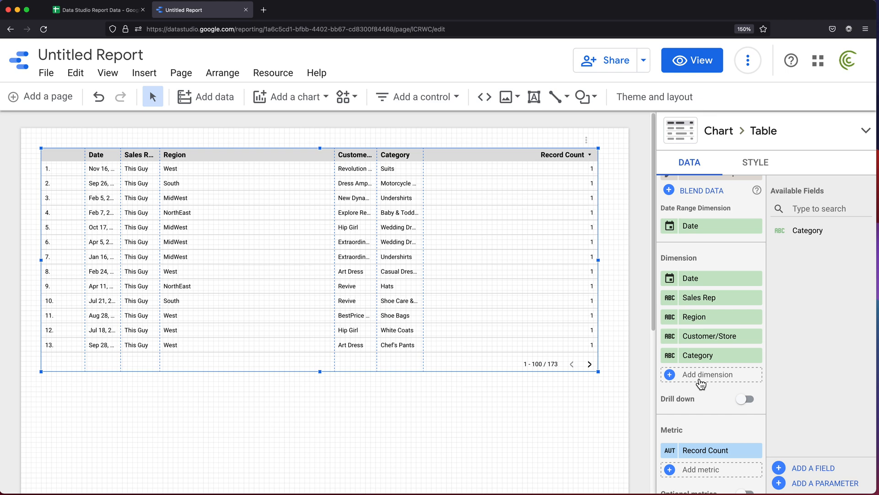
{"action": "scroll", "scroll_direction": "down", "scroll_amount": 3}
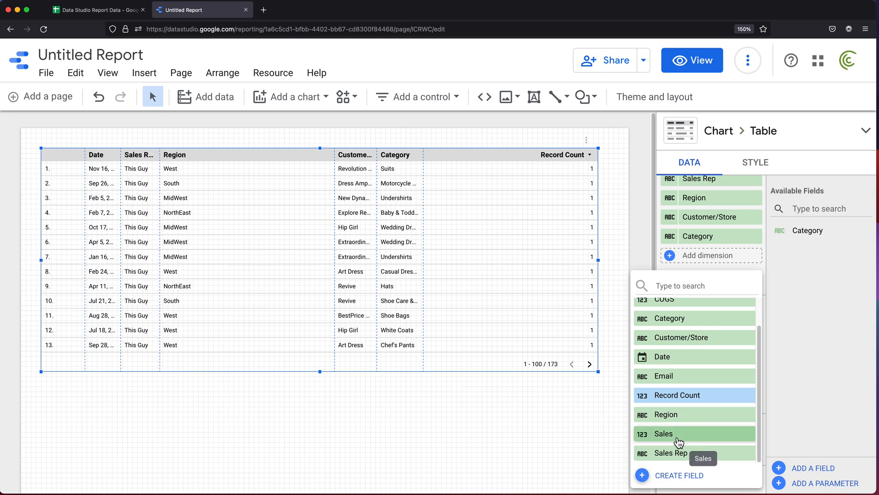
Replace Record Count with Sales and COGS metrics, keep 100 rows per page, and enlarge the table
{"action": "left_click", "coordinate": [664, 433]}
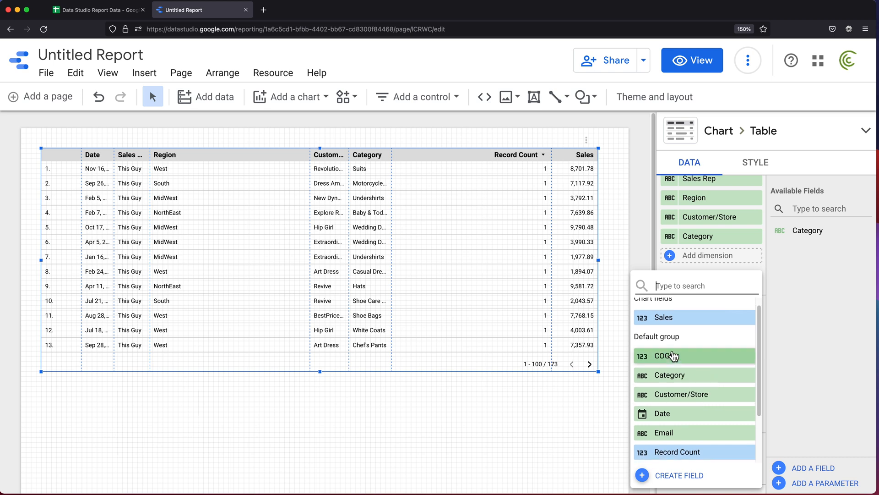
{"action": "left_click", "coordinate": [666, 355]}
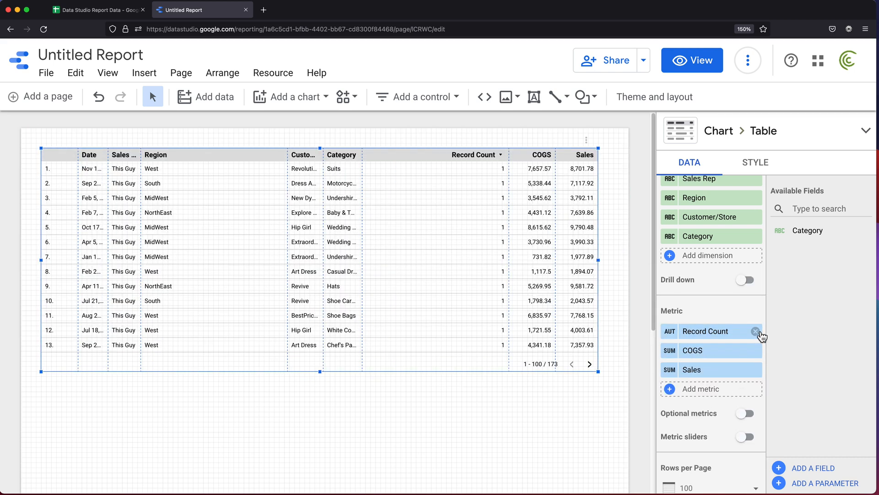
{"action": "left_click", "coordinate": [756, 331]}
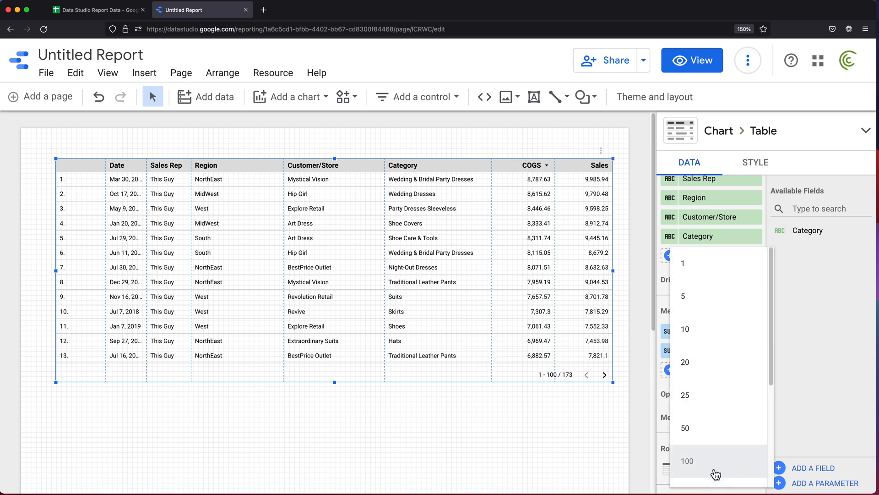
{"action": "left_click", "coordinate": [687, 460]}
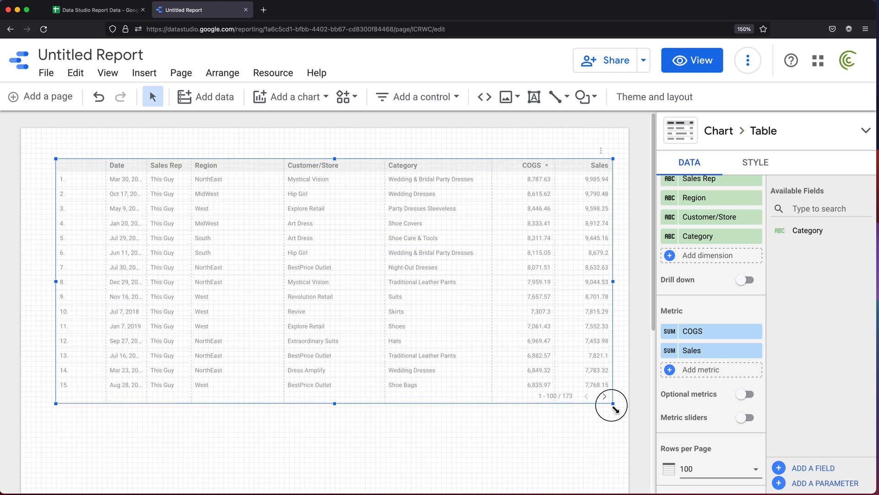
{"action": "left_click_drag", "start_coordinate": [613, 404], "coordinate": [613, 445]}
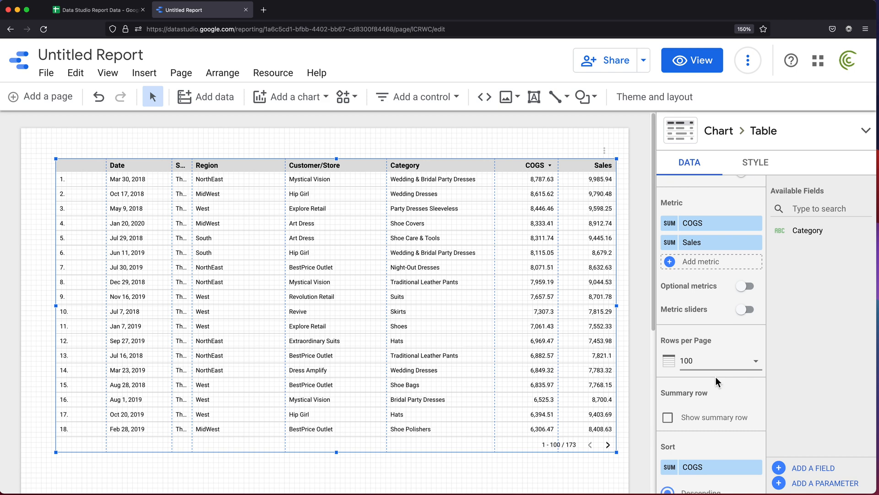
Change the table's sort field from COGS to Date, keeping Descending order
{"action": "scroll", "scroll_direction": "down", "scroll_amount": 3}
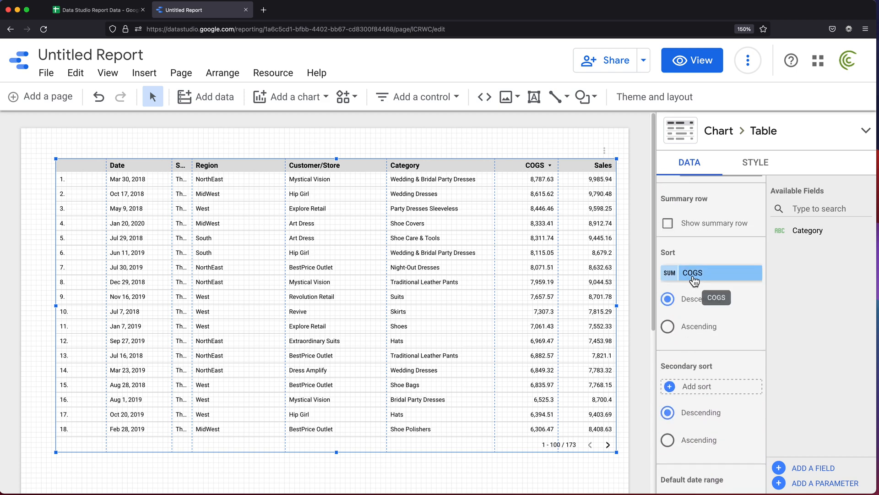
{"action": "left_click", "coordinate": [693, 272]}
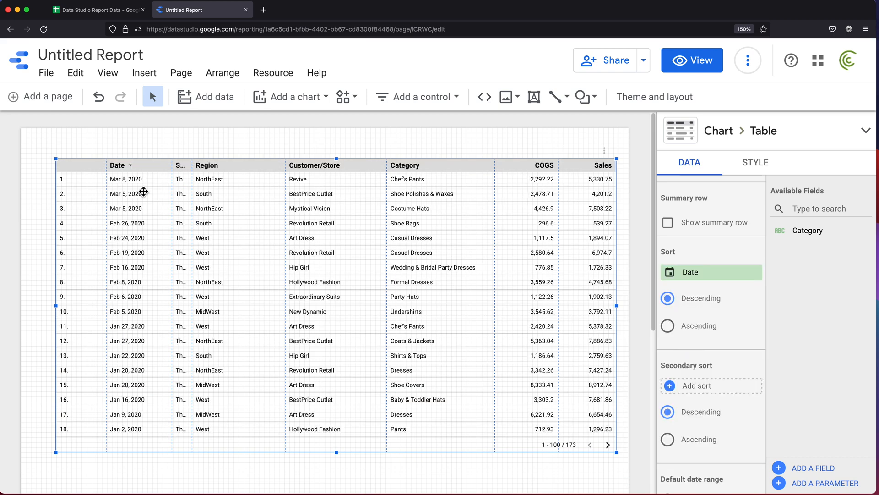
{"action": "mouse_move", "coordinate": [539, 402]}
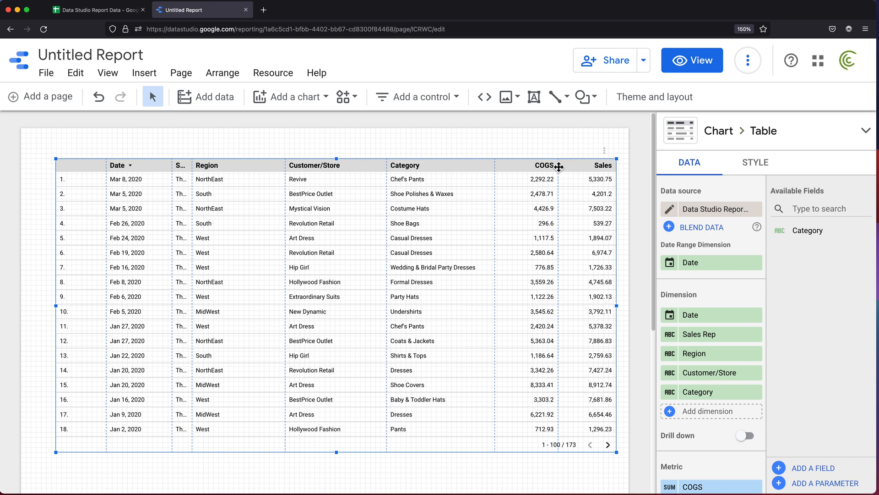
{"action": "mouse_move", "coordinate": [764, 168]}
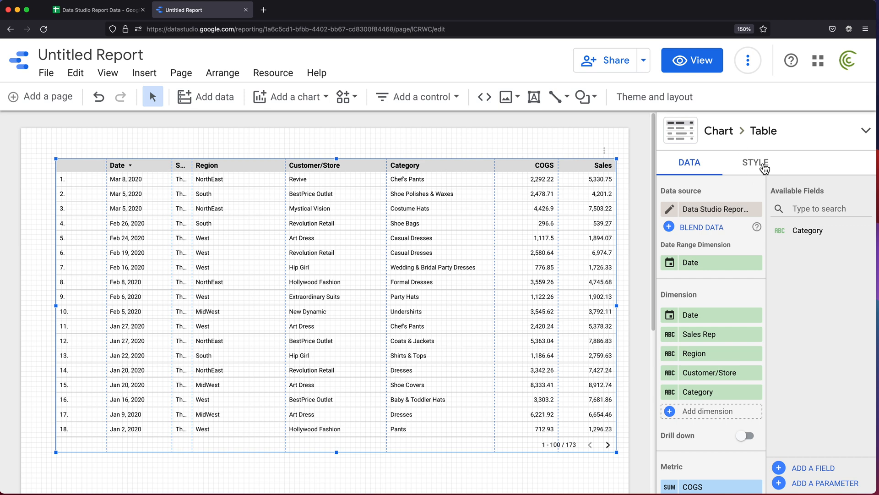
Style the table with a pale blue header, blue cell borders and pale blue odd rows
{"action": "left_click", "coordinate": [754, 162]}
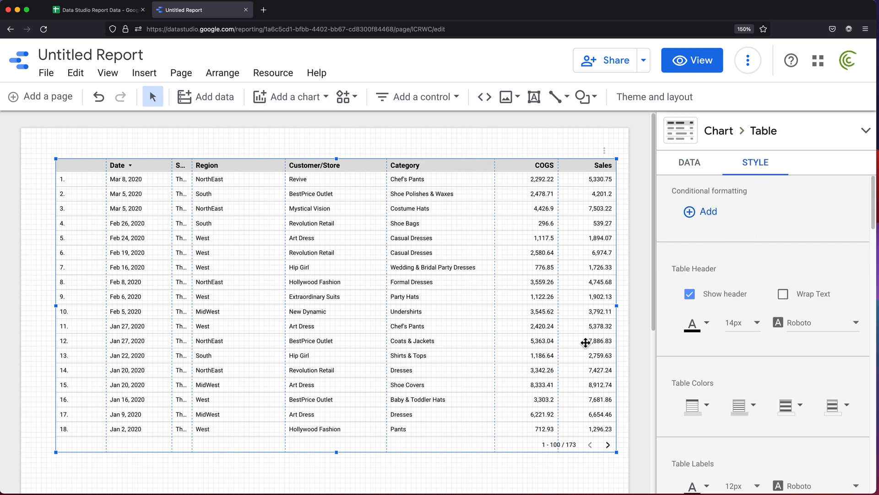
{"action": "left_click", "coordinate": [693, 330]}
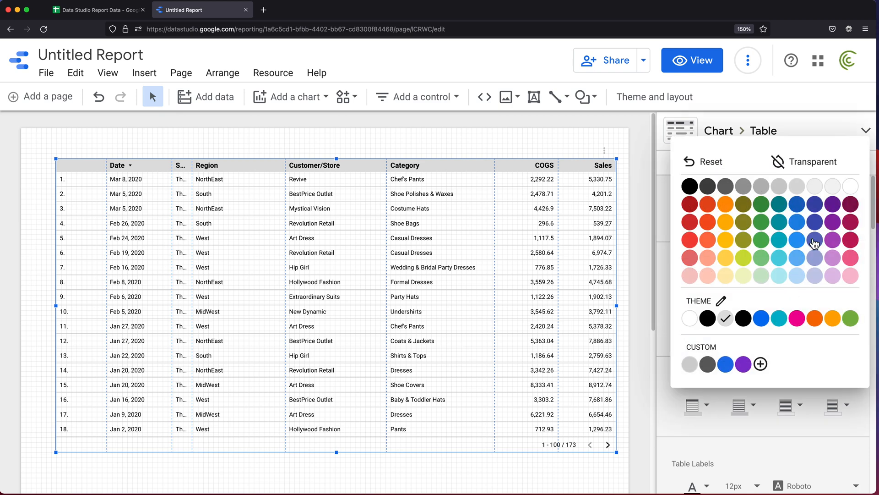
{"action": "left_click", "coordinate": [814, 240]}
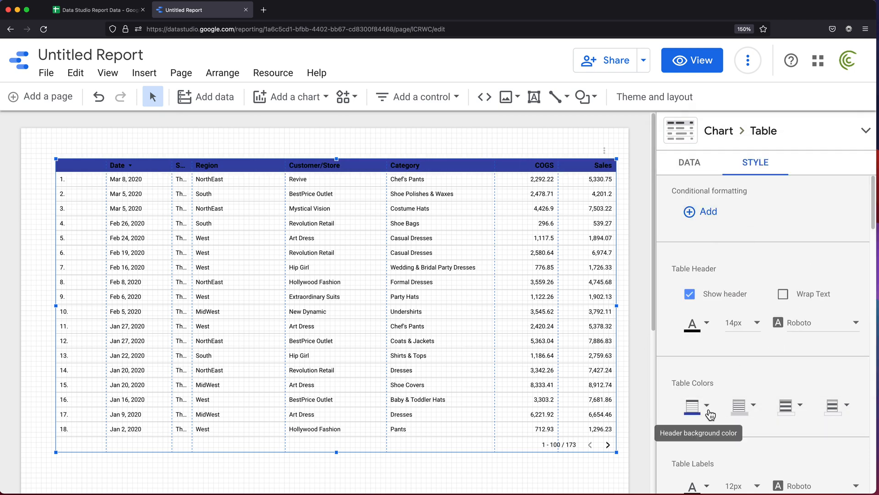
{"action": "left_click", "coordinate": [692, 410]}
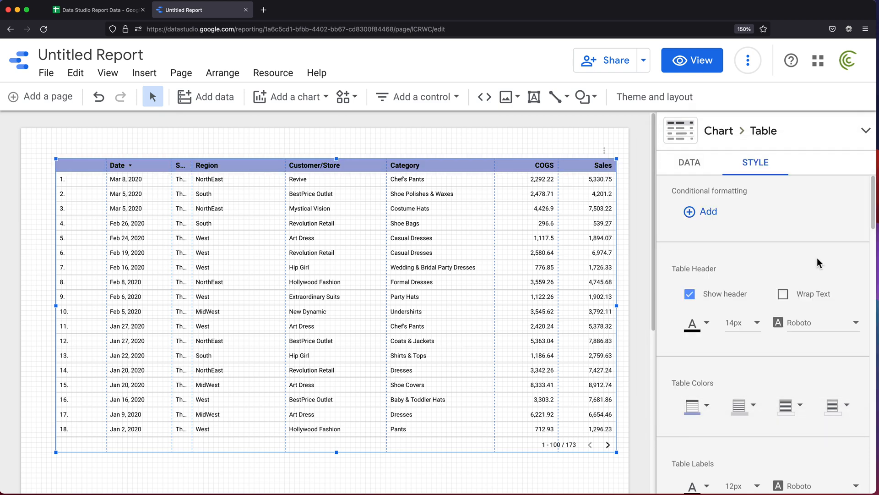
{"action": "left_click", "coordinate": [705, 324]}
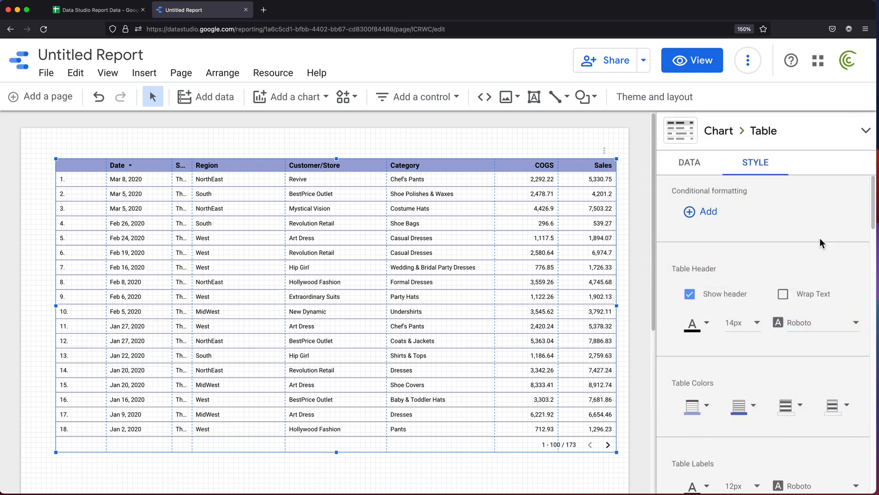
{"action": "mouse_move", "coordinate": [791, 405]}
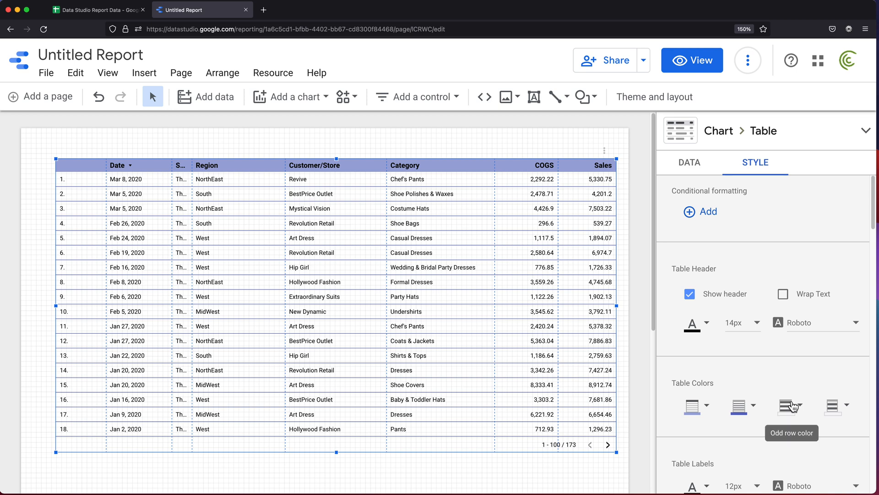
{"action": "left_click", "coordinate": [788, 405]}
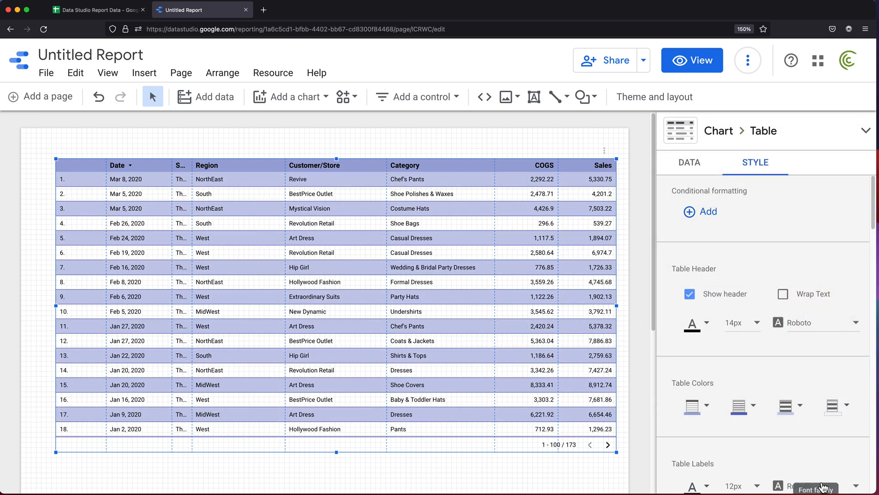
{"action": "mouse_move", "coordinate": [788, 405]}
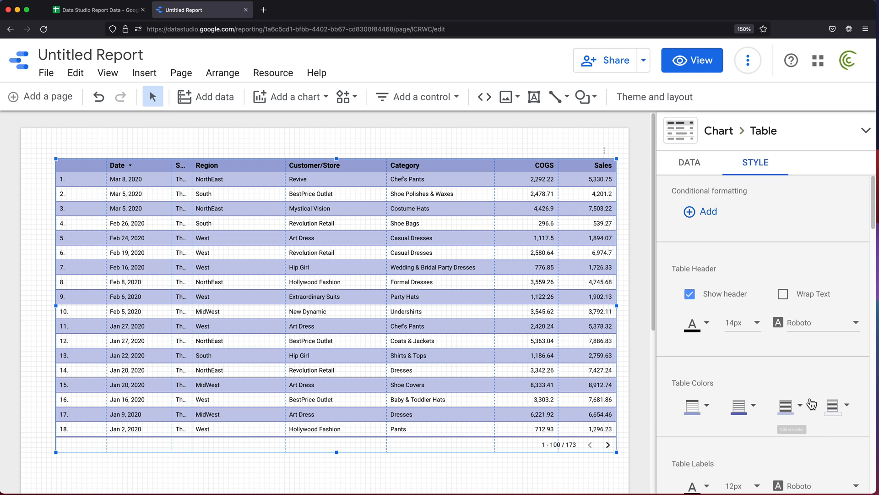
{"action": "left_click", "coordinate": [800, 403]}
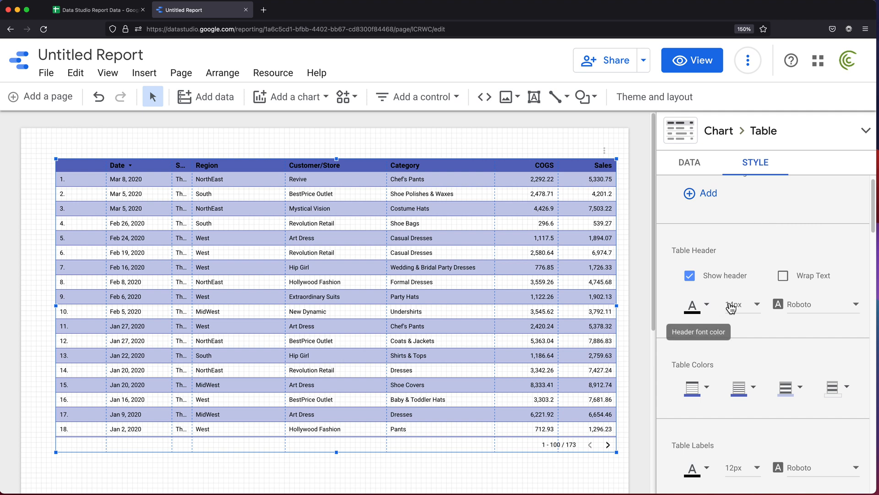
{"action": "left_click", "coordinate": [692, 305]}
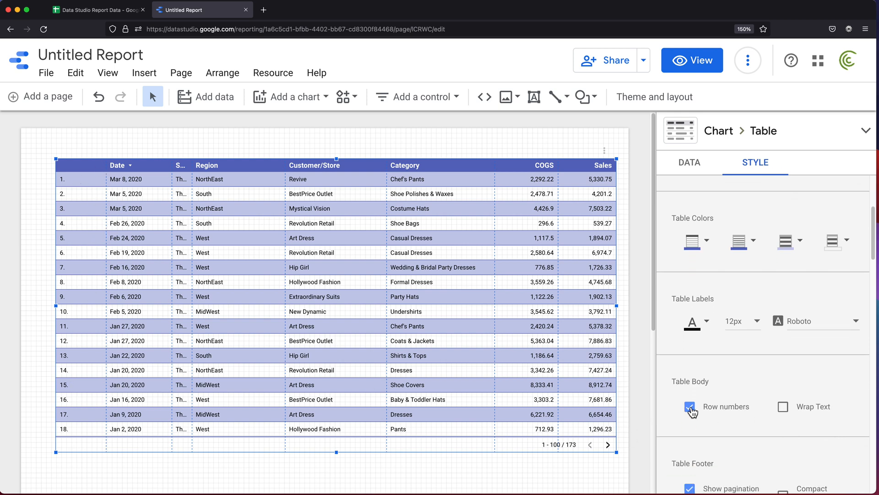
Hide the table's row numbers and show missing data as blank
{"action": "left_click", "coordinate": [689, 406]}
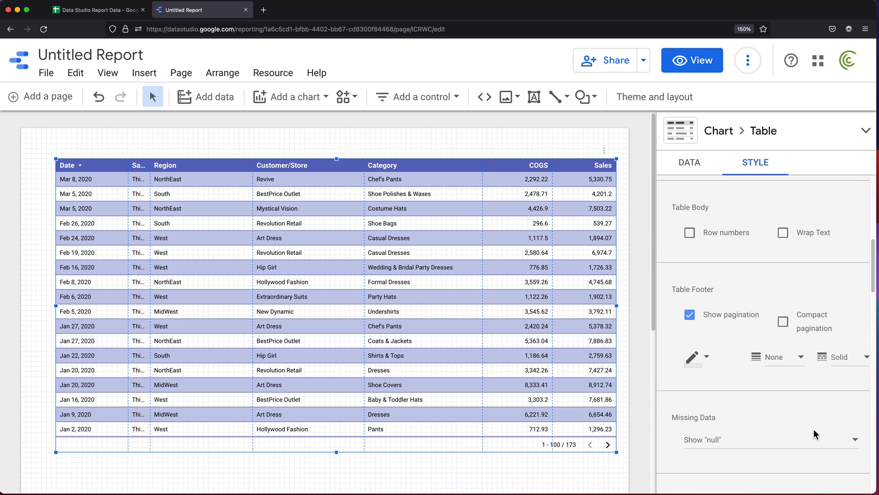
{"action": "scroll", "scroll_direction": "down", "scroll_amount": 3}
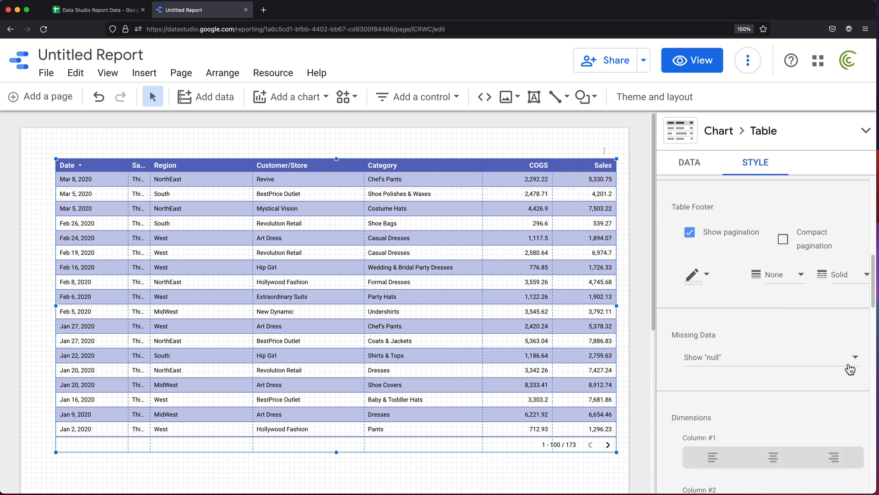
{"action": "mouse_move", "coordinate": [417, 300]}
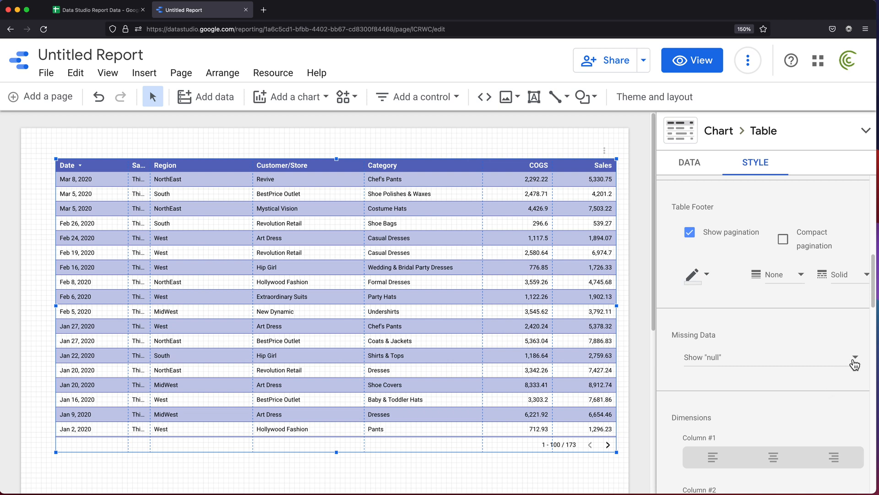
{"action": "left_click", "coordinate": [854, 357]}
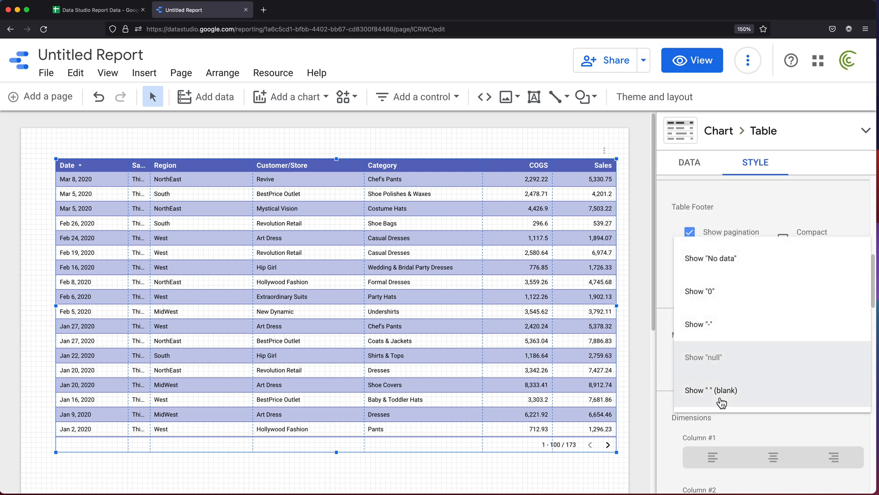
{"action": "left_click", "coordinate": [722, 390]}
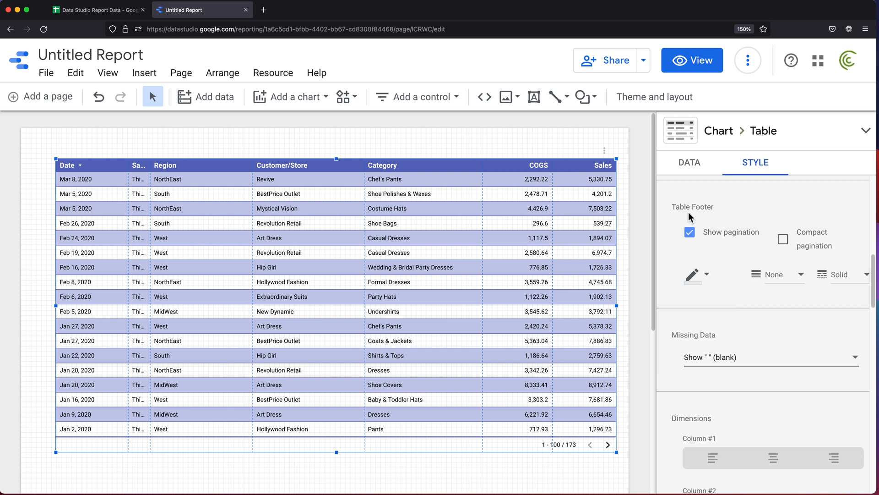
{"action": "mouse_move", "coordinate": [693, 60]}
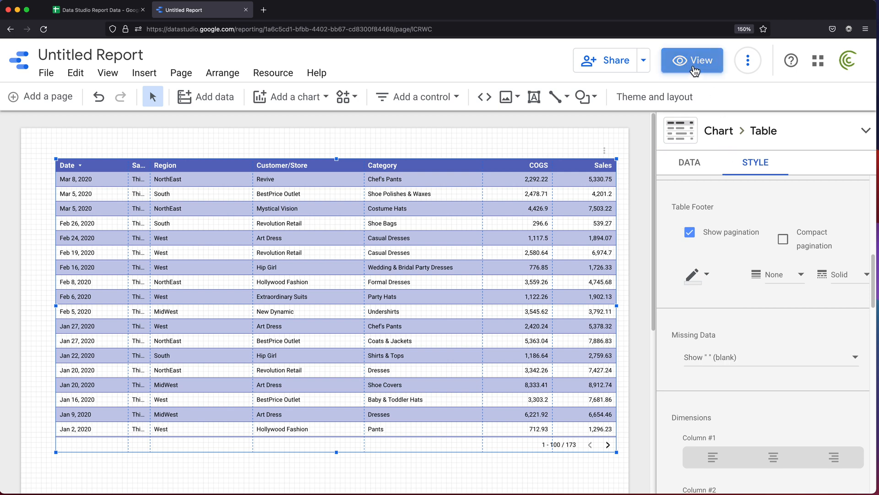
Preview the report, widen the Sales Rep column in edit mode, then preview and scroll again
{"action": "left_click", "coordinate": [692, 60]}
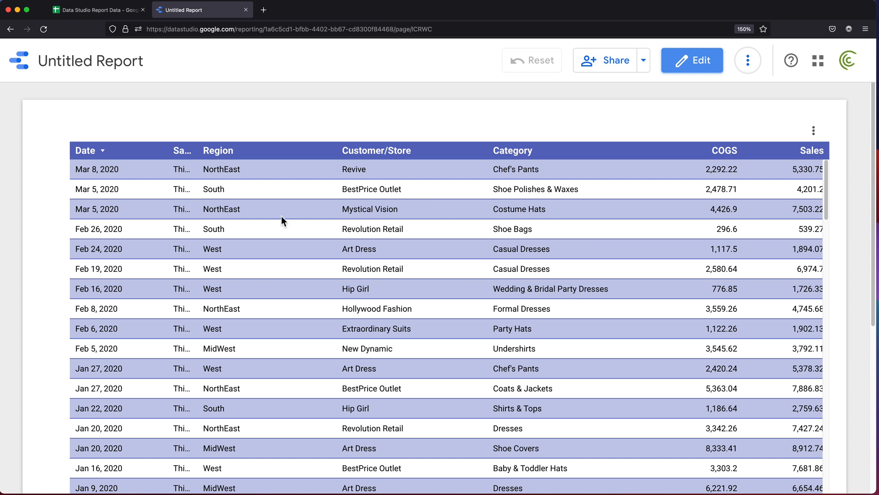
{"action": "mouse_move", "coordinate": [376, 271]}
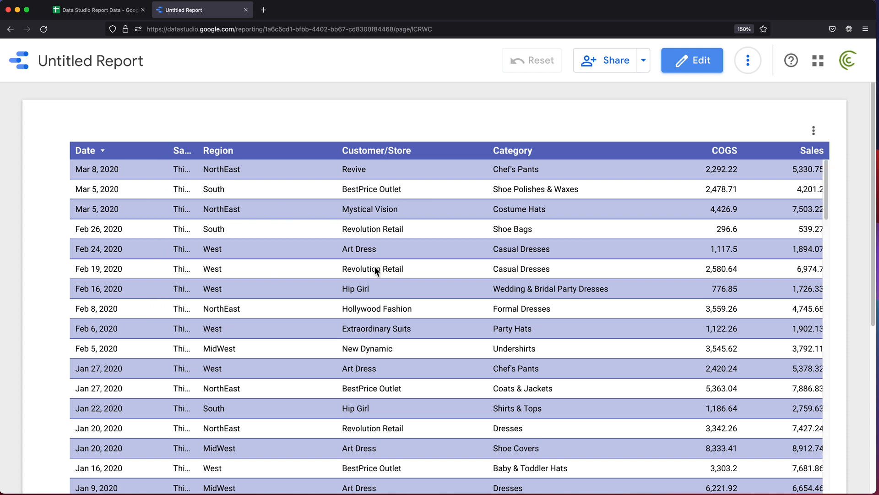
{"action": "mouse_move", "coordinate": [209, 230]}
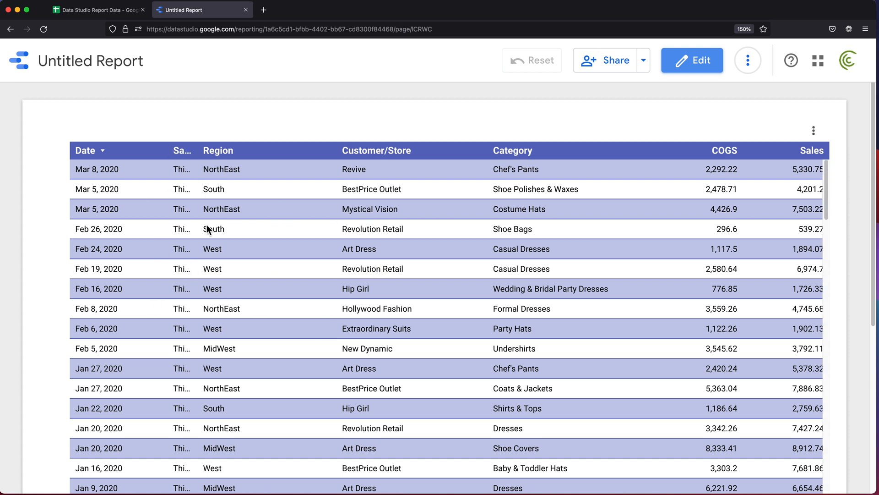
{"action": "left_click", "coordinate": [692, 60]}
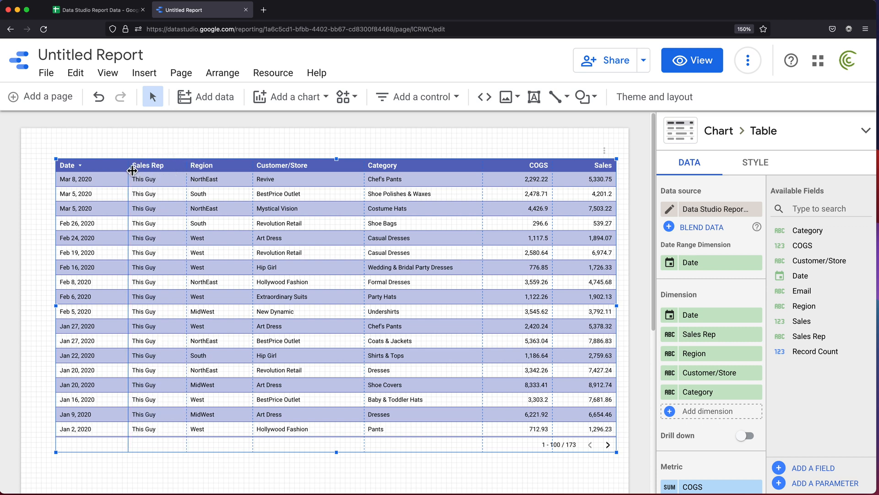
{"action": "left_click", "coordinate": [692, 60]}
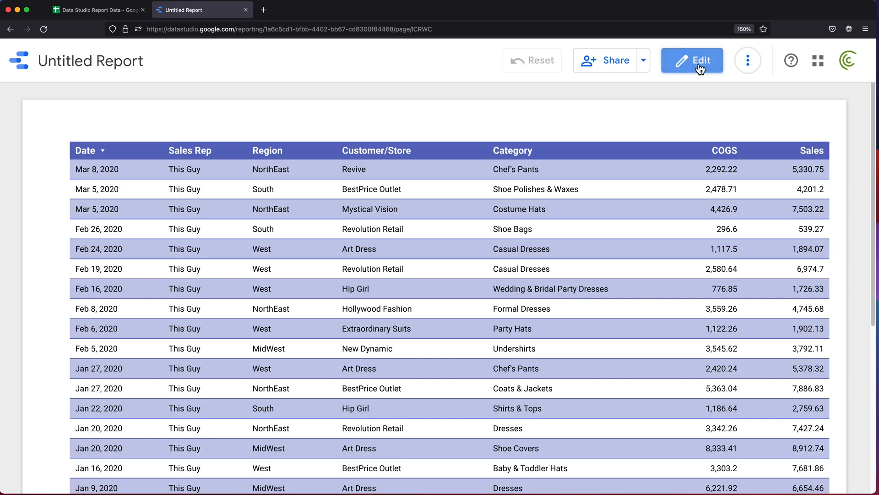
{"action": "scroll", "scroll_direction": "down", "scroll_amount": 3}
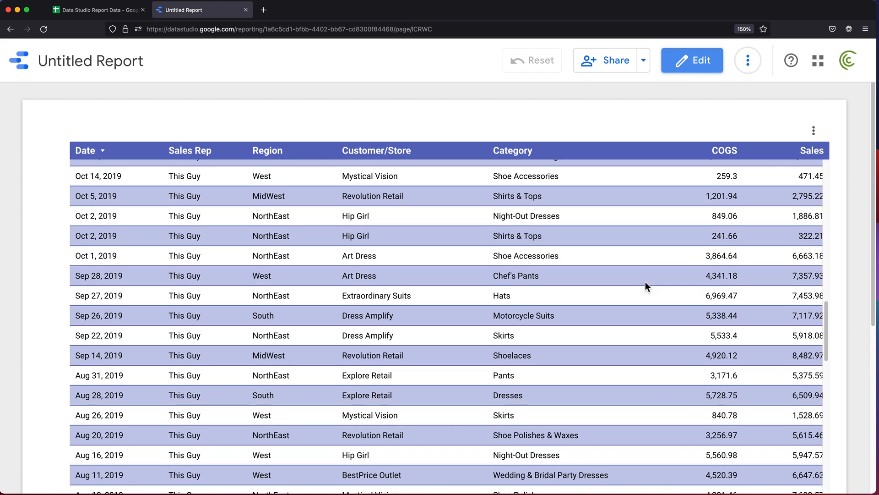
{"action": "scroll", "scroll_direction": "up", "scroll_amount": 3}
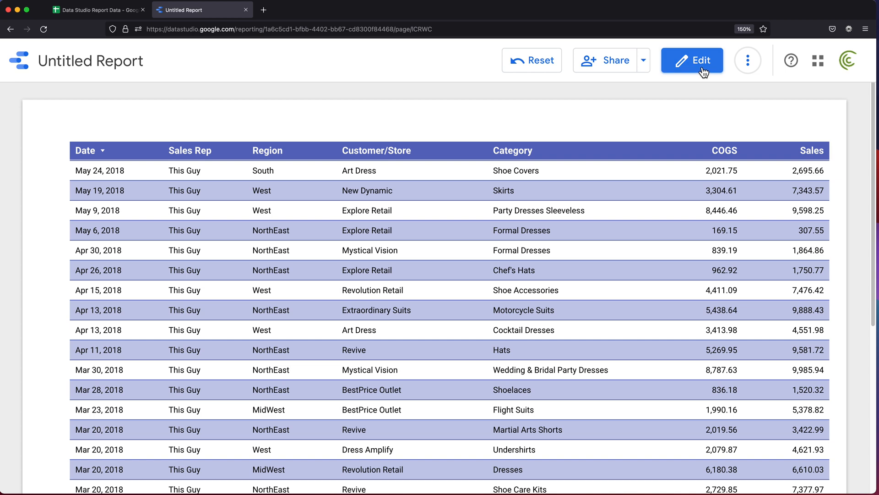
Return to editing and add a second page to the report
{"action": "left_click", "coordinate": [692, 60]}
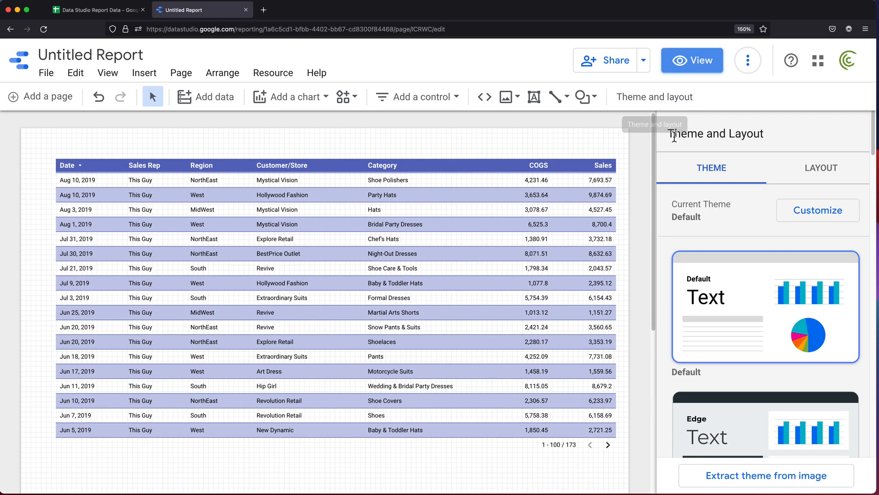
{"action": "mouse_move", "coordinate": [672, 147]}
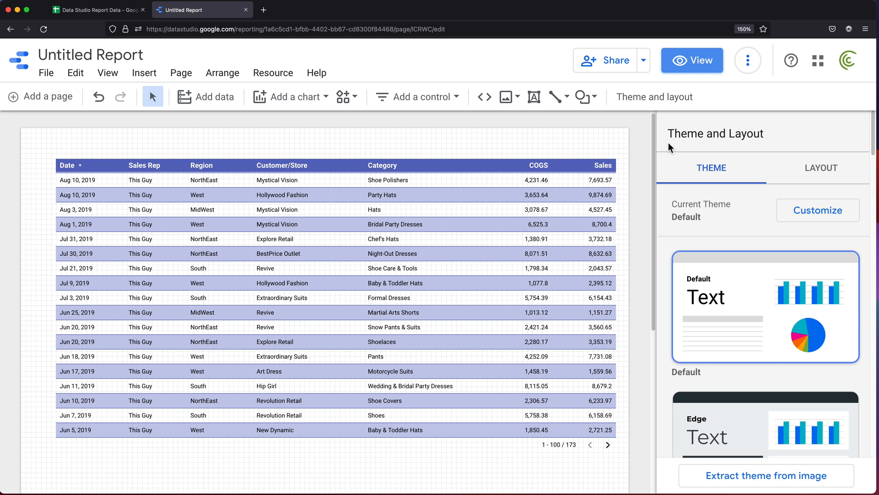
{"action": "scroll", "scroll_direction": "down", "scroll_amount": 3}
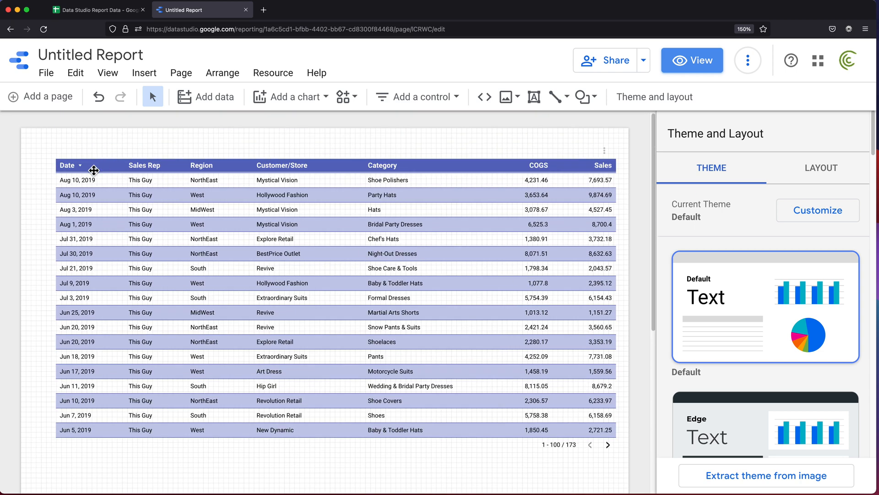
{"action": "left_click", "coordinate": [40, 96]}
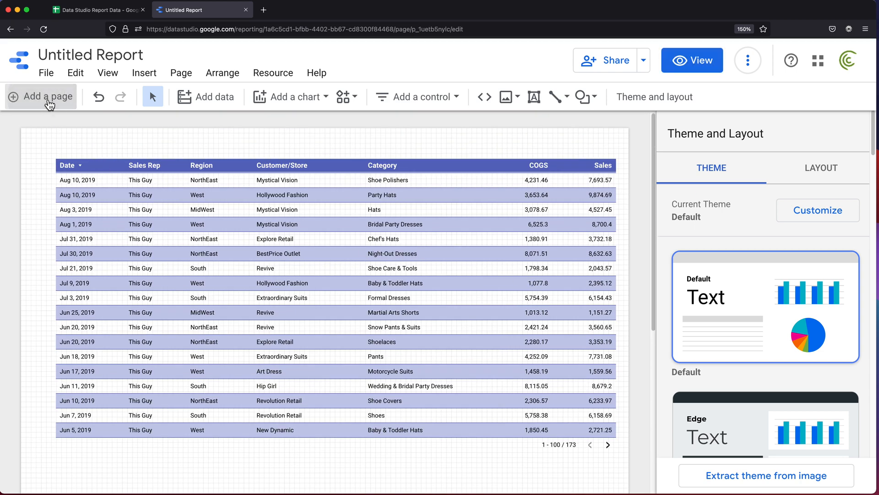
{"action": "left_click", "coordinate": [41, 97]}
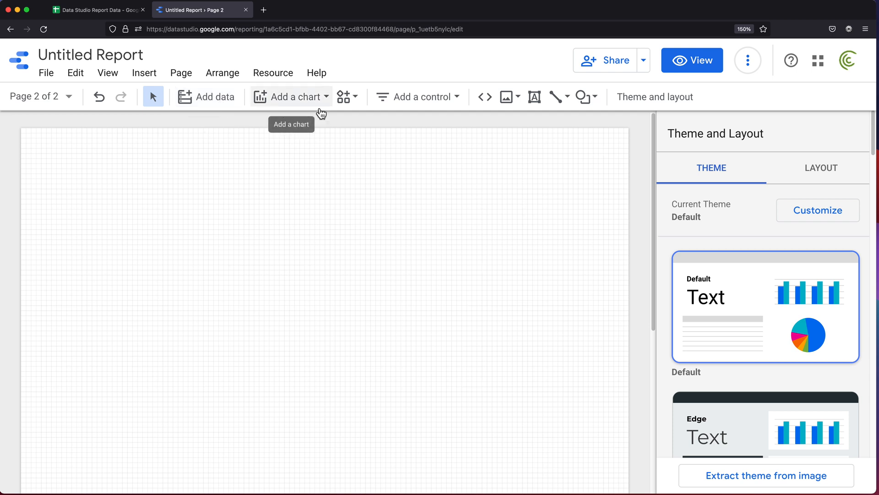
Insert a pivot table chart on Page 2
{"action": "left_click", "coordinate": [292, 96]}
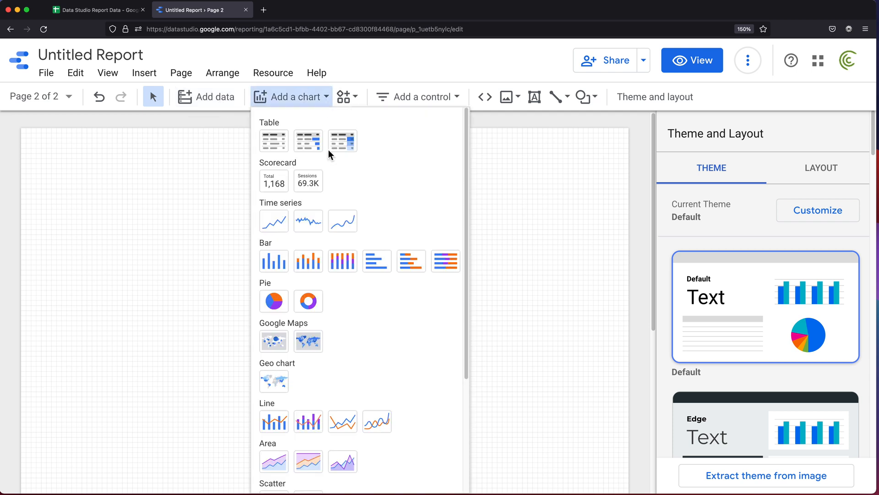
{"action": "scroll", "scroll_direction": "down", "scroll_amount": 3}
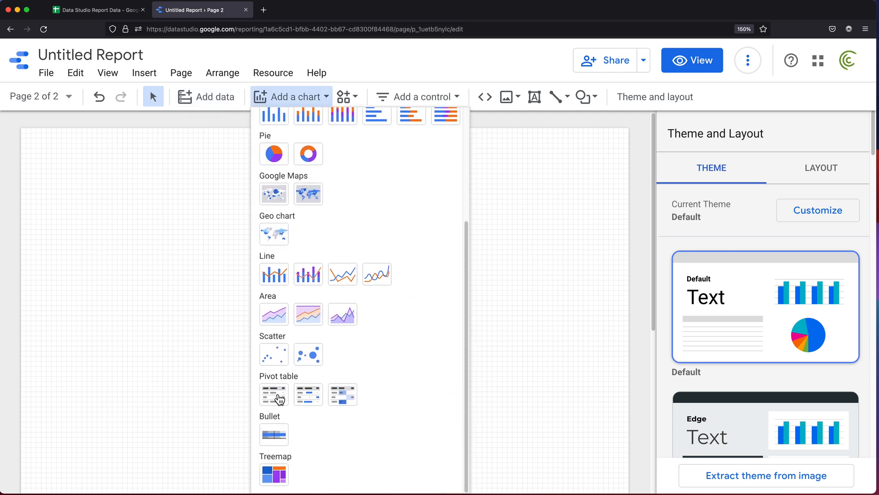
{"action": "left_click", "coordinate": [274, 394]}
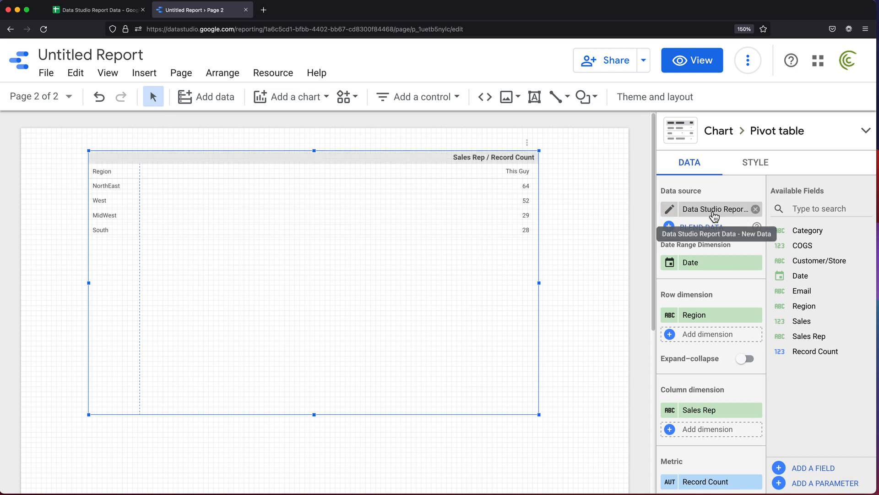
{"action": "mouse_move", "coordinate": [733, 223]}
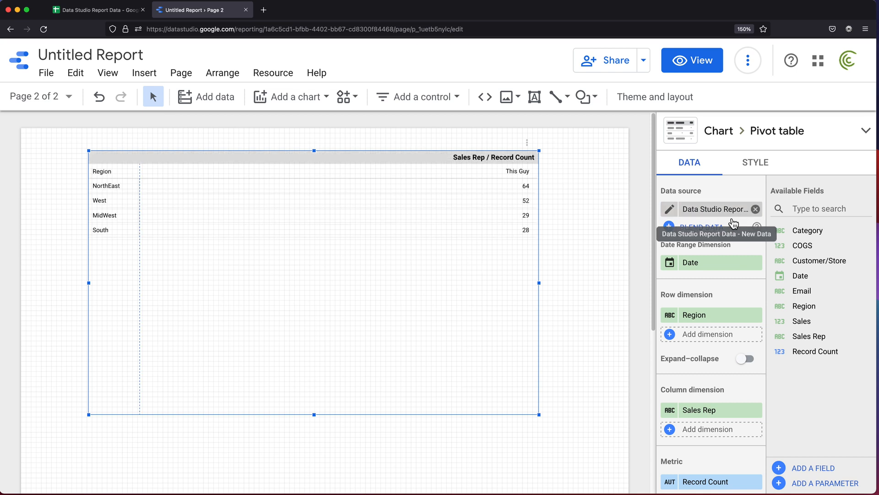
{"action": "mouse_move", "coordinate": [733, 223]}
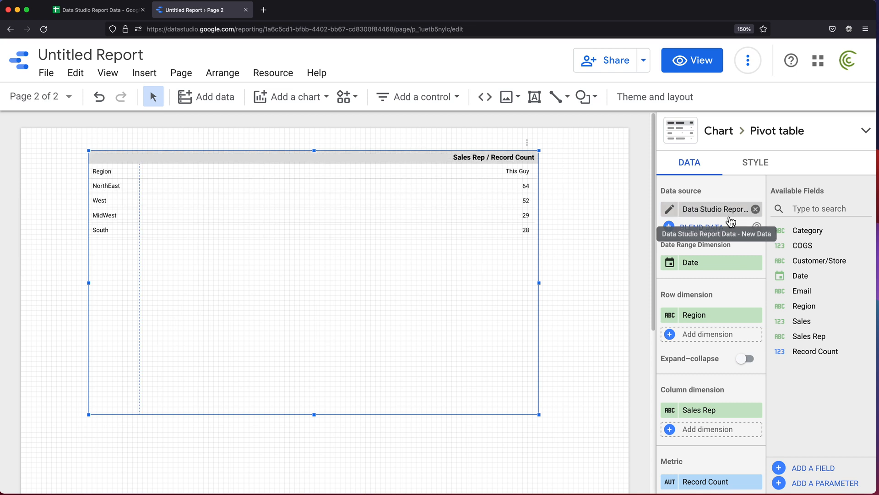
{"action": "mouse_move", "coordinate": [708, 350]}
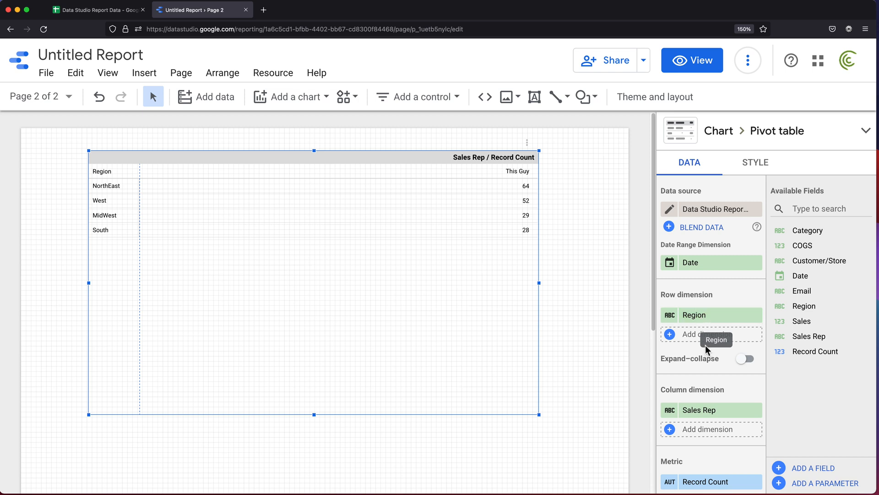
Remove Sales Rep as the pivot table's column dimension, leaving Region rows
{"action": "scroll", "scroll_direction": "down", "scroll_amount": 3}
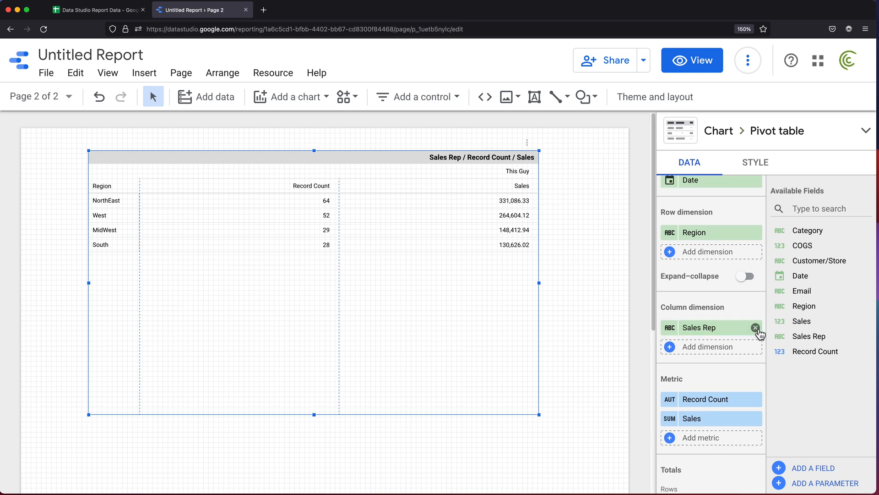
{"action": "left_click", "coordinate": [755, 328]}
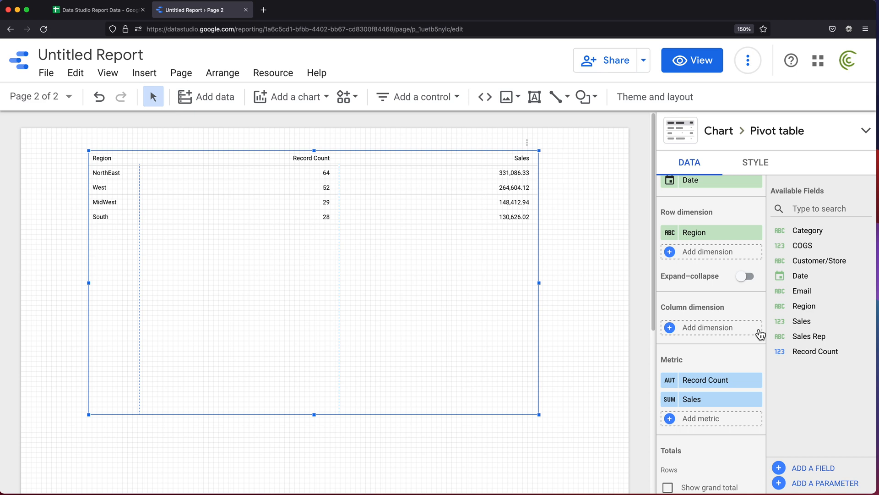
{"action": "mouse_move", "coordinate": [530, 172]}
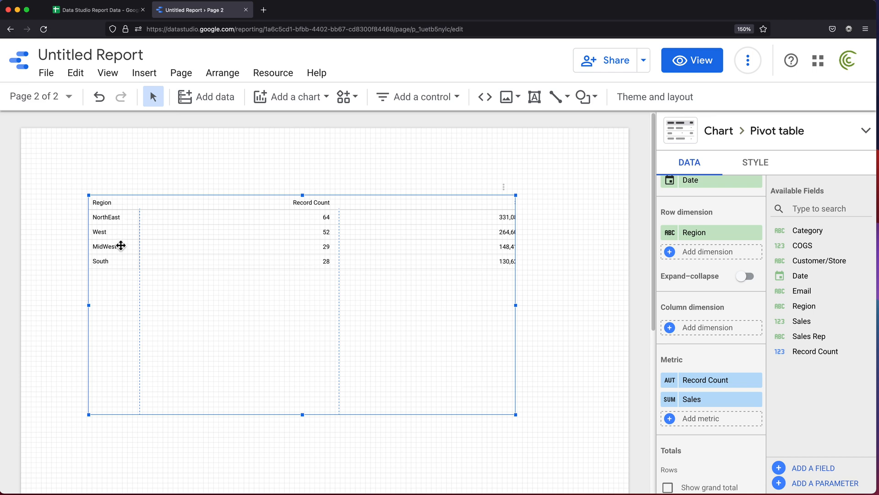
{"action": "mouse_move", "coordinate": [50, 88]}
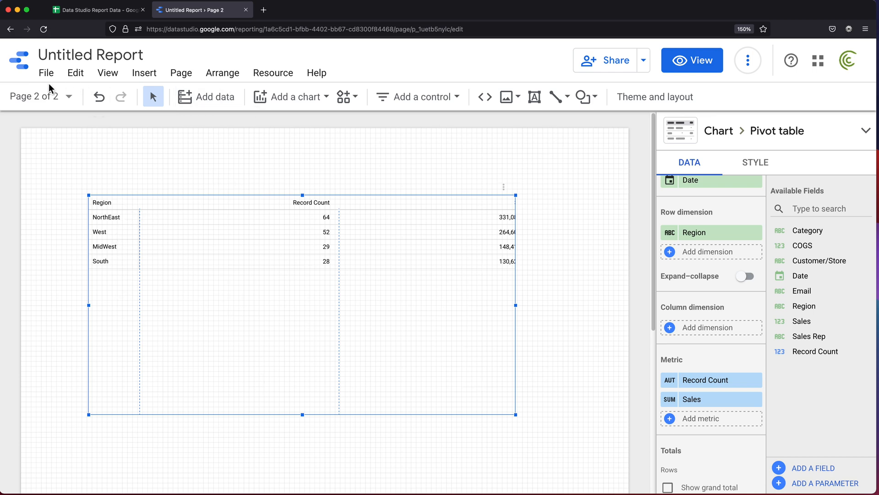
{"action": "left_click", "coordinate": [41, 96]}
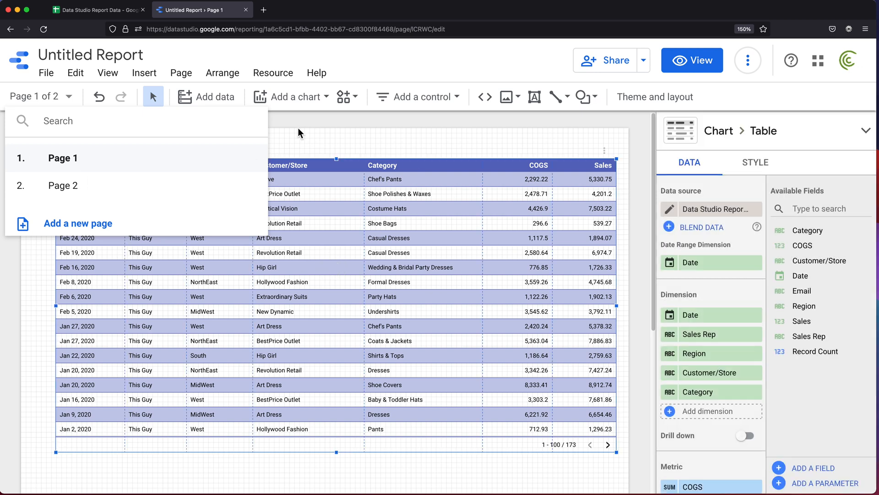
{"action": "left_click", "coordinate": [654, 97]}
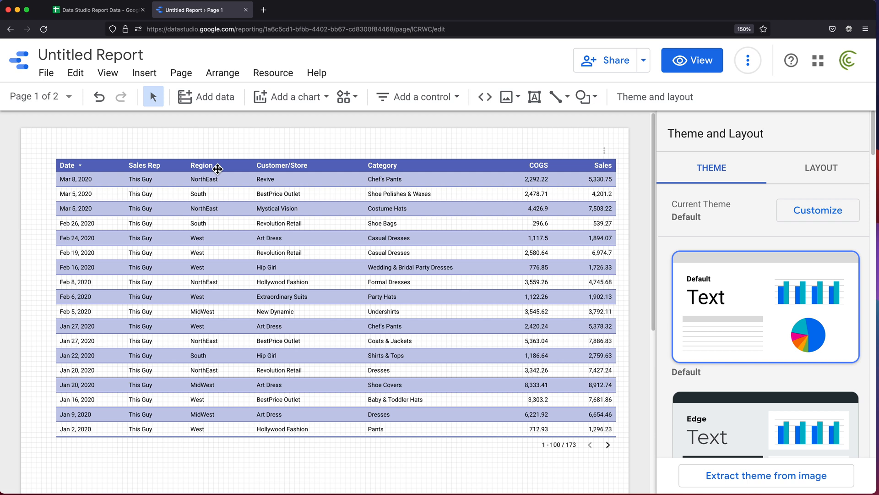
{"action": "mouse_move", "coordinate": [93, 216]}
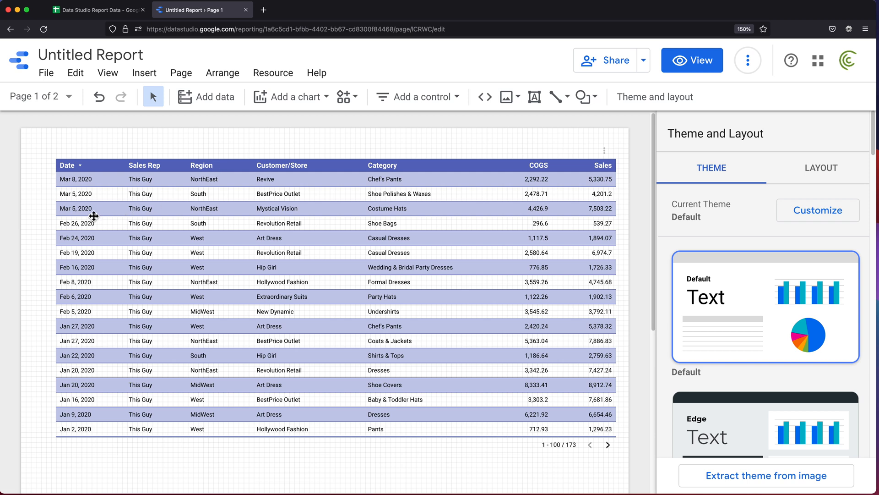
{"action": "mouse_move", "coordinate": [115, 251]}
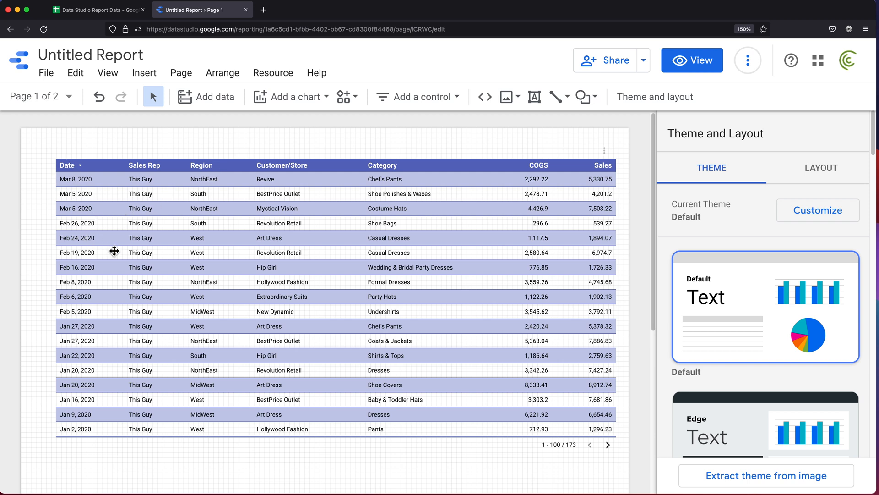
{"action": "mouse_move", "coordinate": [177, 150]}
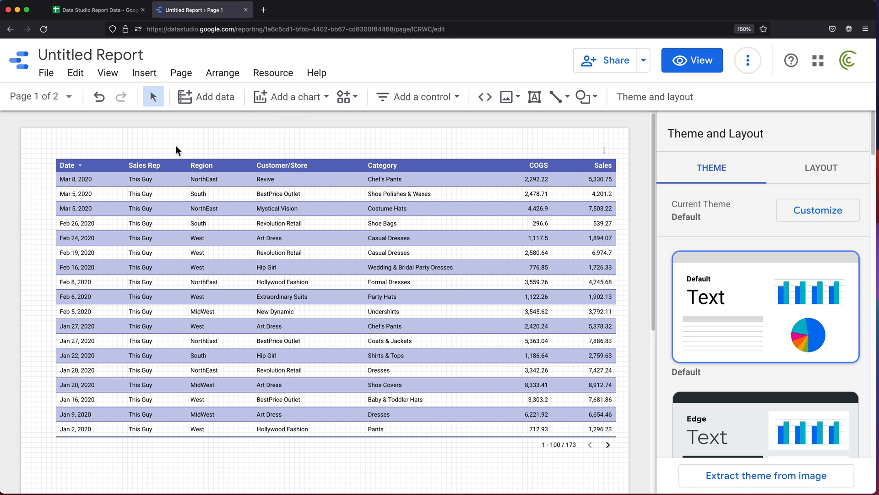
{"action": "left_click", "coordinate": [40, 96]}
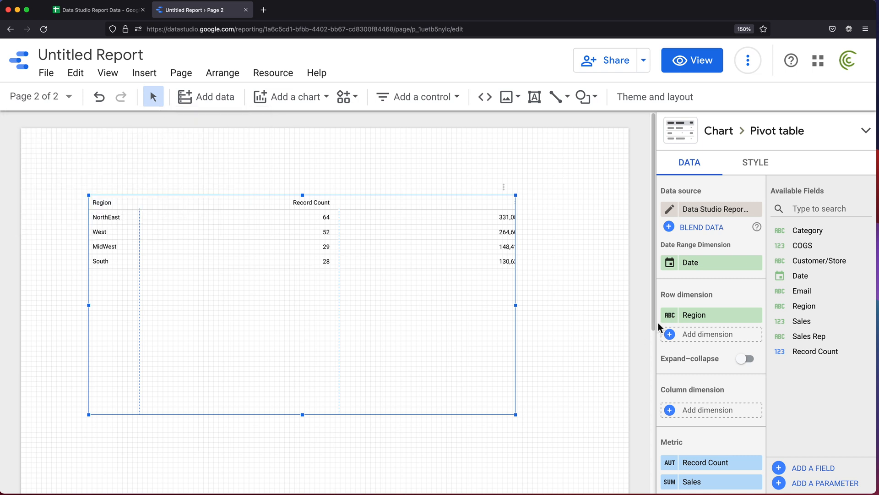
{"action": "mouse_move", "coordinate": [705, 276]}
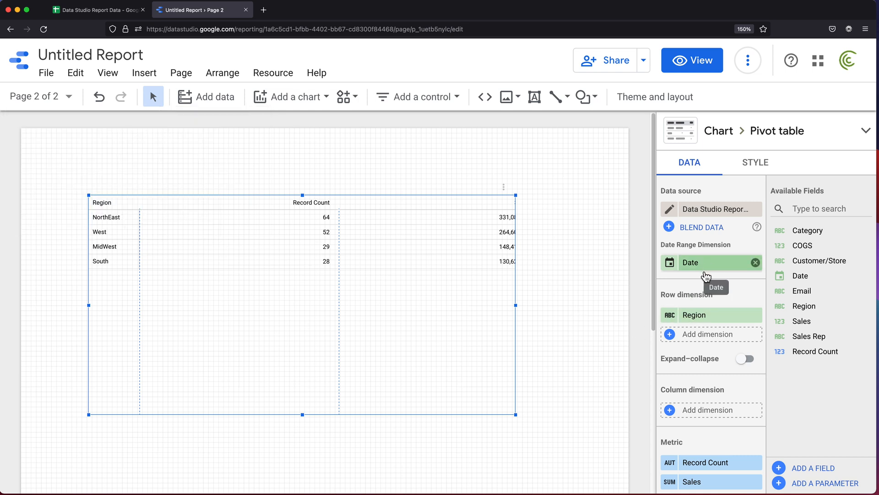
{"action": "mouse_move", "coordinate": [699, 344]}
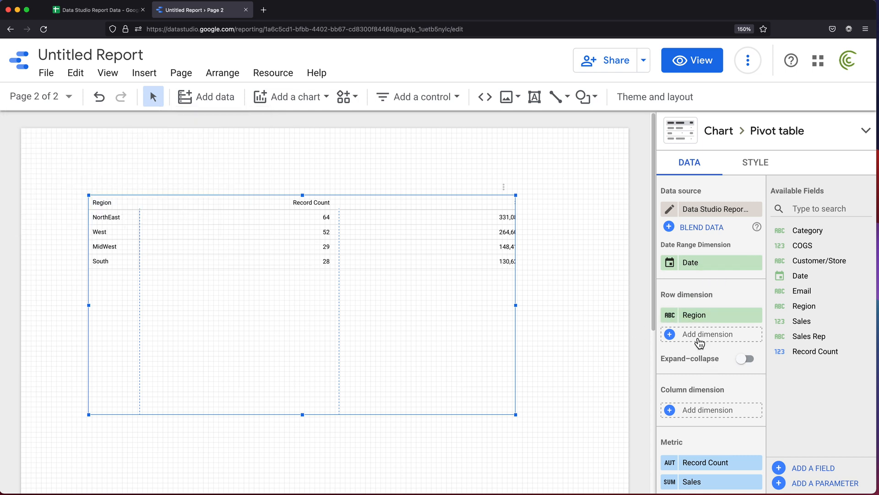
Add Date as a second row dimension, grouped by Year Month and renamed Year/Month
{"action": "left_click", "coordinate": [709, 334]}
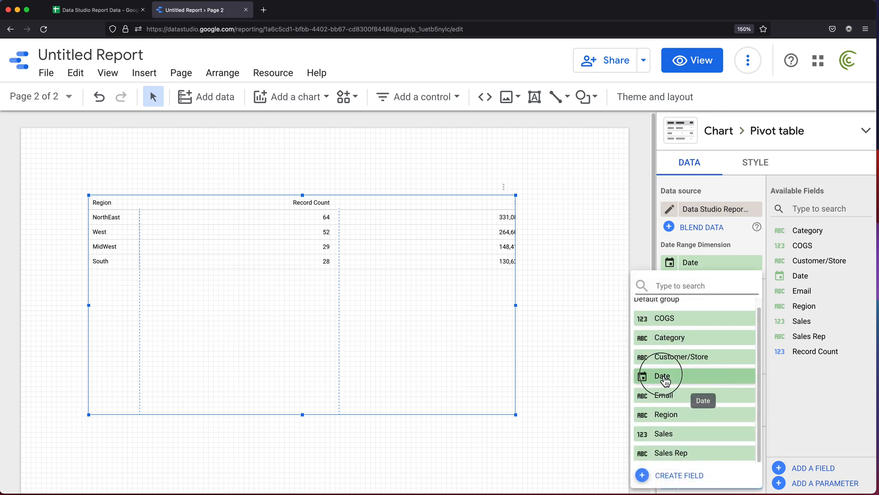
{"action": "left_click", "coordinate": [663, 376]}
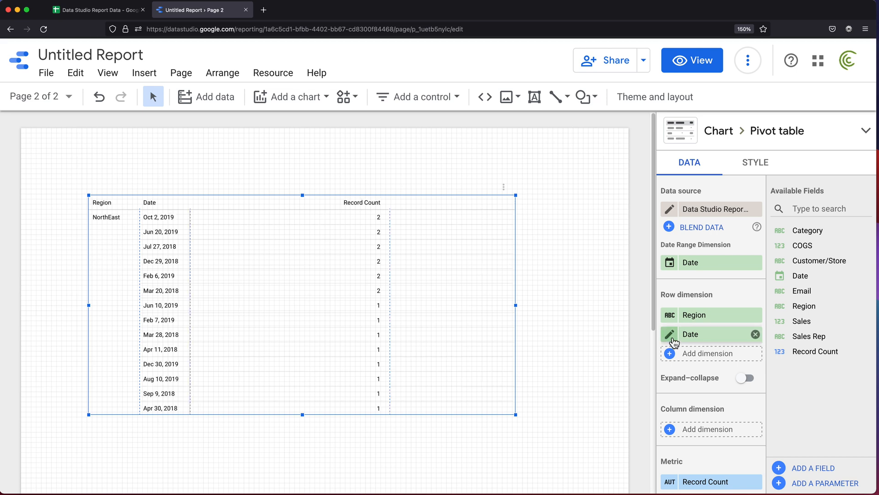
{"action": "left_click", "coordinate": [669, 334]}
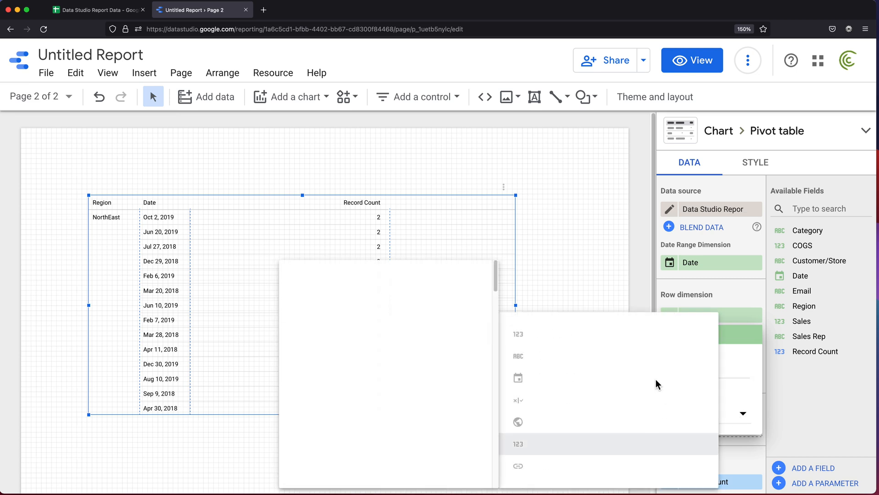
{"action": "mouse_move", "coordinate": [562, 377]}
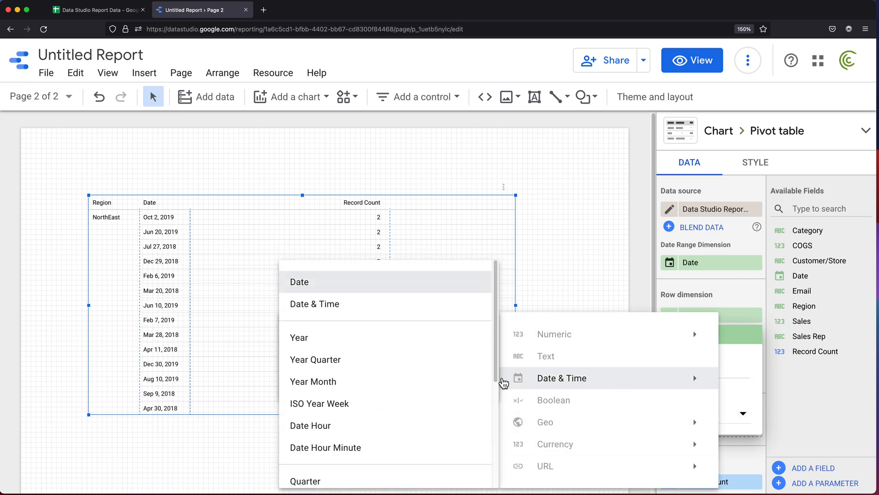
{"action": "mouse_move", "coordinate": [353, 349]}
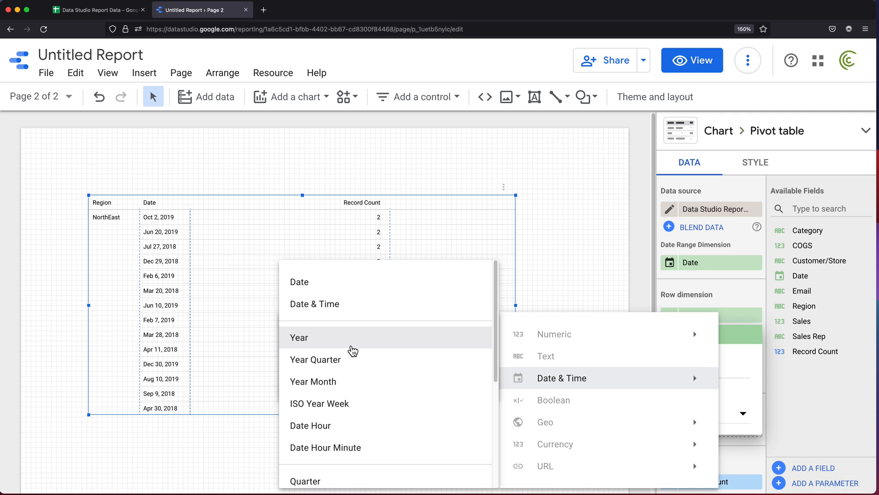
{"action": "mouse_move", "coordinate": [327, 387]}
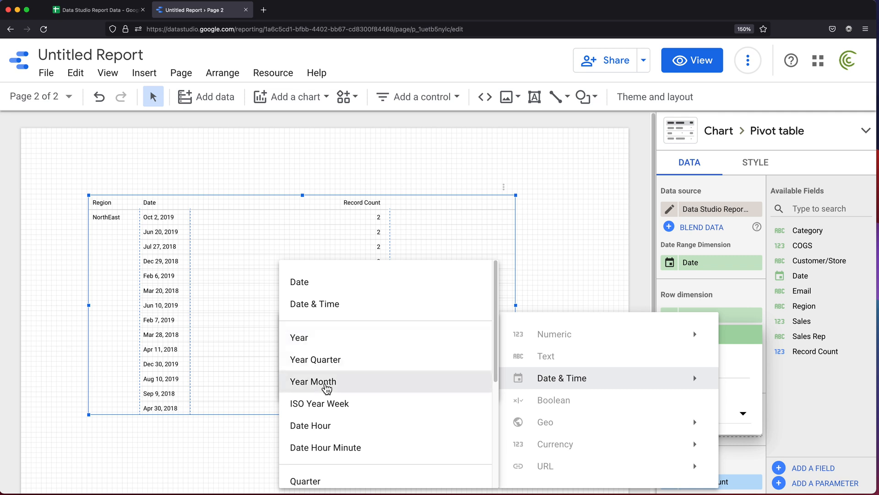
{"action": "left_click", "coordinate": [313, 382]}
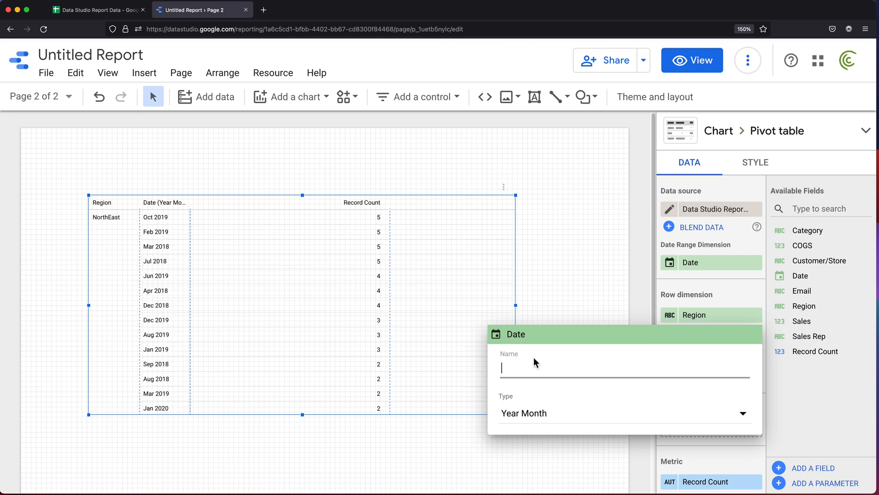
{"action": "type", "text": "Month"}
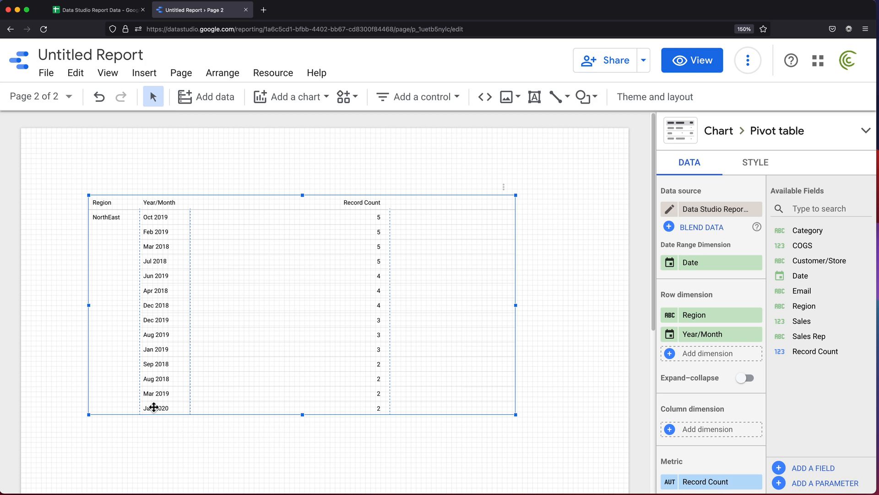
{"action": "mouse_move", "coordinate": [715, 429]}
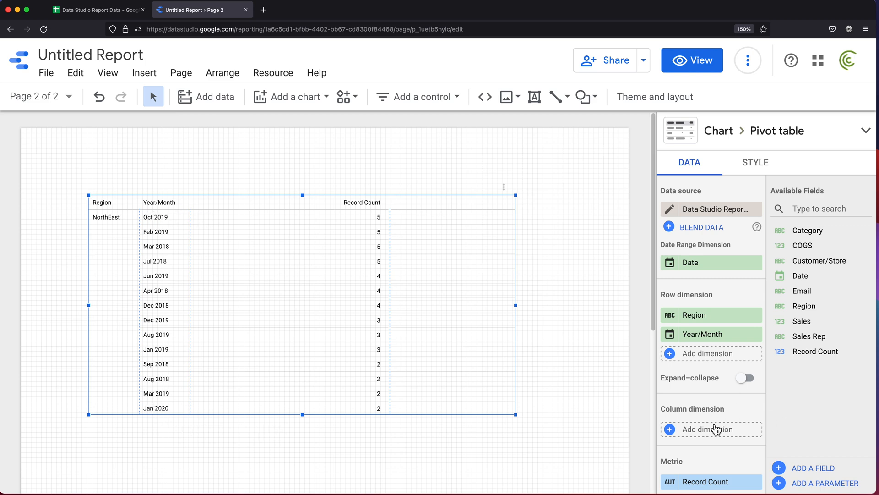
Sort pivot rows by Year/Month descending and move Year/Month ahead of Region
{"action": "scroll", "scroll_direction": "down", "scroll_amount": 3}
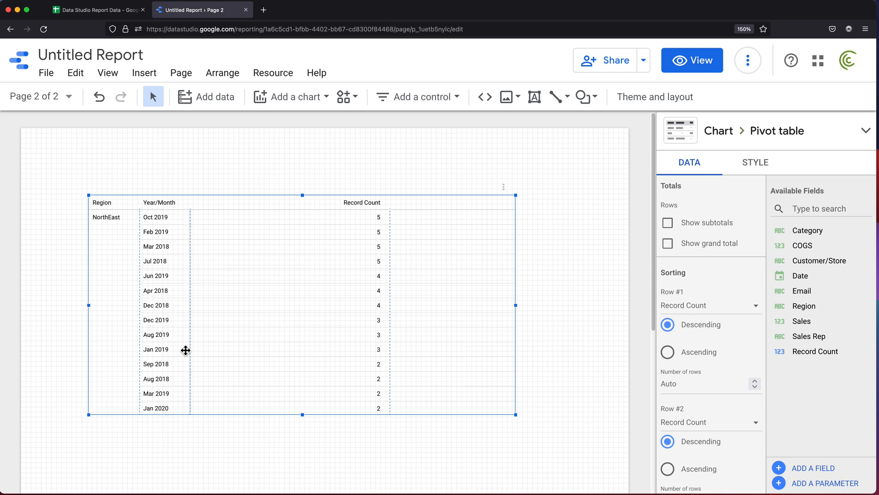
{"action": "mouse_move", "coordinate": [115, 214]}
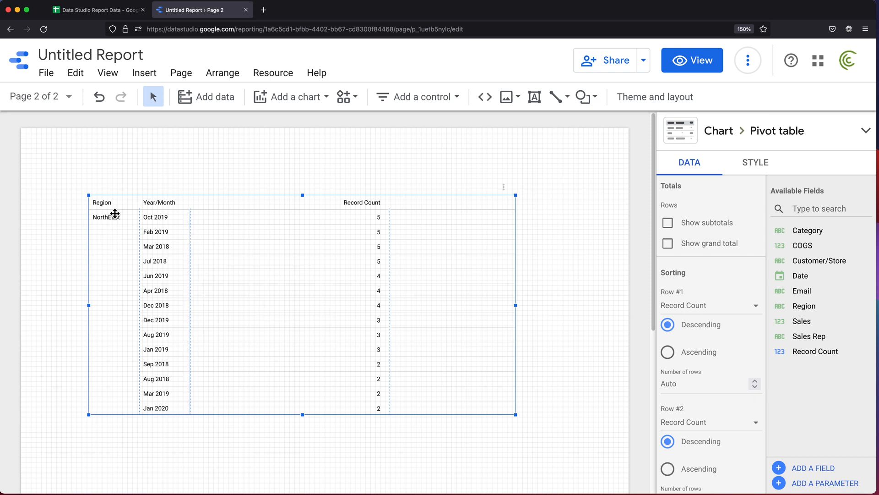
{"action": "mouse_move", "coordinate": [177, 311]}
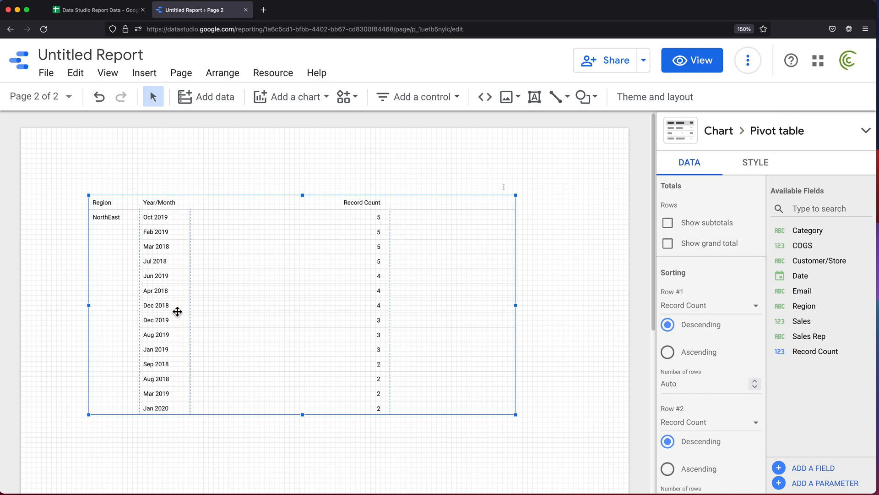
{"action": "mouse_move", "coordinate": [728, 333]}
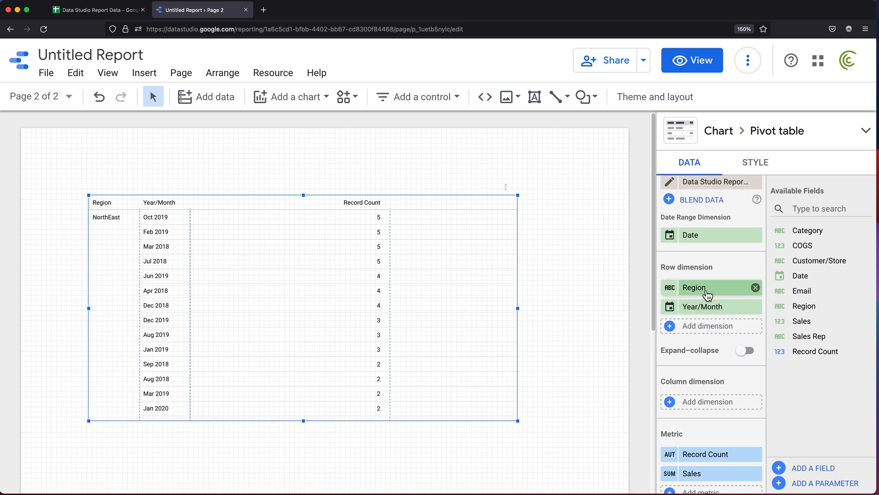
{"action": "mouse_move", "coordinate": [735, 297]}
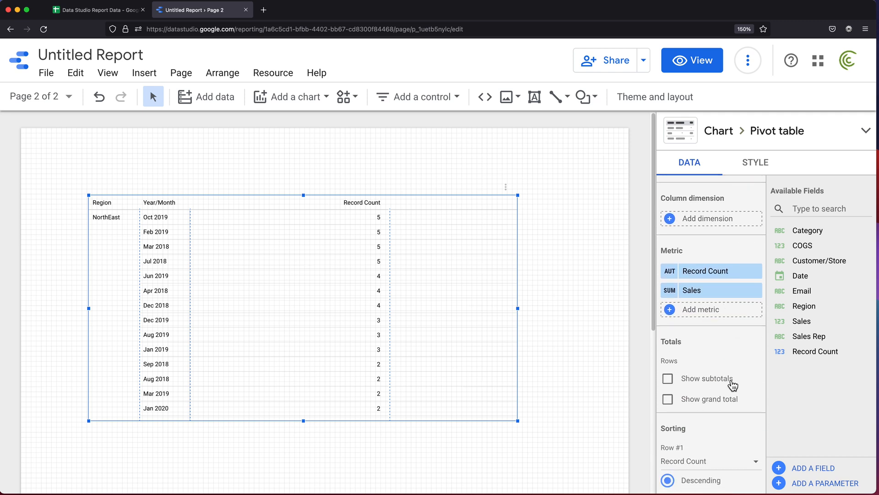
{"action": "scroll", "scroll_direction": "down", "scroll_amount": 3}
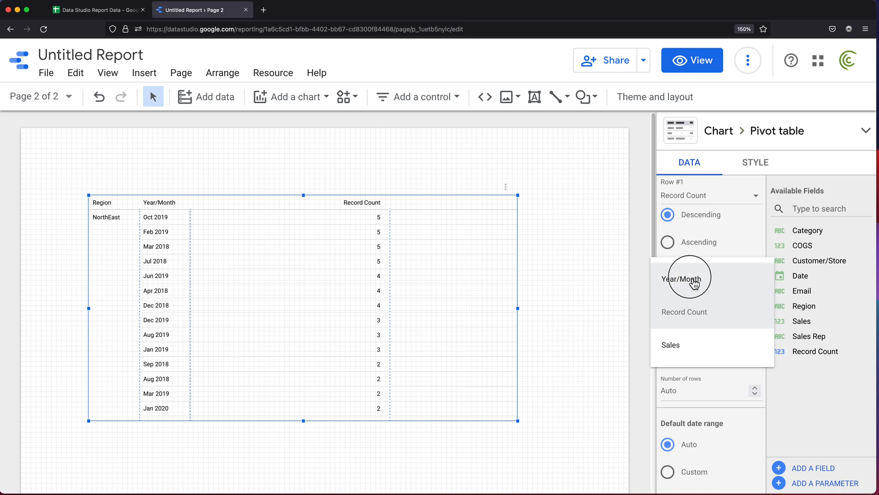
{"action": "left_click", "coordinate": [682, 279]}
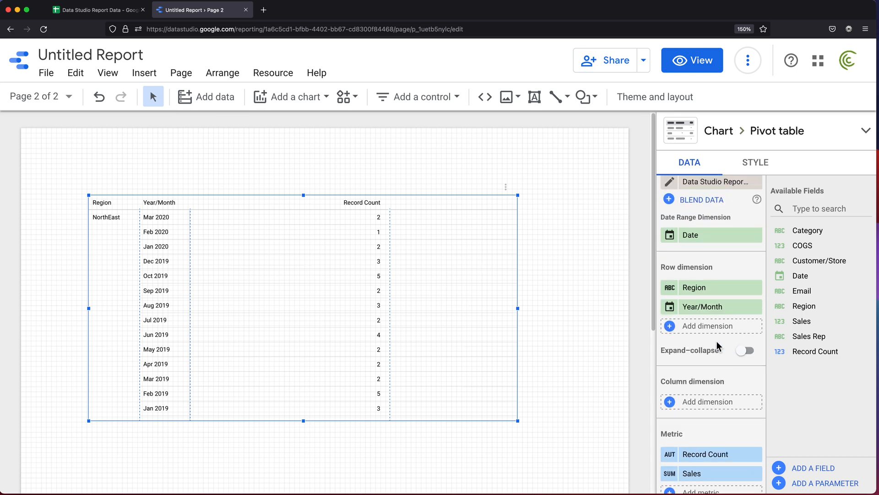
{"action": "left_click_drag", "start_coordinate": [694, 287], "coordinate": [698, 320]}
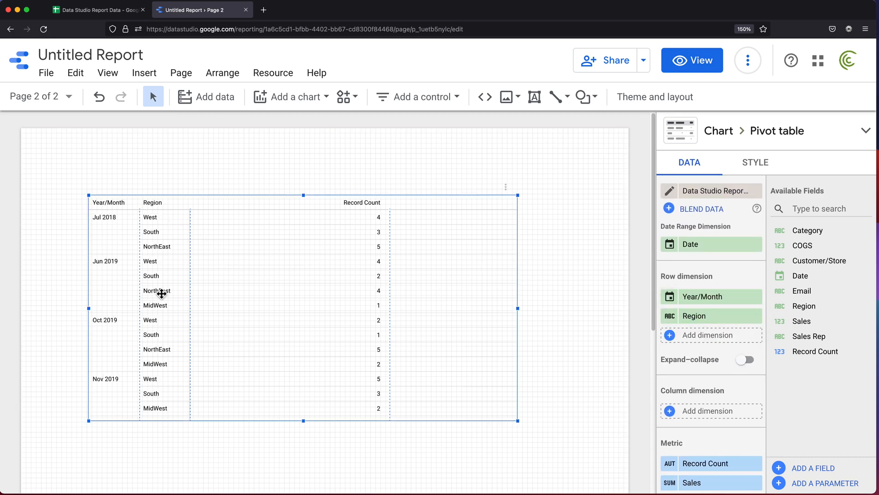
{"action": "mouse_move", "coordinate": [426, 246]}
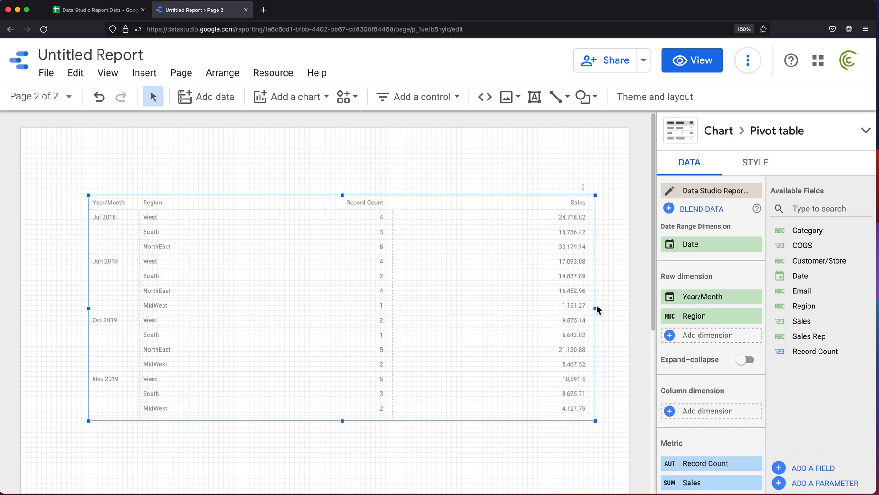
{"action": "mouse_move", "coordinate": [589, 315]}
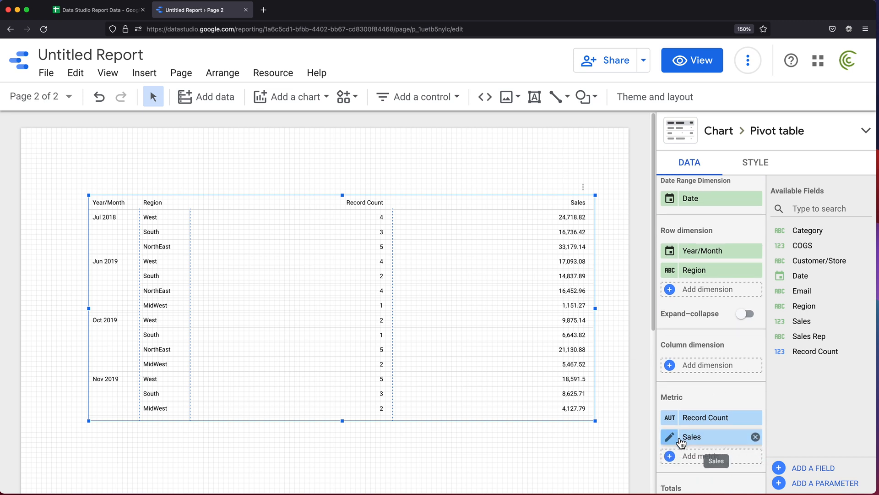
Format the Sales metric as USD currency and slightly widen the pivot table
{"action": "left_click", "coordinate": [668, 437]}
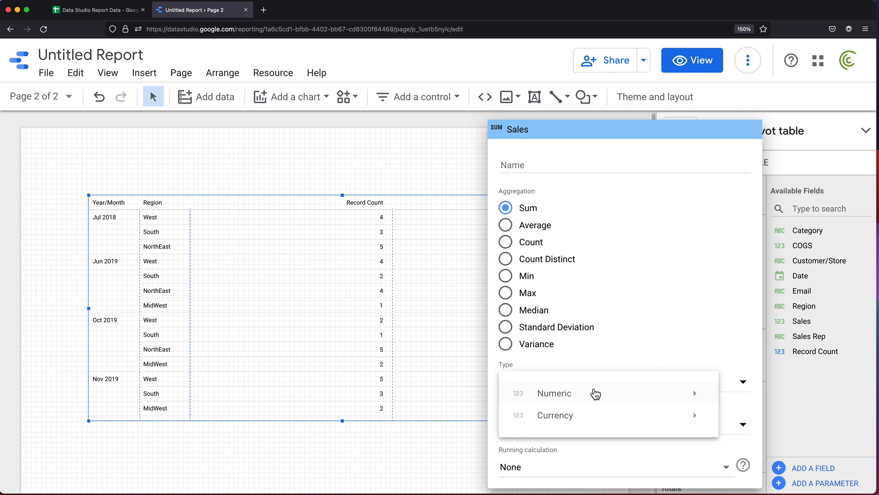
{"action": "left_click", "coordinate": [554, 415]}
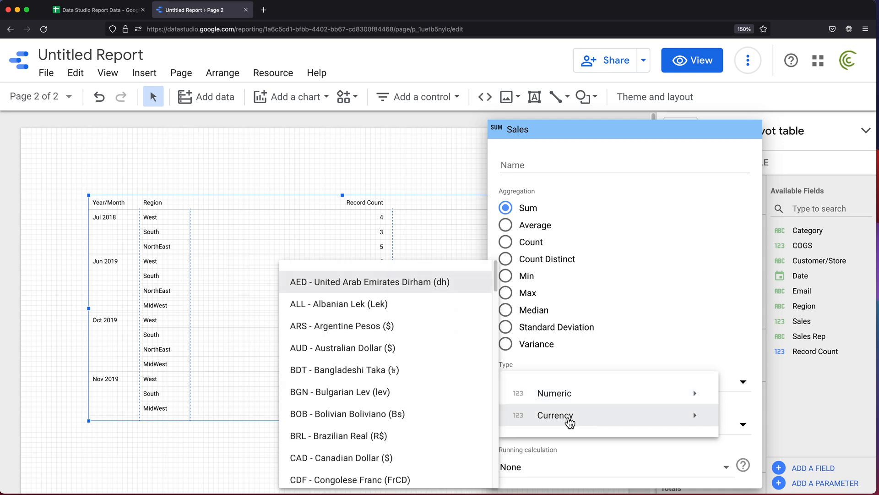
{"action": "mouse_move", "coordinate": [396, 390]}
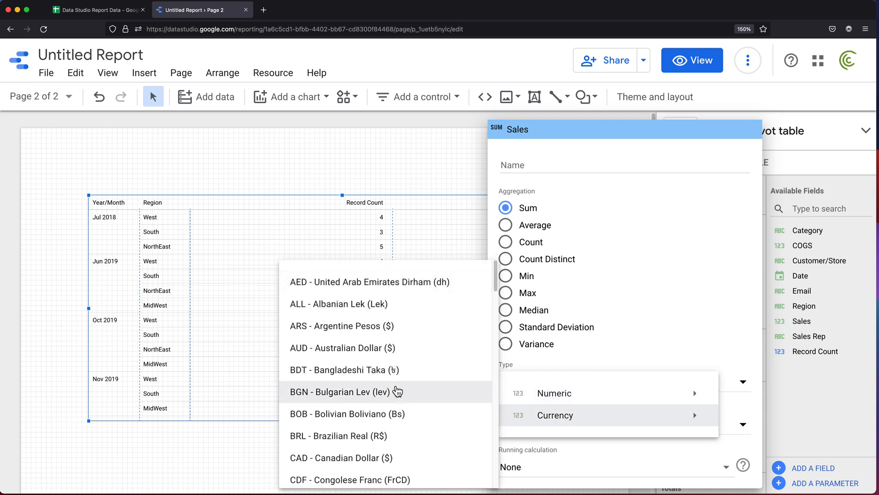
{"action": "scroll", "scroll_direction": "down", "scroll_amount": 3}
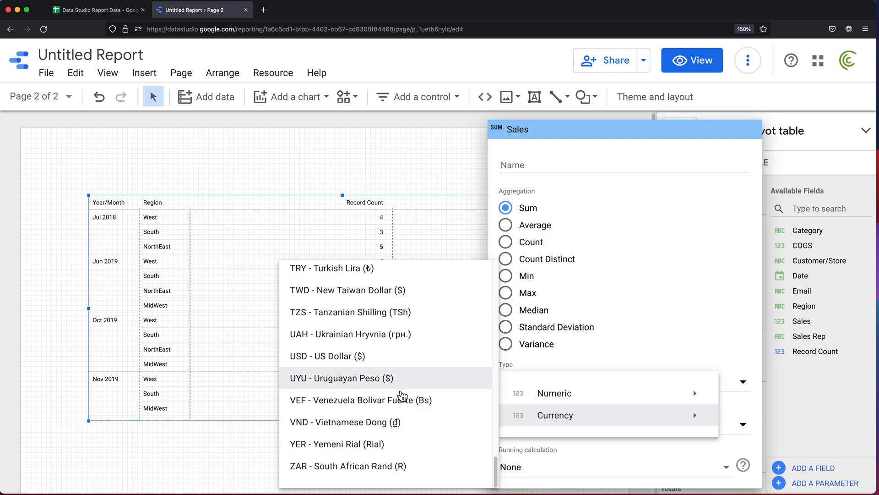
{"action": "left_click", "coordinate": [328, 355]}
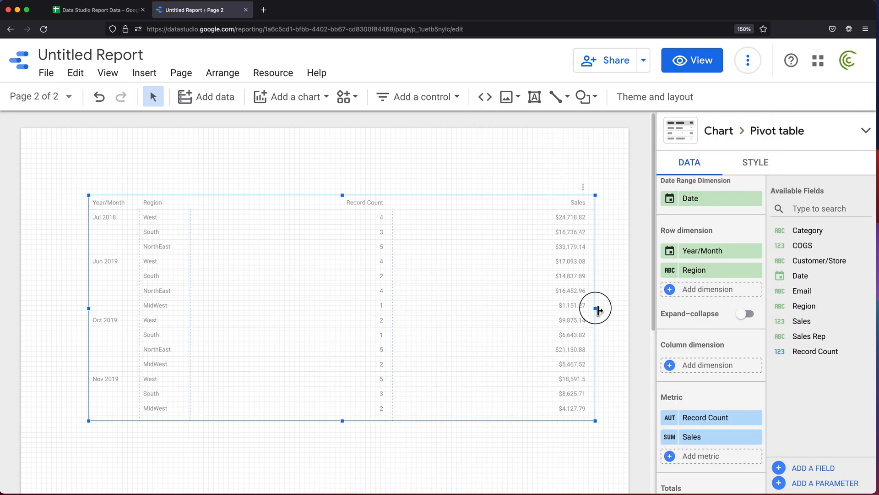
{"action": "left_click_drag", "start_coordinate": [598, 309], "coordinate": [600, 308]}
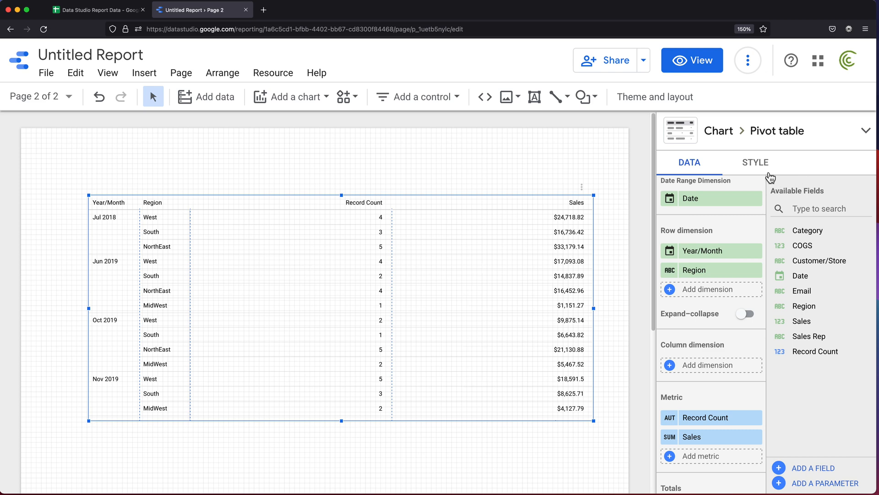
Set pivot table labels to 18px, widen the Region column, and make the table taller
{"action": "left_click", "coordinate": [755, 162]}
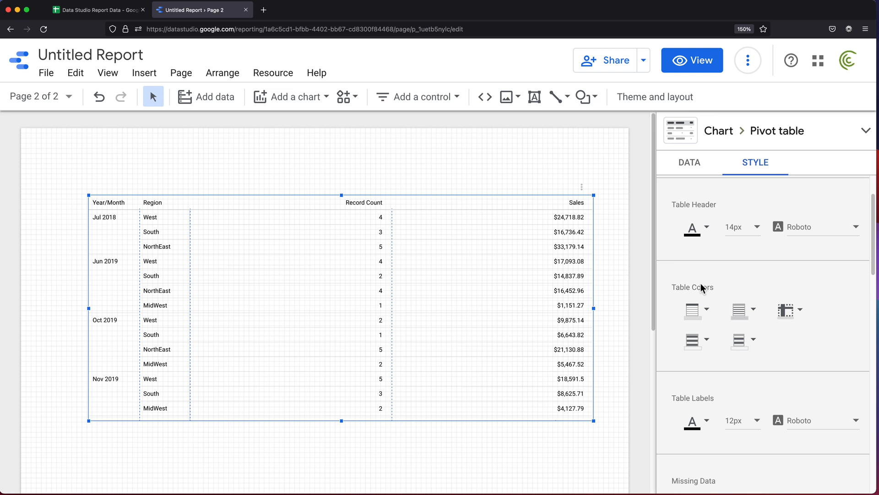
{"action": "scroll", "scroll_direction": "down", "scroll_amount": 3}
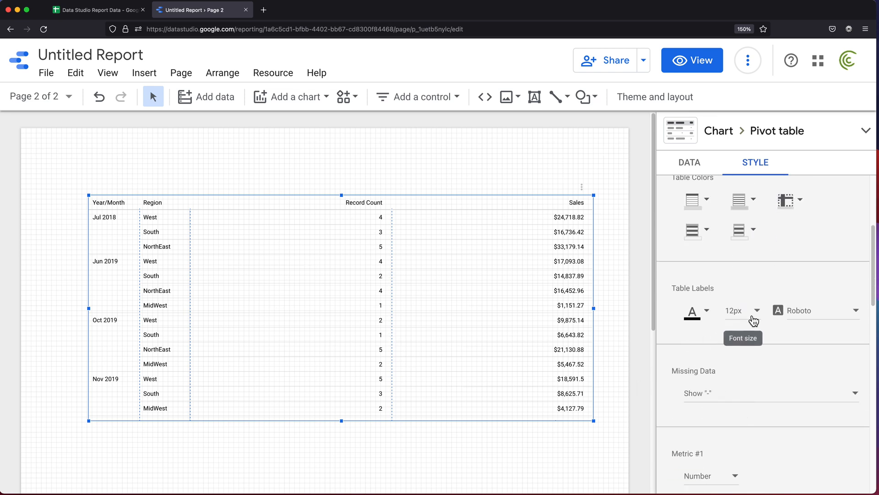
{"action": "left_click", "coordinate": [739, 311]}
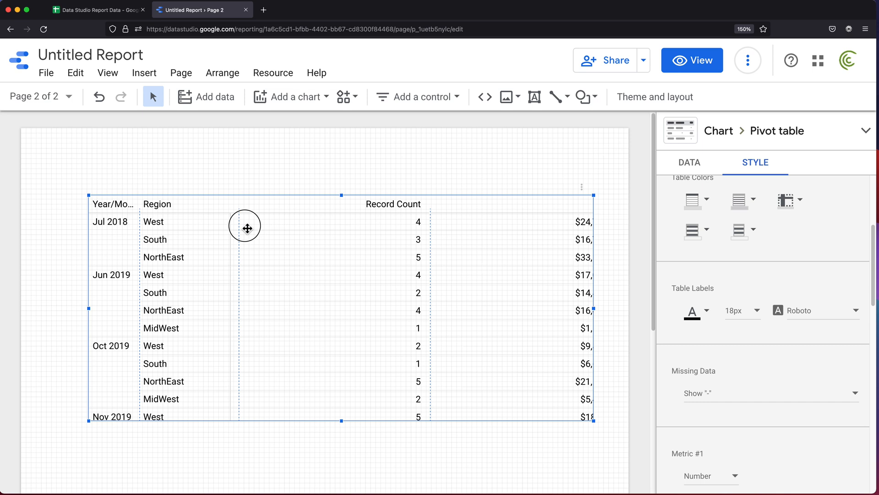
{"action": "left_click_drag", "start_coordinate": [247, 228], "coordinate": [400, 215]}
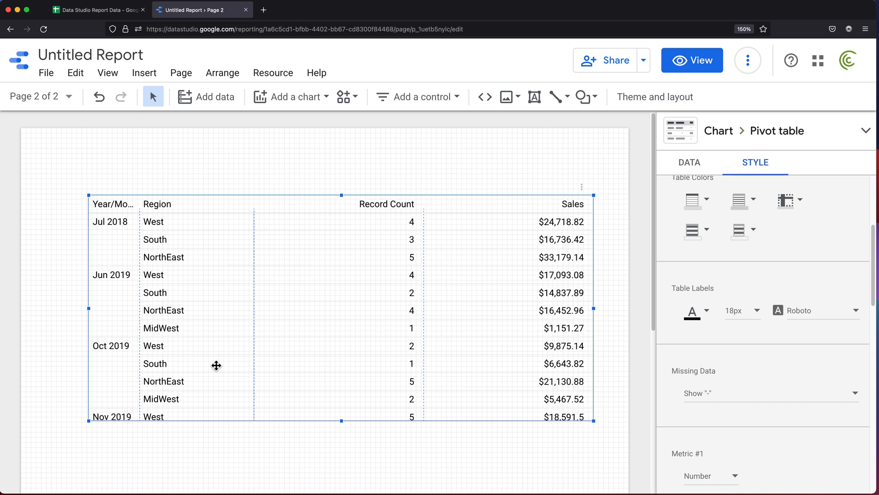
{"action": "mouse_move", "coordinate": [334, 427]}
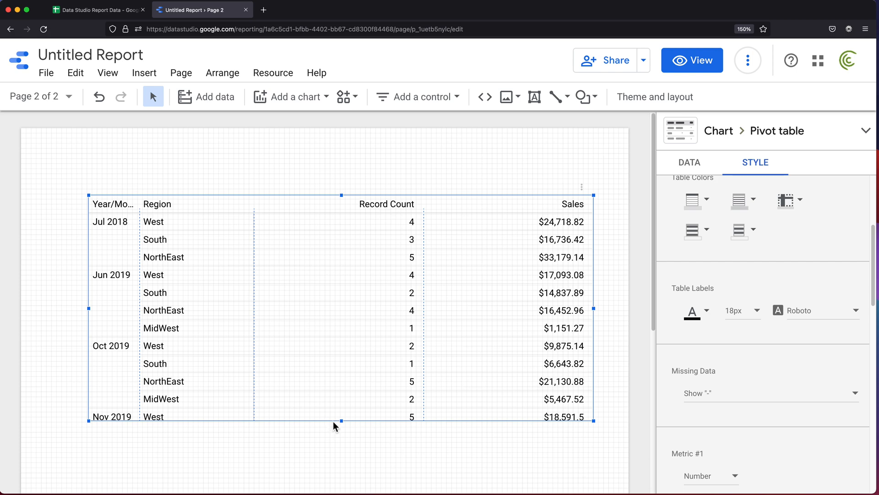
{"action": "left_click_drag", "start_coordinate": [340, 420], "coordinate": [340, 485]}
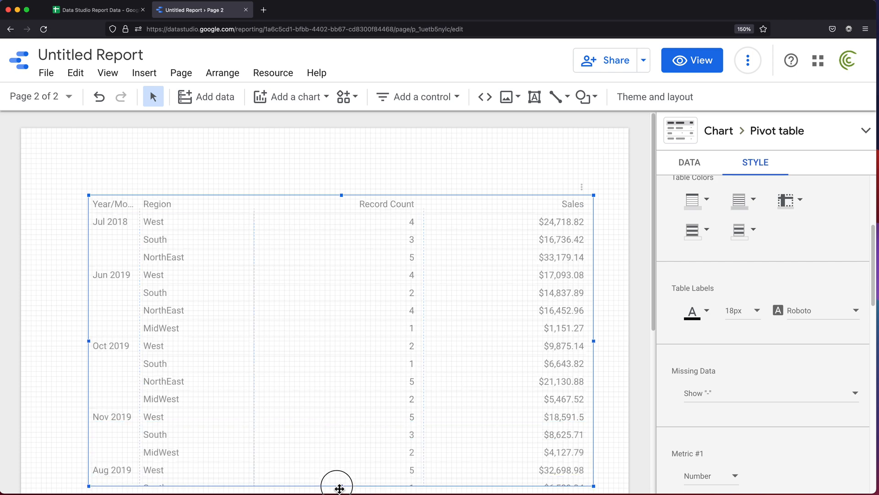
Deselect the enlarged pivot table and preview page 2 in view mode
{"action": "scroll", "scroll_direction": "down", "scroll_amount": 3}
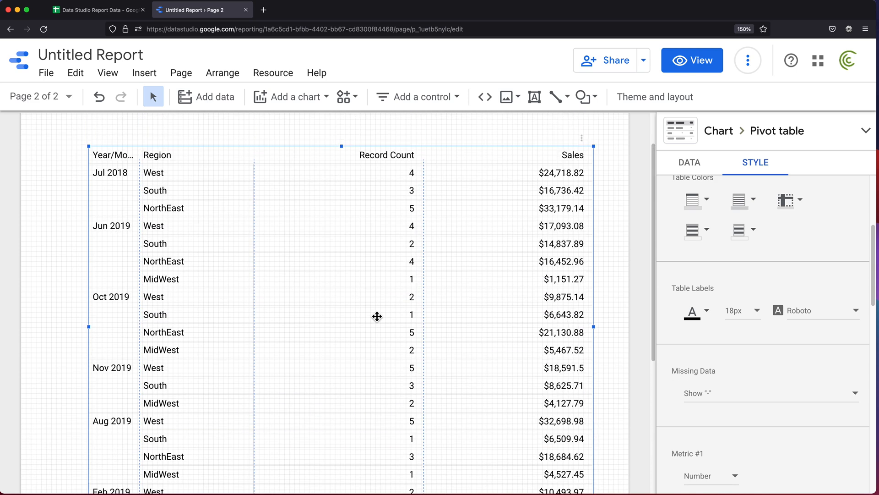
{"action": "left_click", "coordinate": [654, 96]}
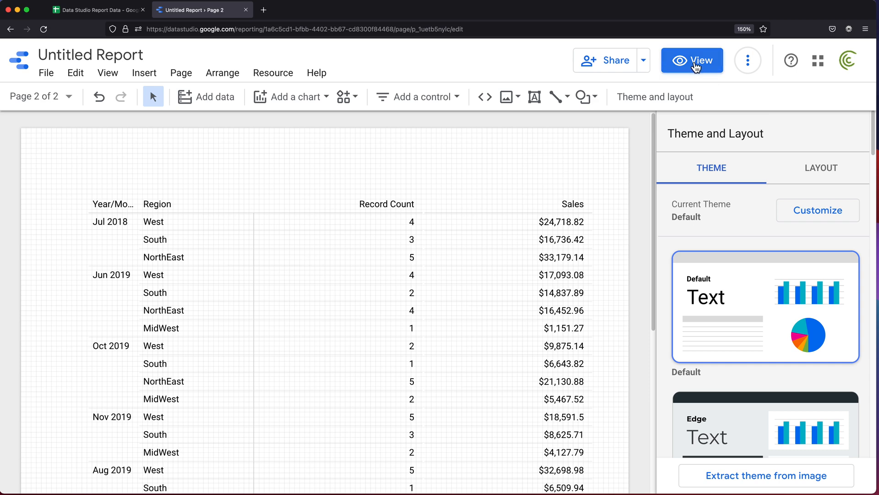
{"action": "left_click", "coordinate": [692, 60]}
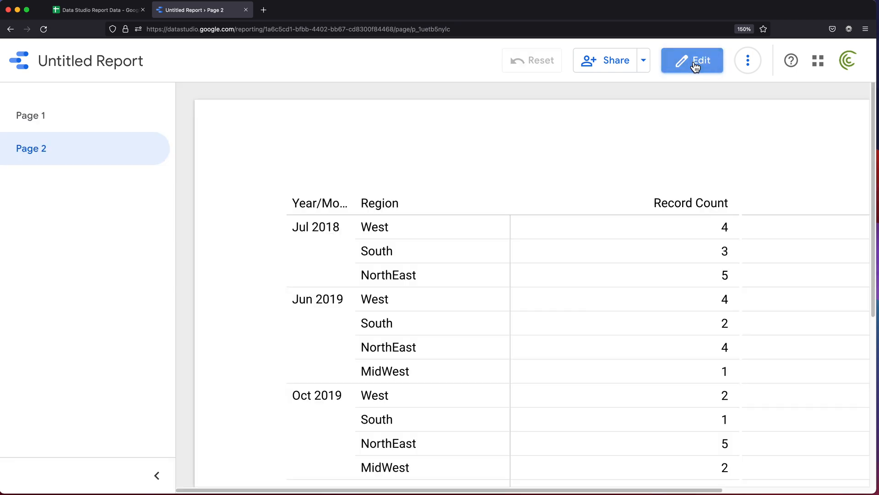
{"action": "mouse_move", "coordinate": [656, 145]}
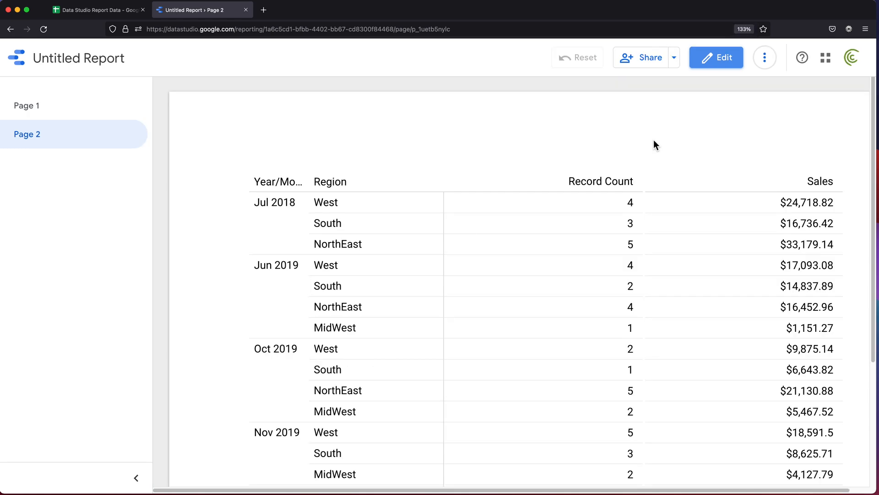
{"action": "left_click", "coordinate": [27, 106]}
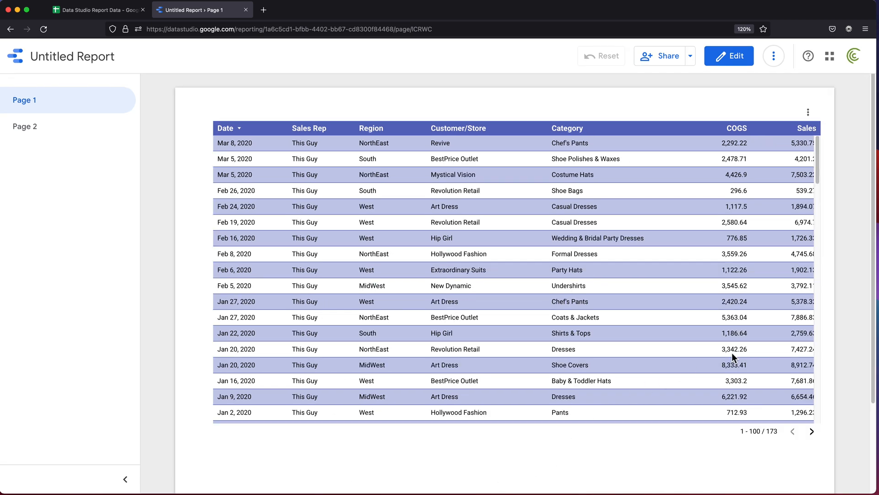
{"action": "mouse_move", "coordinate": [54, 126]}
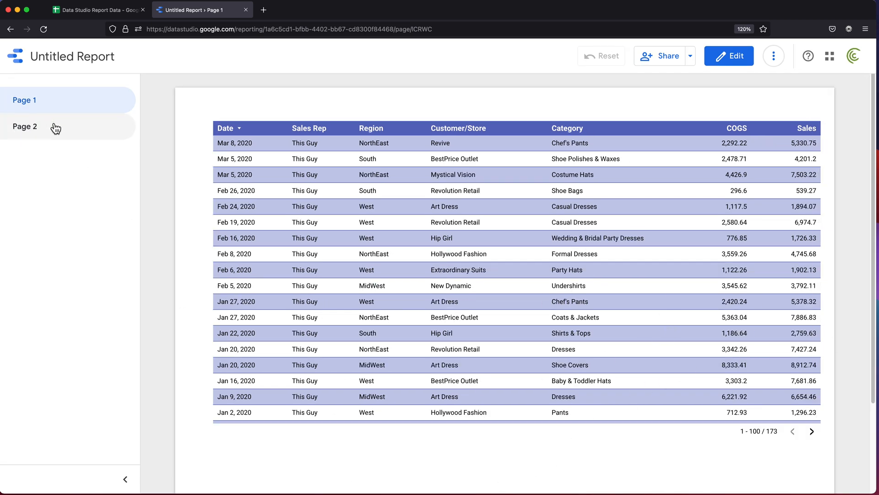
{"action": "left_click", "coordinate": [25, 126]}
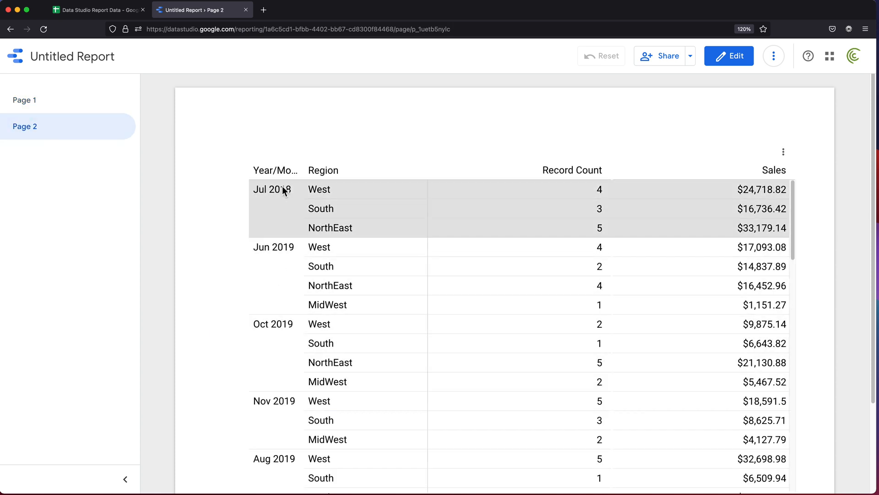
{"action": "mouse_move", "coordinate": [728, 56]}
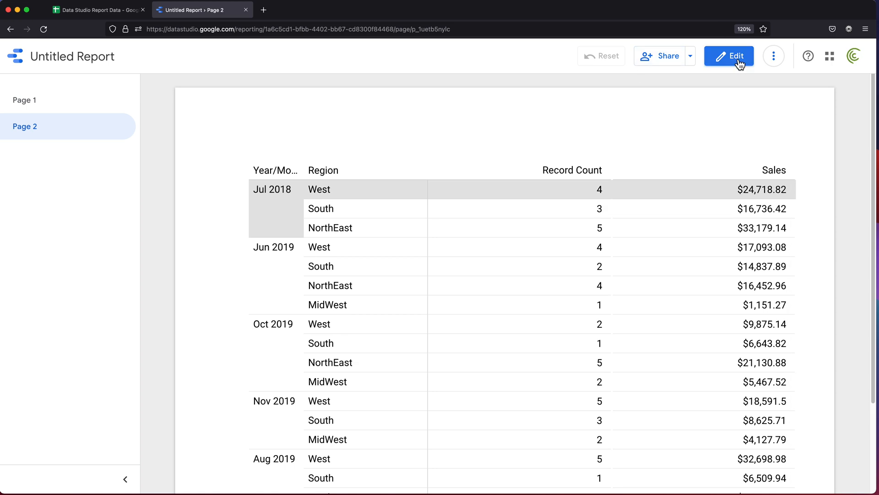
Sort the pivot table rows by Year/Month descending, newest first from Mar 2020
{"action": "left_click", "coordinate": [729, 56]}
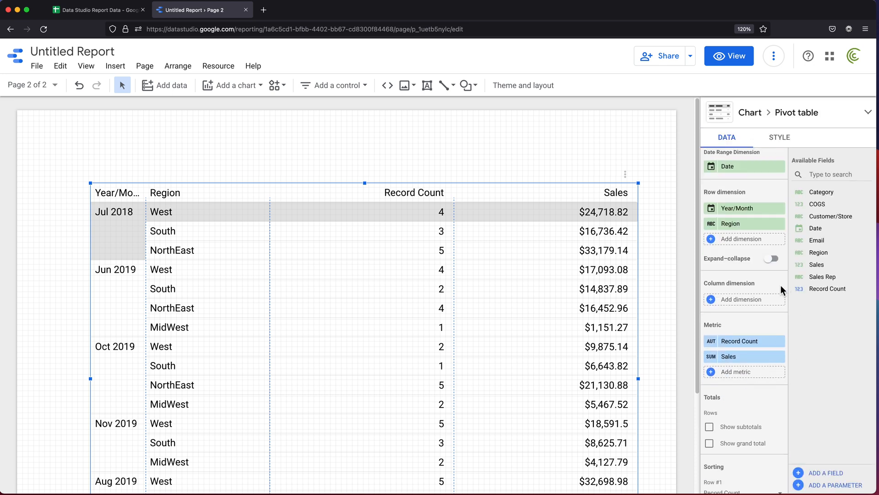
{"action": "scroll", "scroll_direction": "down", "scroll_amount": 3}
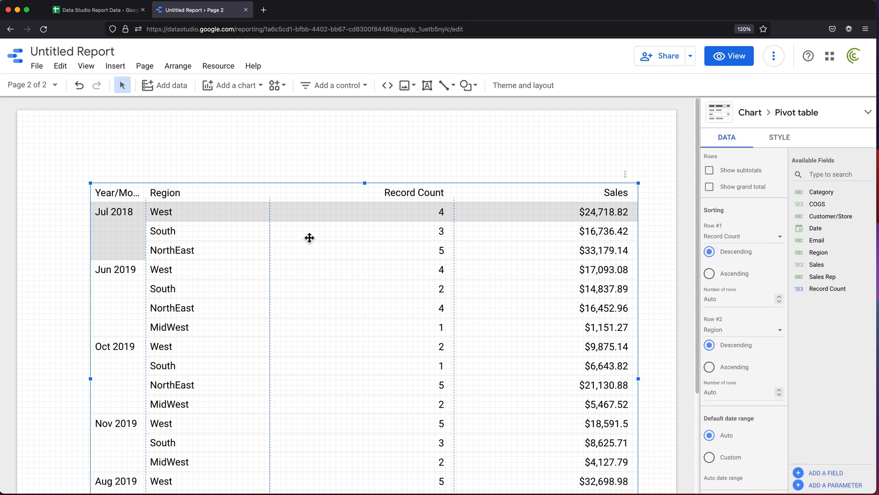
{"action": "mouse_move", "coordinate": [130, 218]}
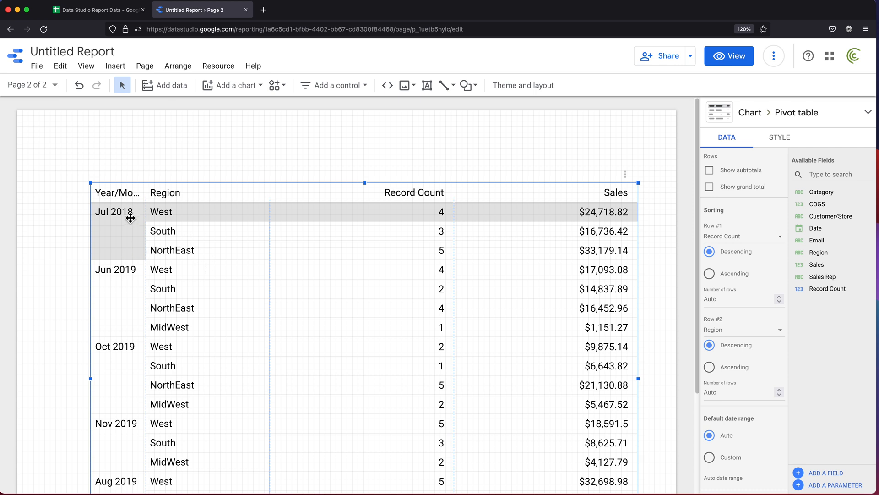
{"action": "mouse_move", "coordinate": [732, 243]}
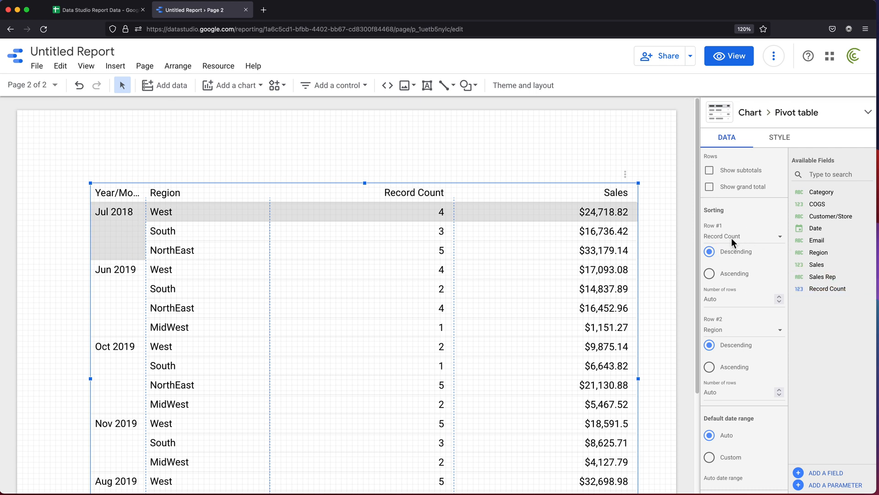
{"action": "left_click", "coordinate": [742, 235]}
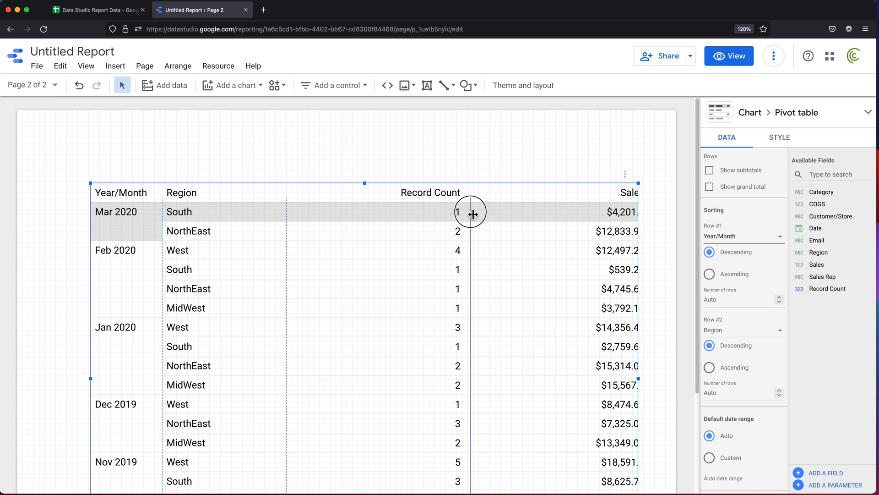
{"action": "left_click", "coordinate": [523, 85]}
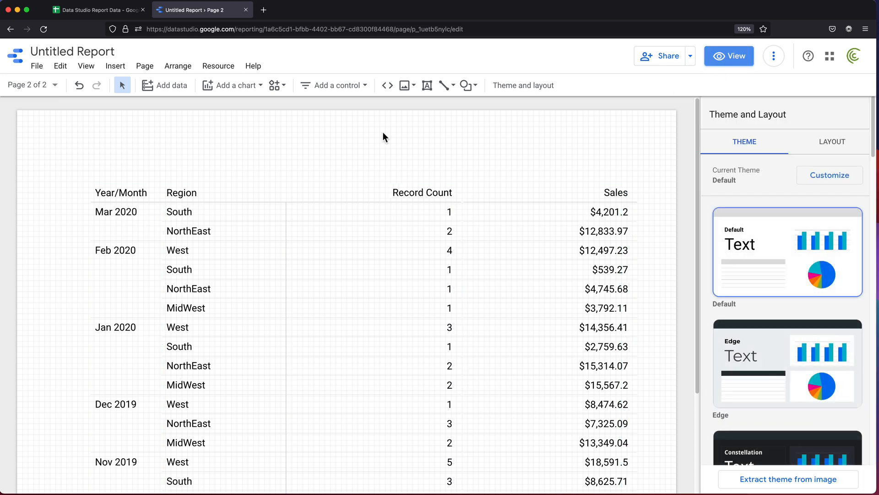
{"action": "mouse_move", "coordinate": [333, 84]}
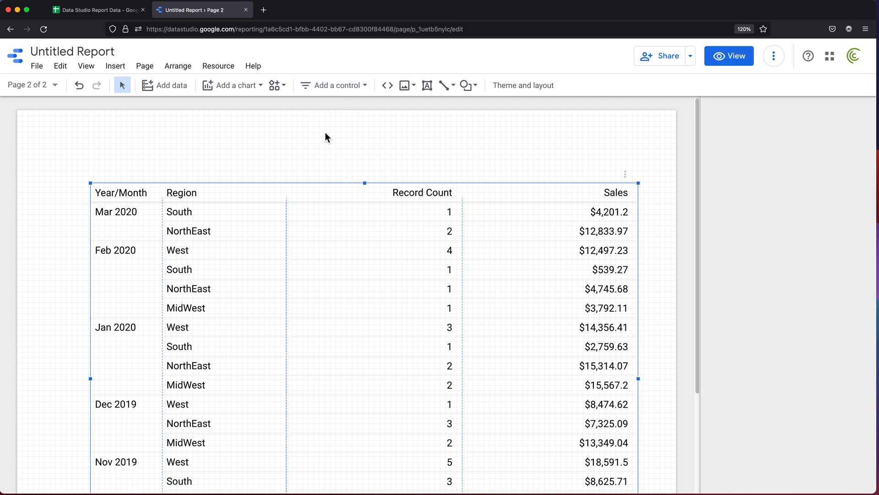
Add a drop-down list filter control for Region to page 2
{"action": "left_click", "coordinate": [332, 84]}
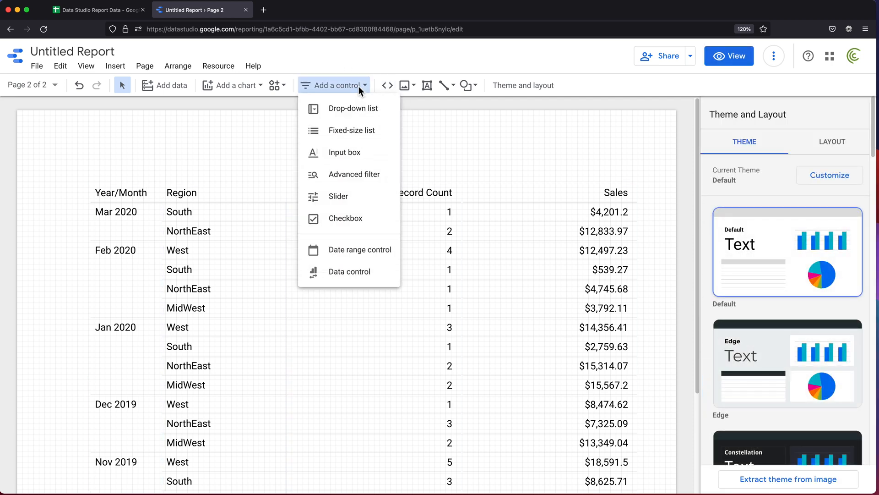
{"action": "mouse_move", "coordinate": [353, 108]}
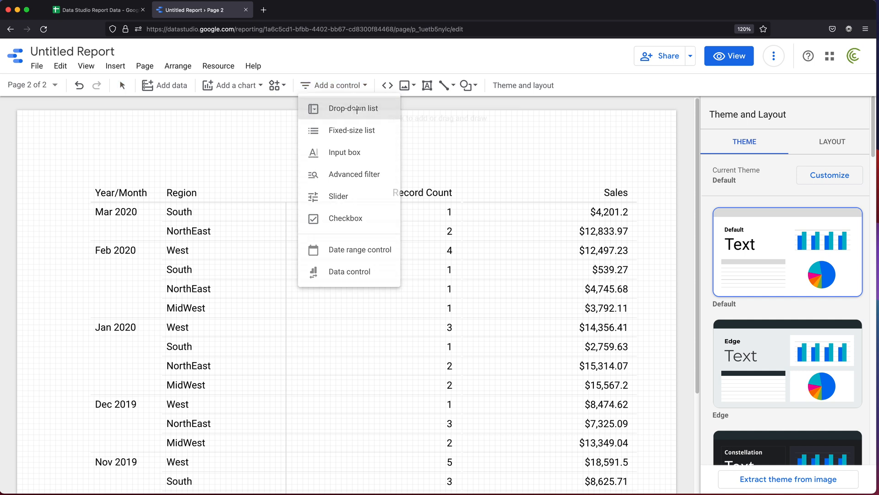
{"action": "left_click", "coordinate": [353, 108]}
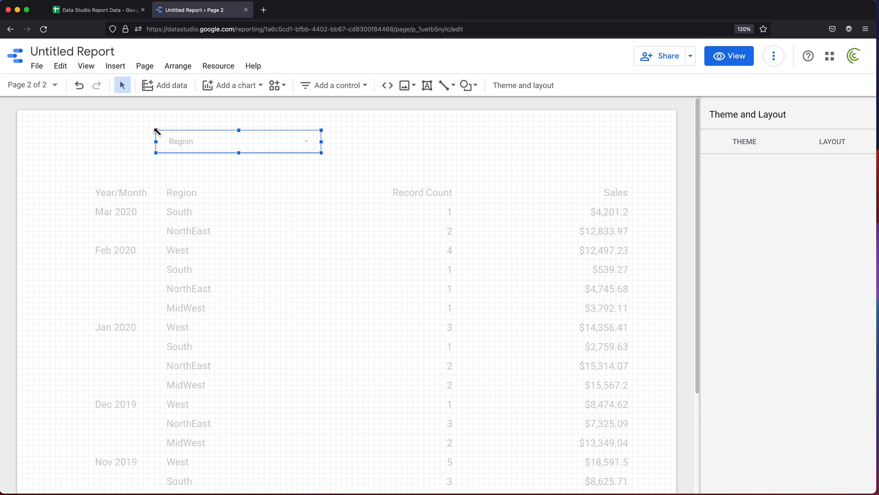
{"action": "left_click", "coordinate": [236, 141]}
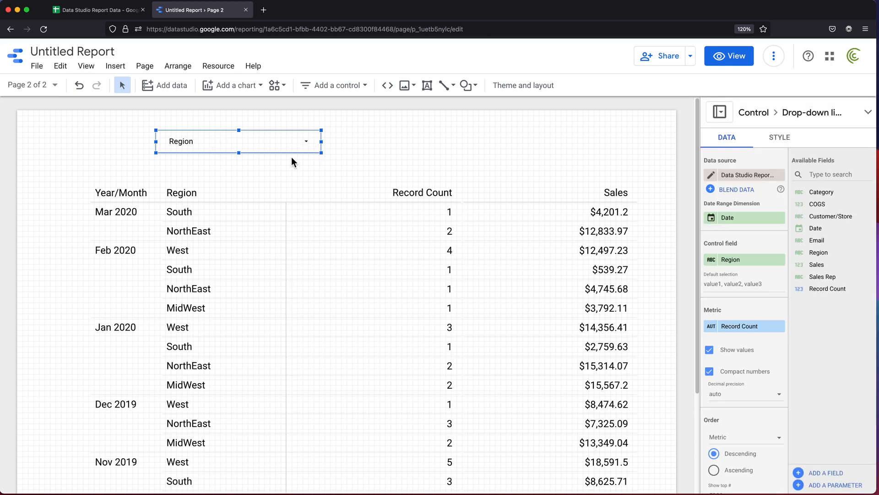
Remove Region from the pivot table's row dimension, leaving only Year/Month
{"action": "left_click", "coordinate": [365, 280]}
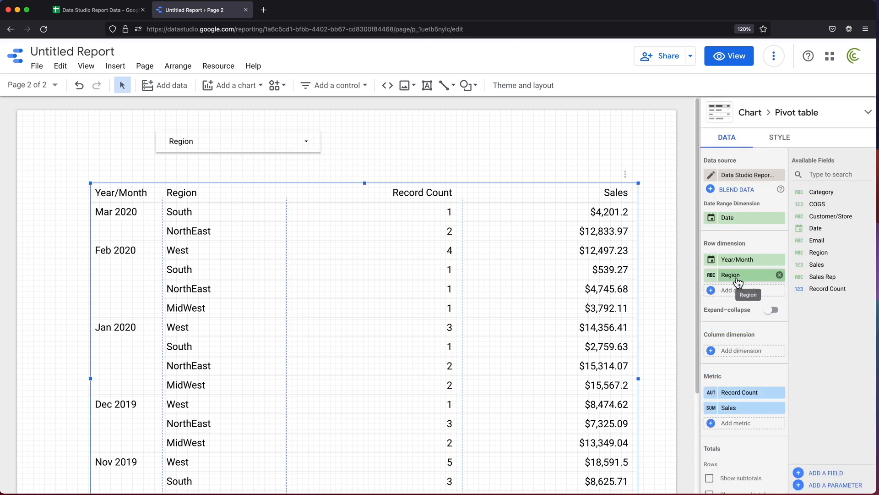
{"action": "left_click", "coordinate": [779, 275]}
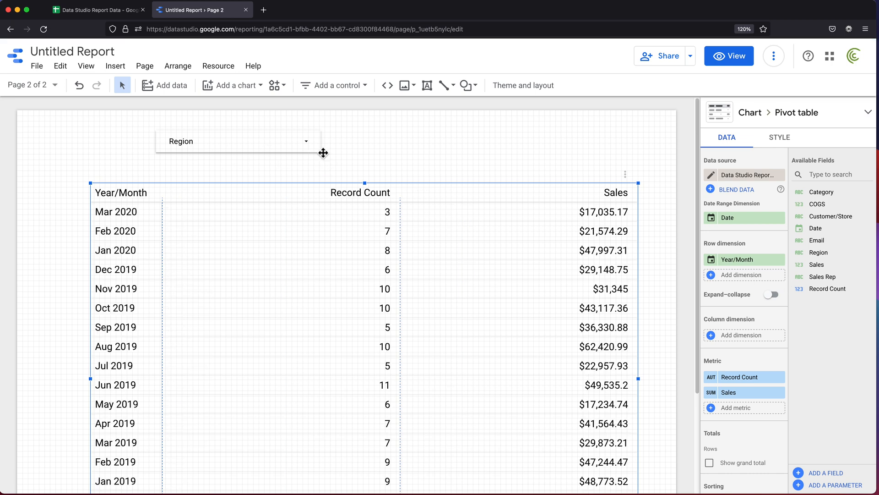
{"action": "mouse_move", "coordinate": [192, 234]}
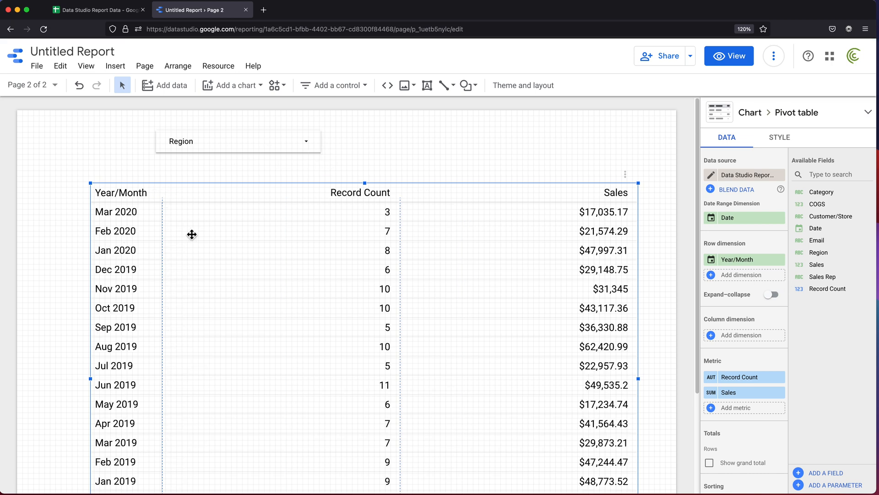
{"action": "left_click", "coordinate": [237, 141]}
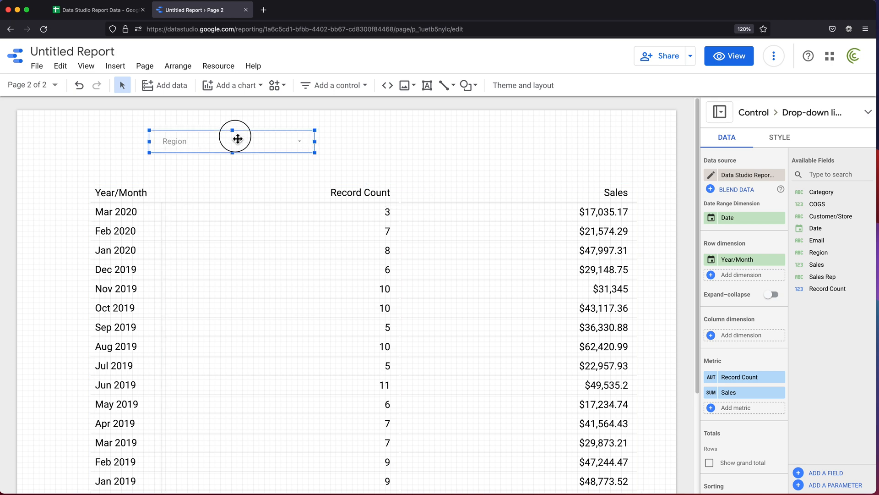
Preview page 2 with the Region filter set to MidWest only, then resume editing
{"action": "left_click", "coordinate": [522, 86]}
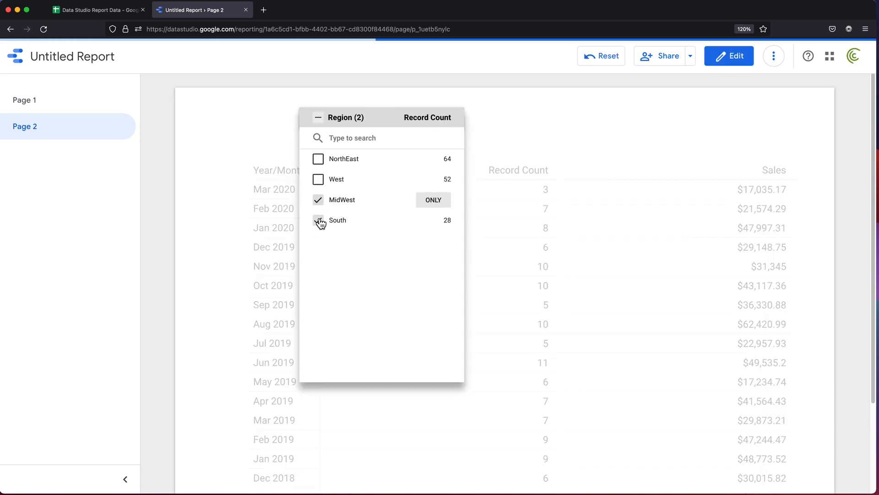
{"action": "left_click", "coordinate": [318, 220]}
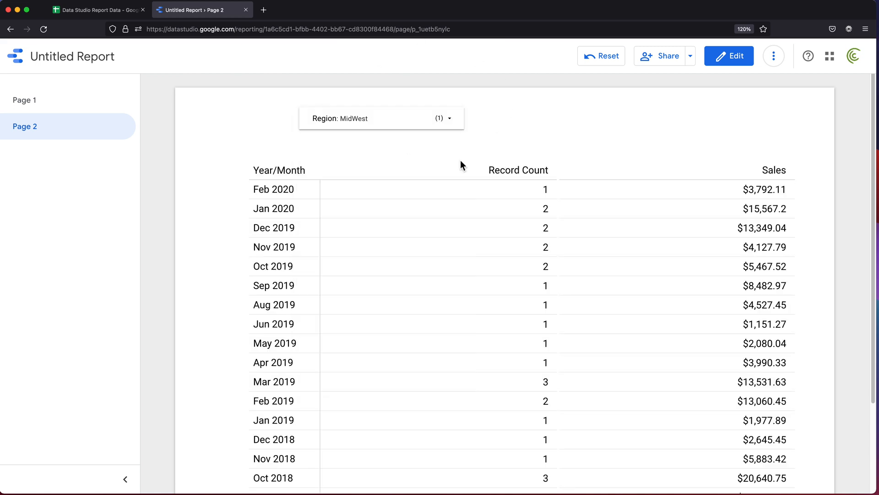
{"action": "mouse_move", "coordinate": [617, 109]}
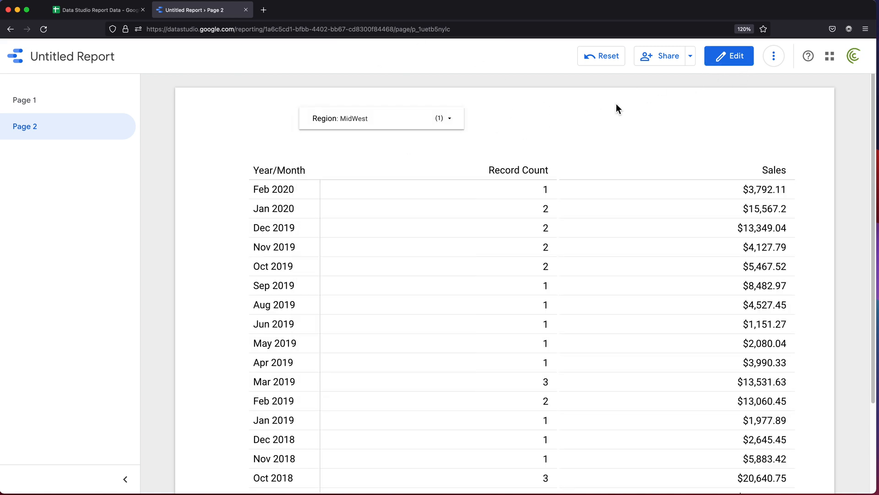
{"action": "left_click", "coordinate": [729, 55]}
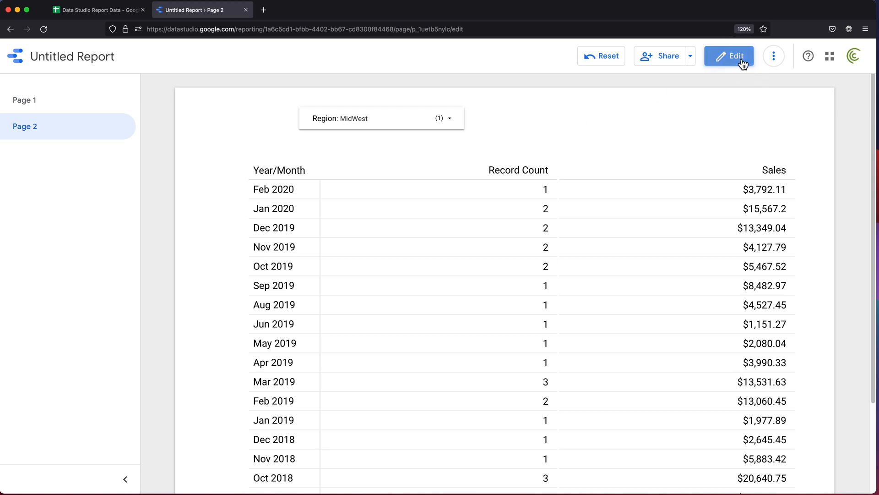
Add a second drop-down filter beside Region with Category as its control field
{"action": "left_click", "coordinate": [728, 56]}
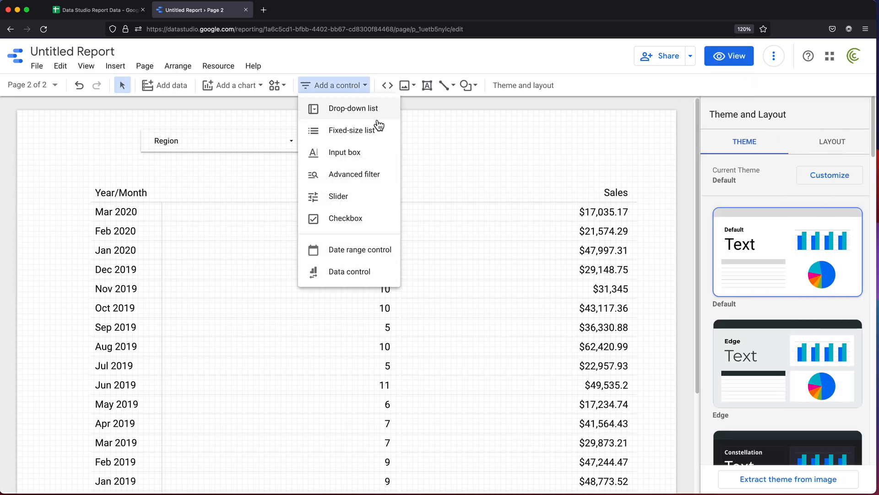
{"action": "mouse_move", "coordinate": [359, 130]}
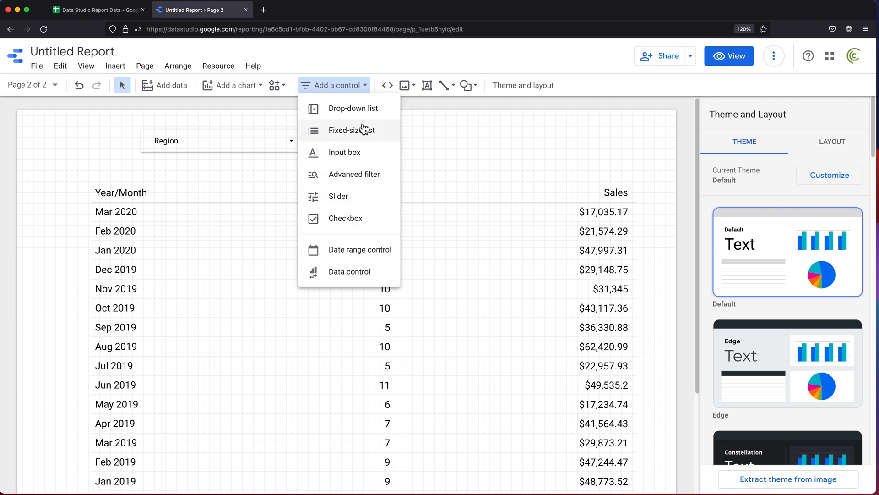
{"action": "left_click", "coordinate": [352, 130]}
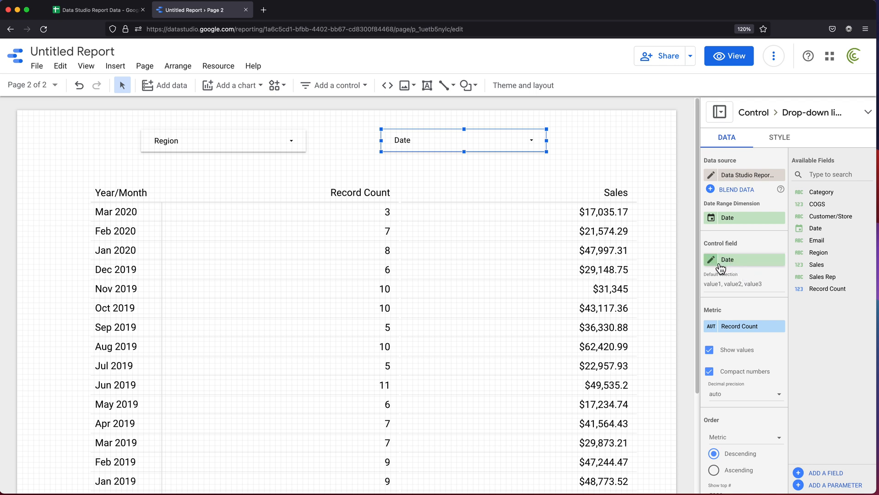
{"action": "left_click", "coordinate": [744, 259]}
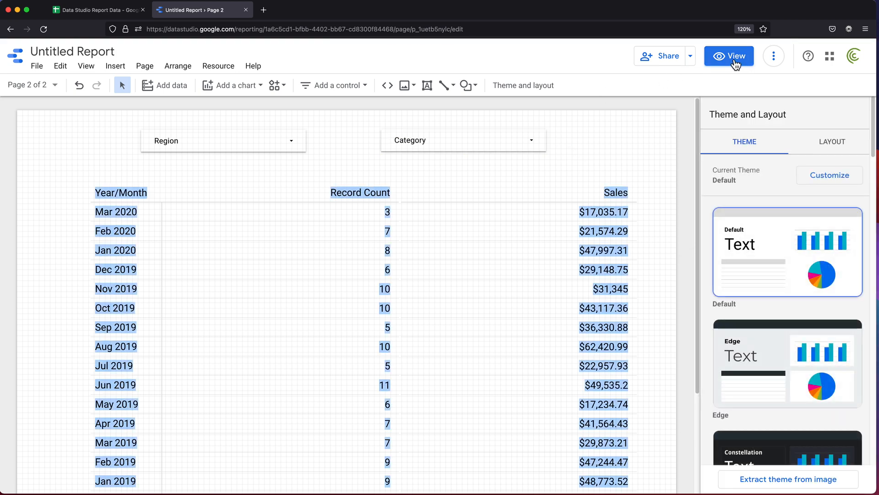
In preview, filter Category to Formal, Wedding and Night-Out Dresses, then resume editing
{"action": "left_click", "coordinate": [729, 56]}
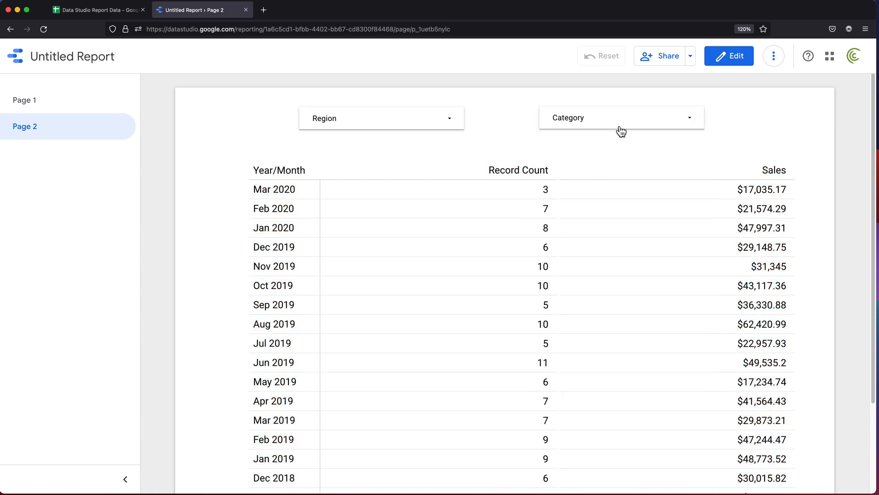
{"action": "left_click", "coordinate": [621, 118]}
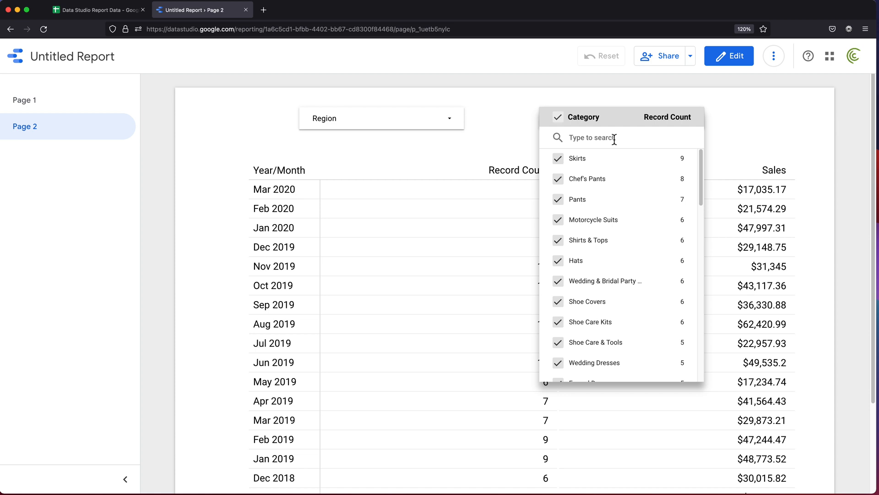
{"action": "type", "text": "dresses"}
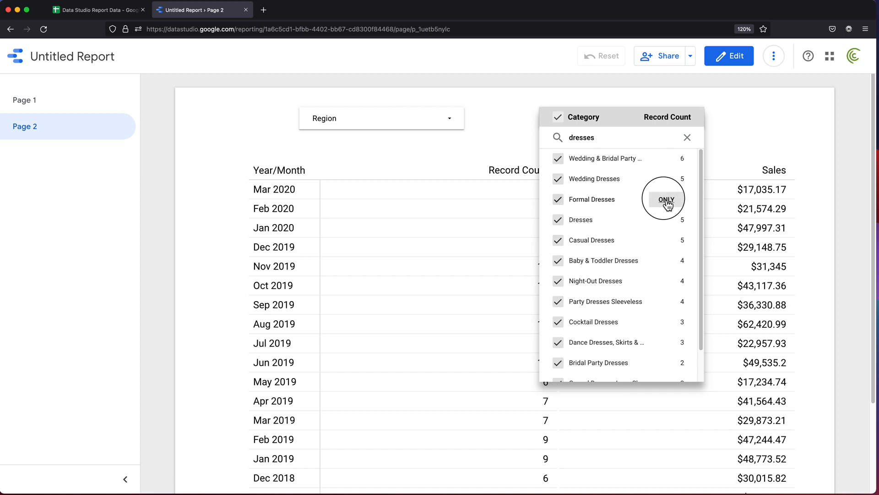
{"action": "left_click", "coordinate": [665, 198]}
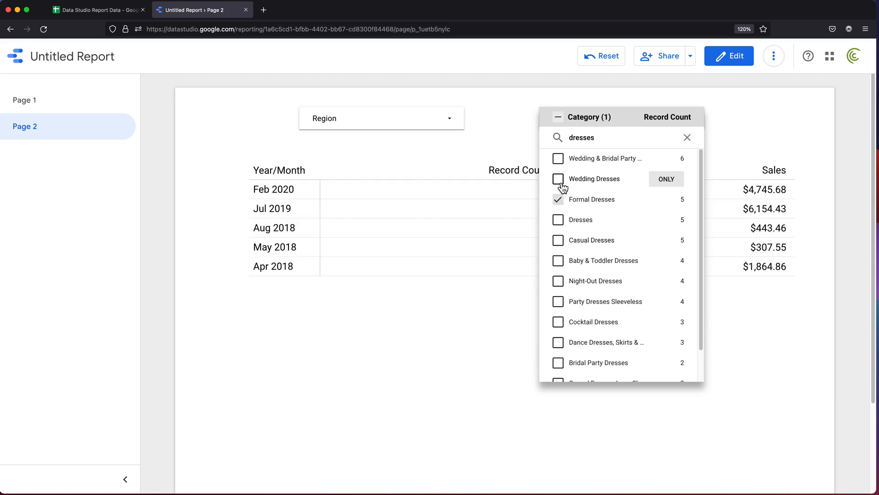
{"action": "left_click", "coordinate": [558, 178]}
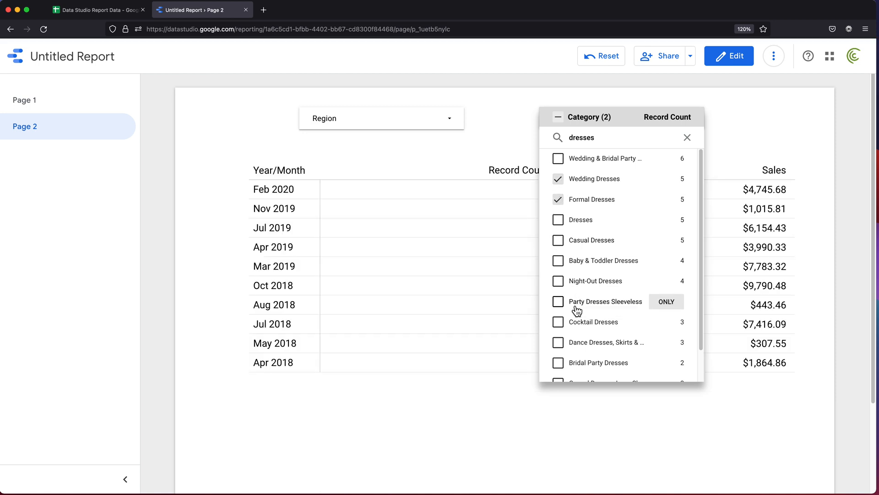
{"action": "left_click", "coordinate": [558, 280]}
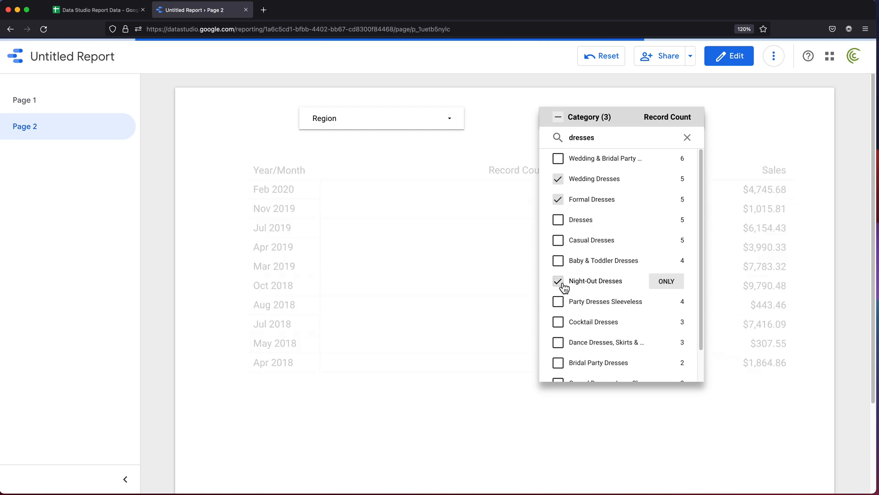
{"action": "left_click", "coordinate": [558, 281]}
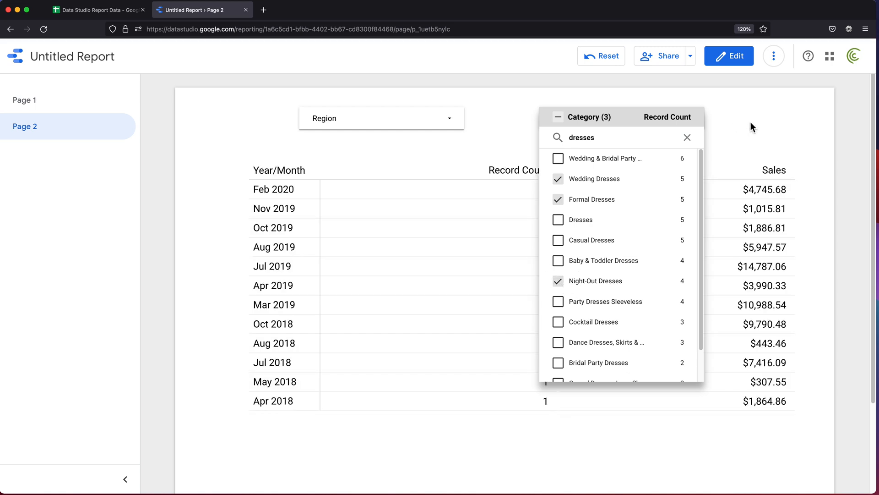
{"action": "left_click", "coordinate": [728, 55]}
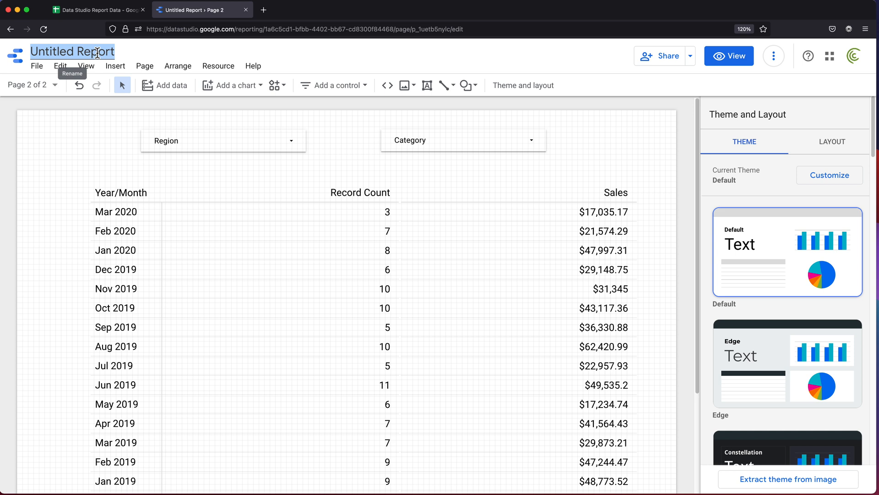
Rename the report to 'Dales Rep Report' and preview it in view mode
{"action": "left_click", "coordinate": [72, 51]}
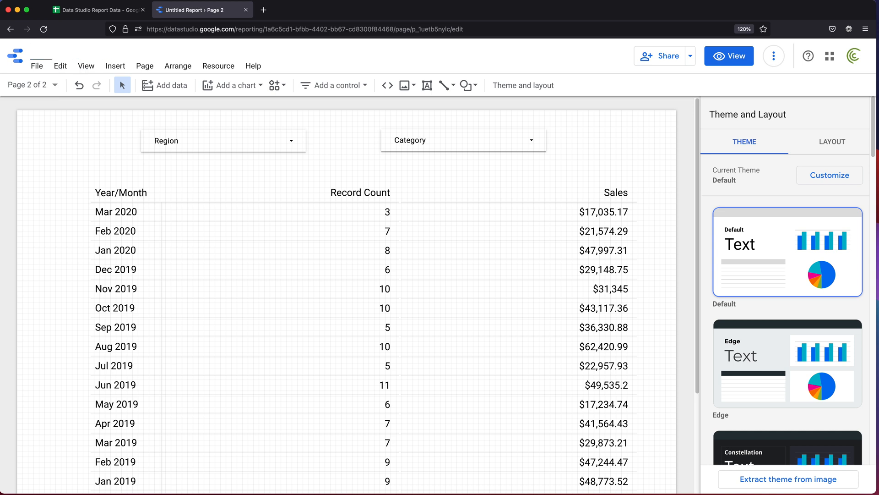
{"action": "type", "text": "Dales Rep Report"}
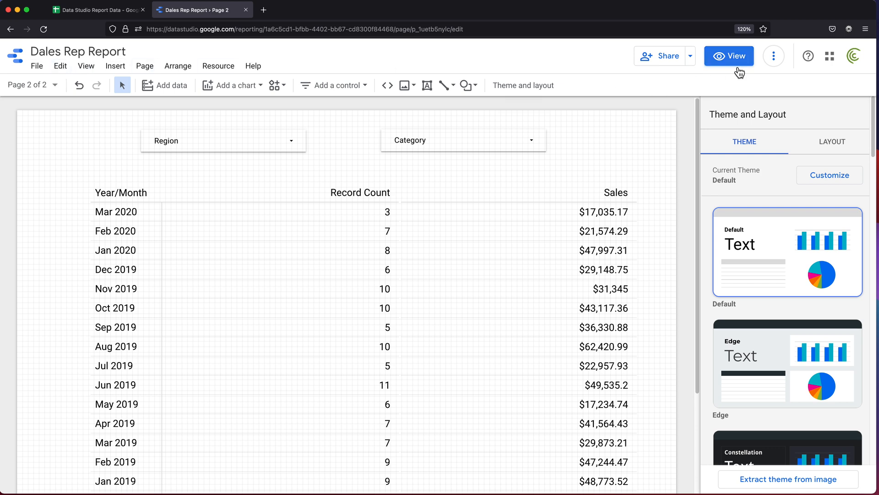
{"action": "left_click", "coordinate": [729, 55]}
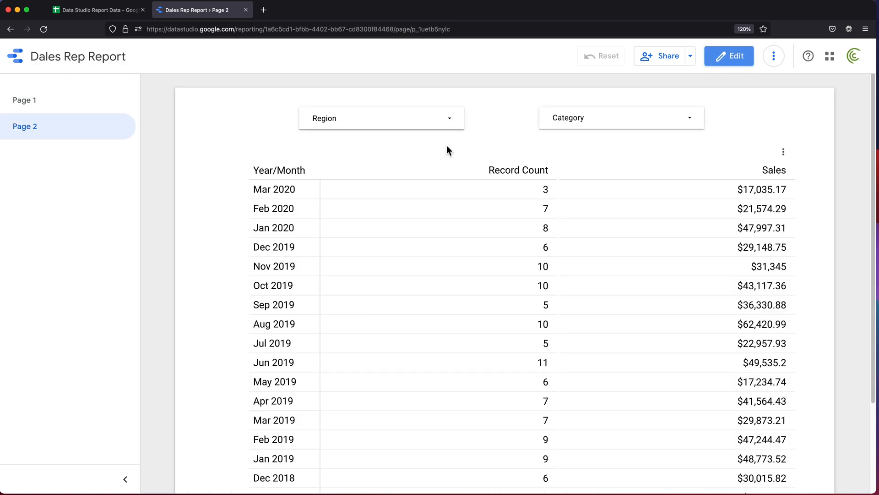